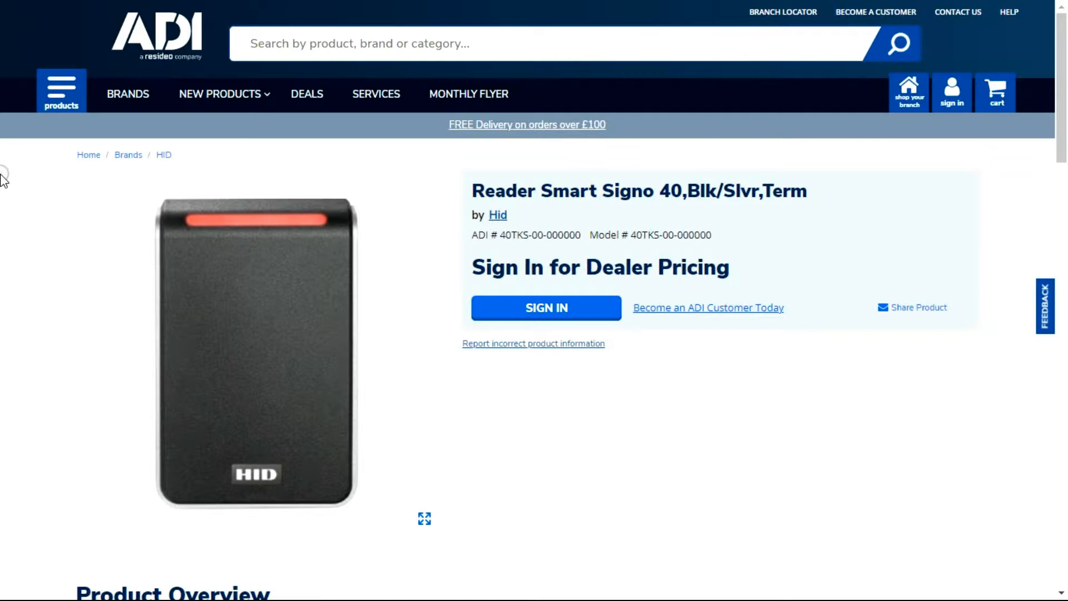
Go from the HID Signo reader page to the Pre-build & Config services page
left_click(545, 307)
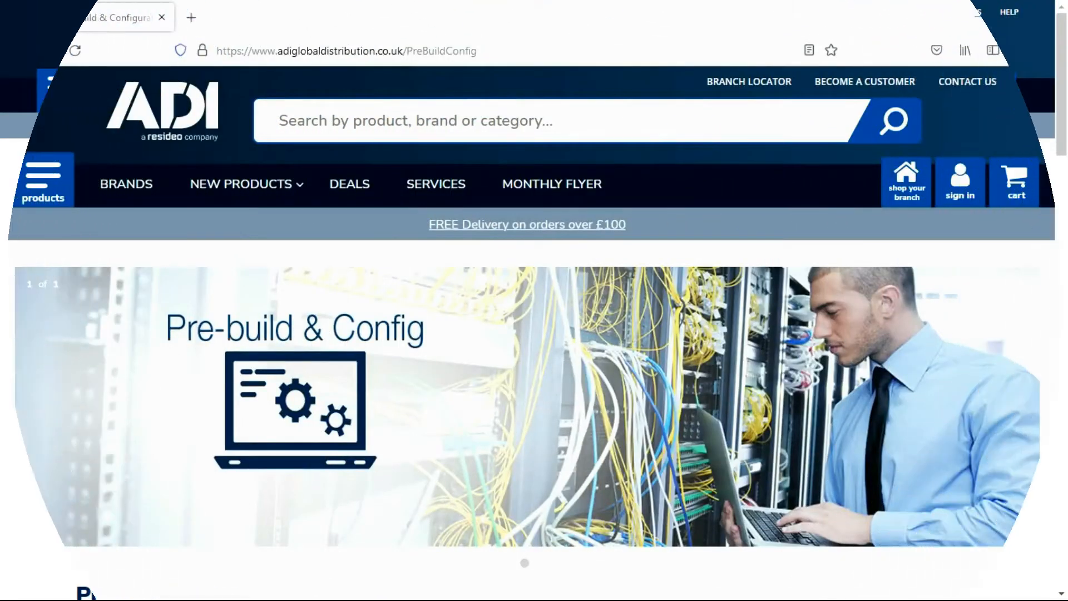
scroll("down", 3)
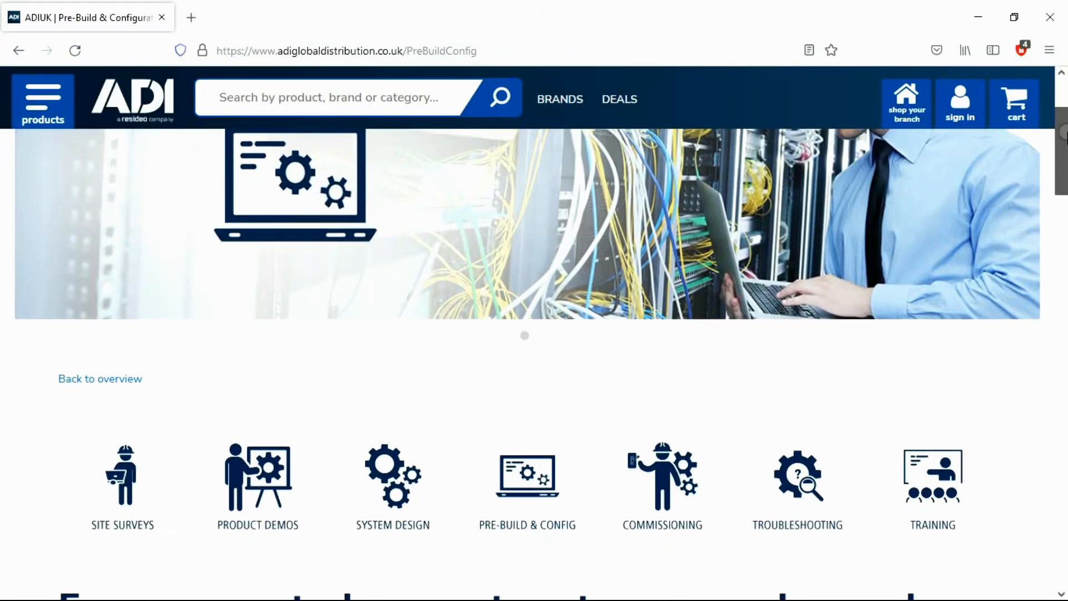
scroll("down", 3)
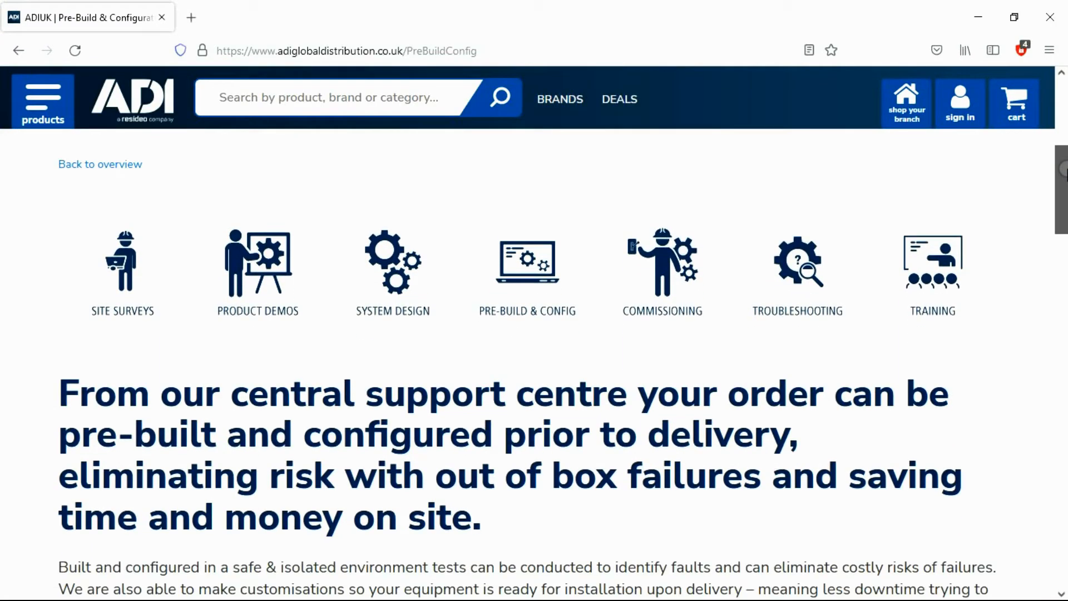
scroll("down", 3)
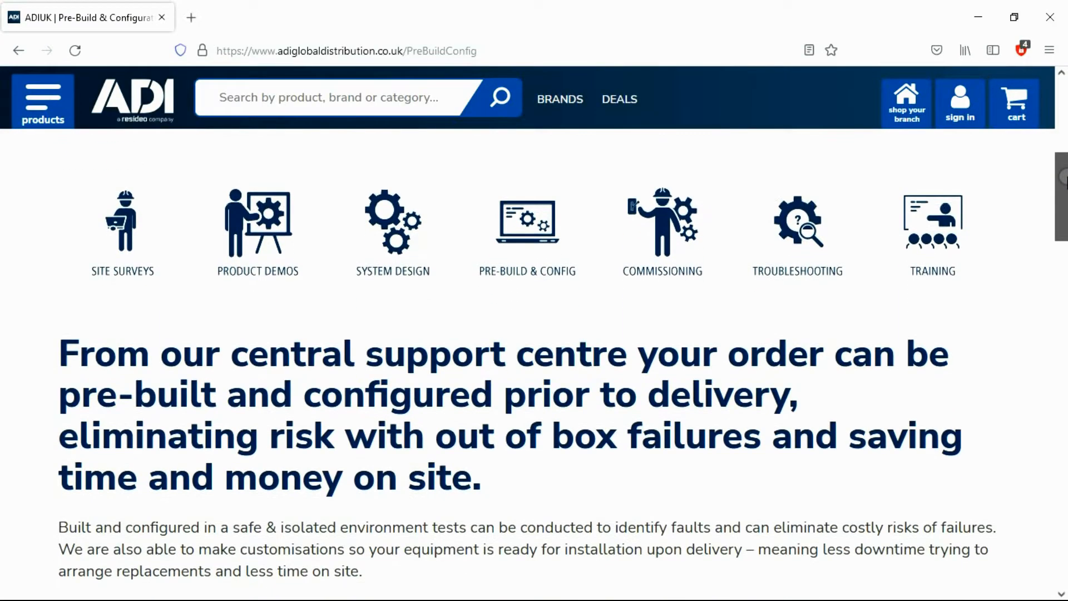
scroll("down", 3)
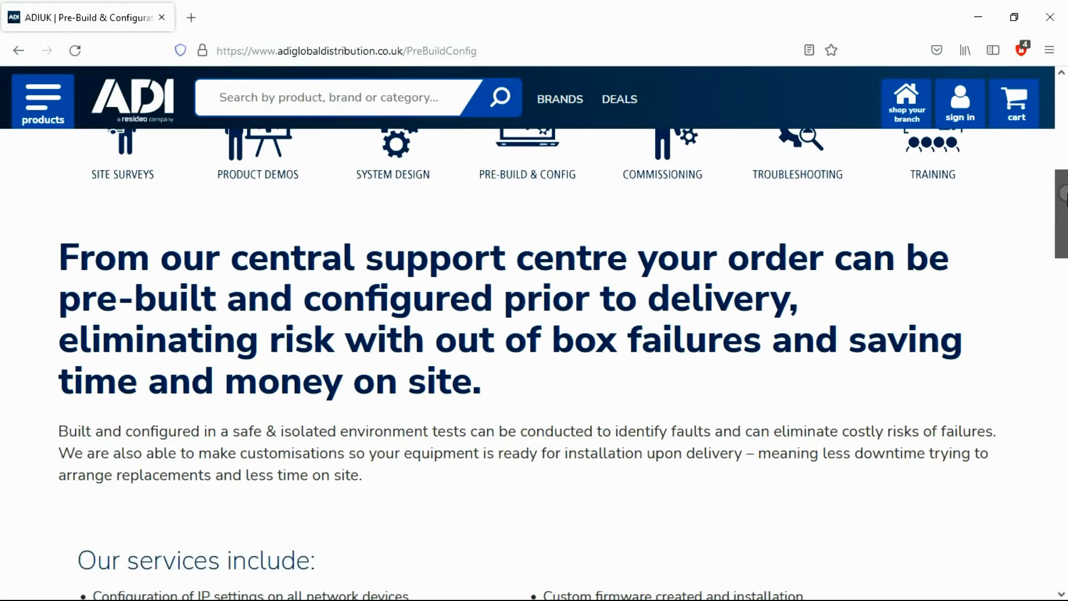
scroll("down", 3)
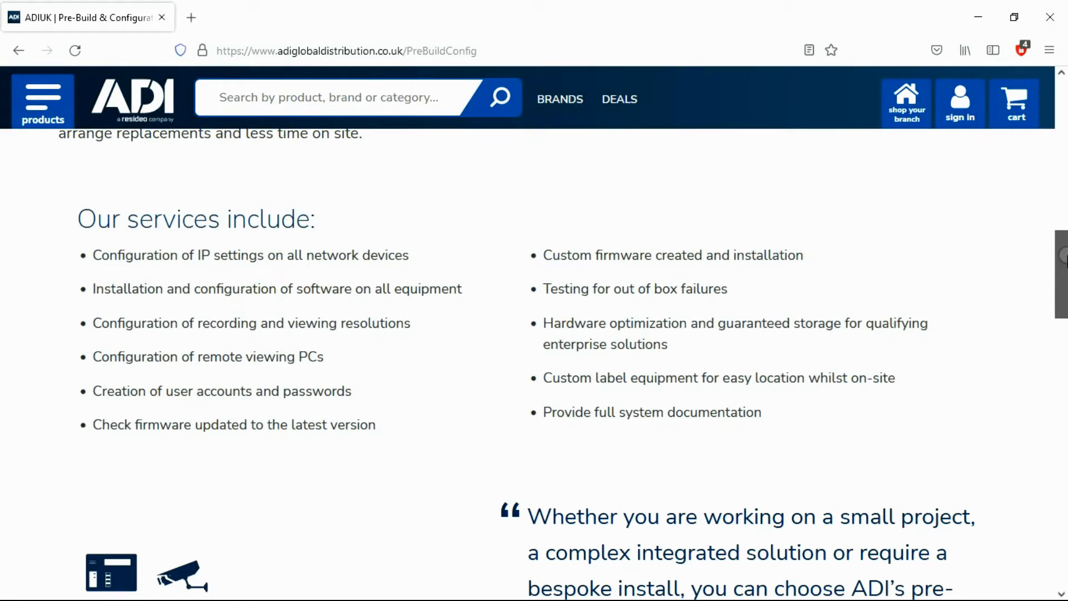
scroll("down", 3)
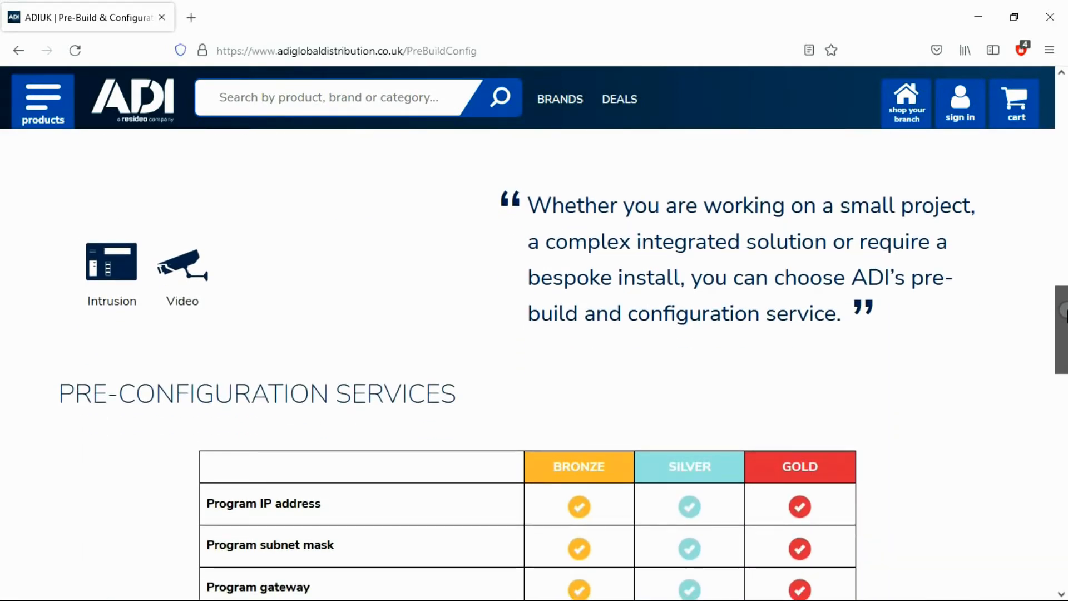
scroll("down", 3)
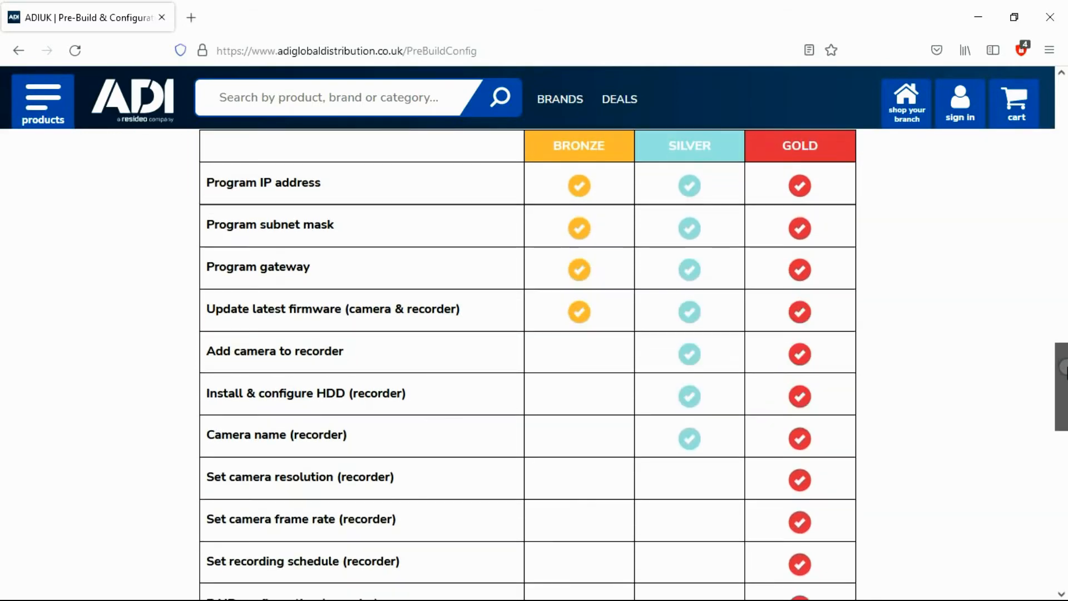
scroll("down", 3)
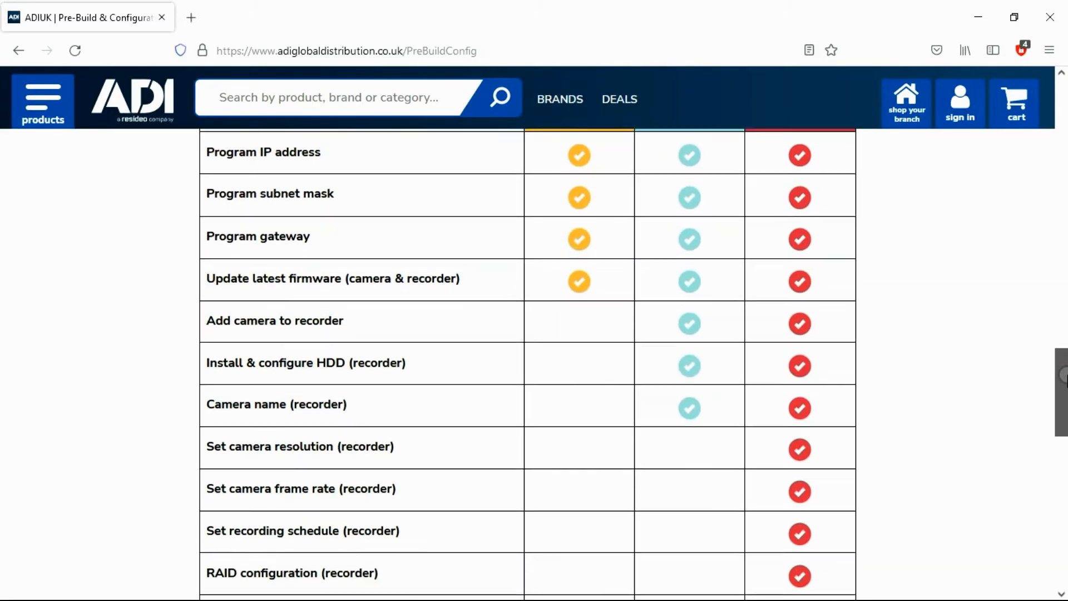
scroll("down", 3)
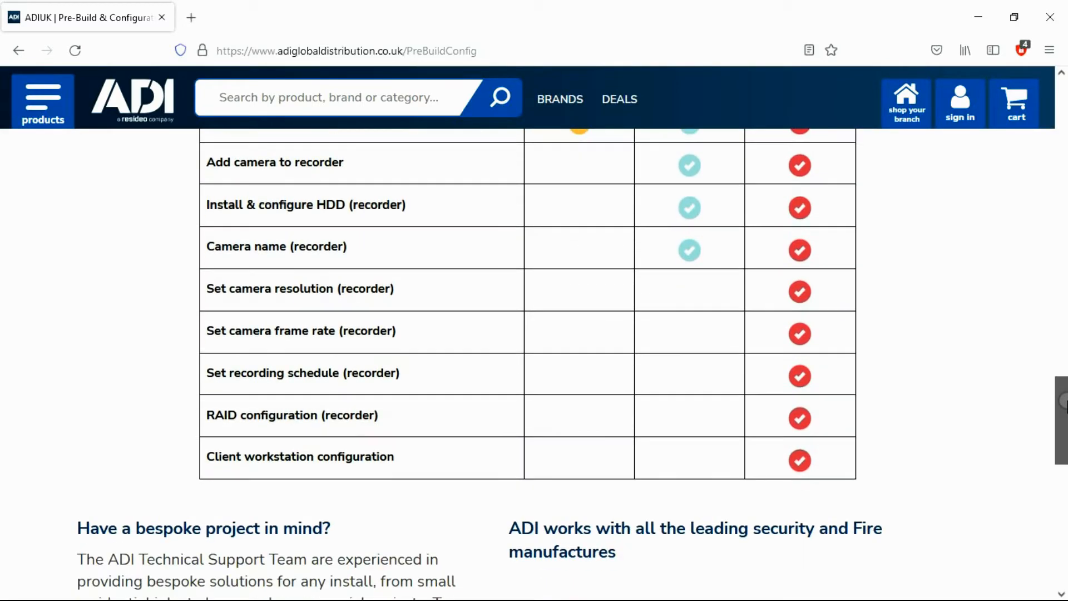
scroll("down", 3)
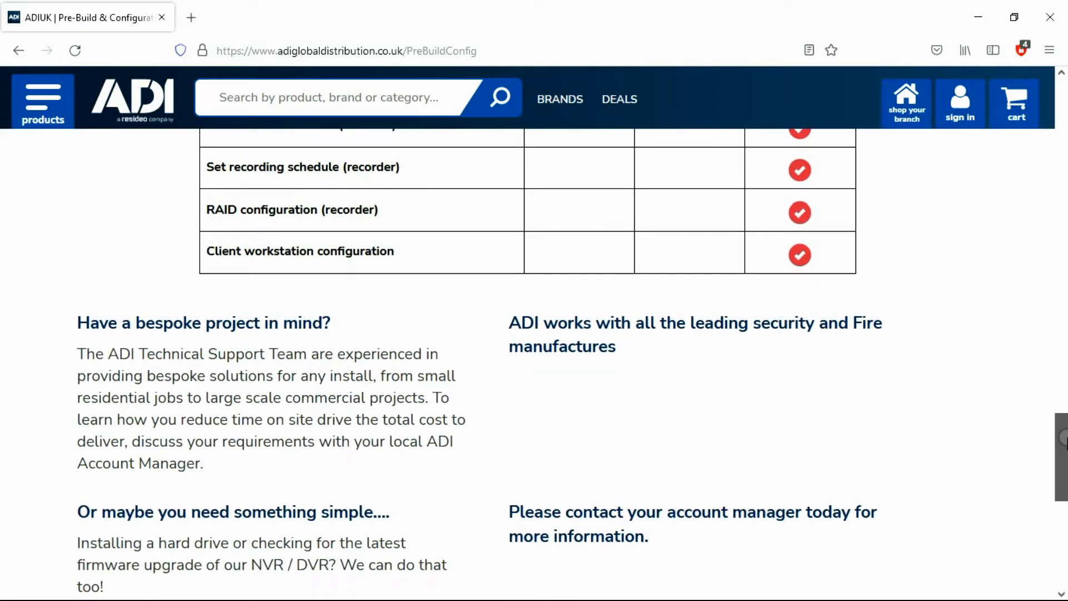
scroll("down", 3)
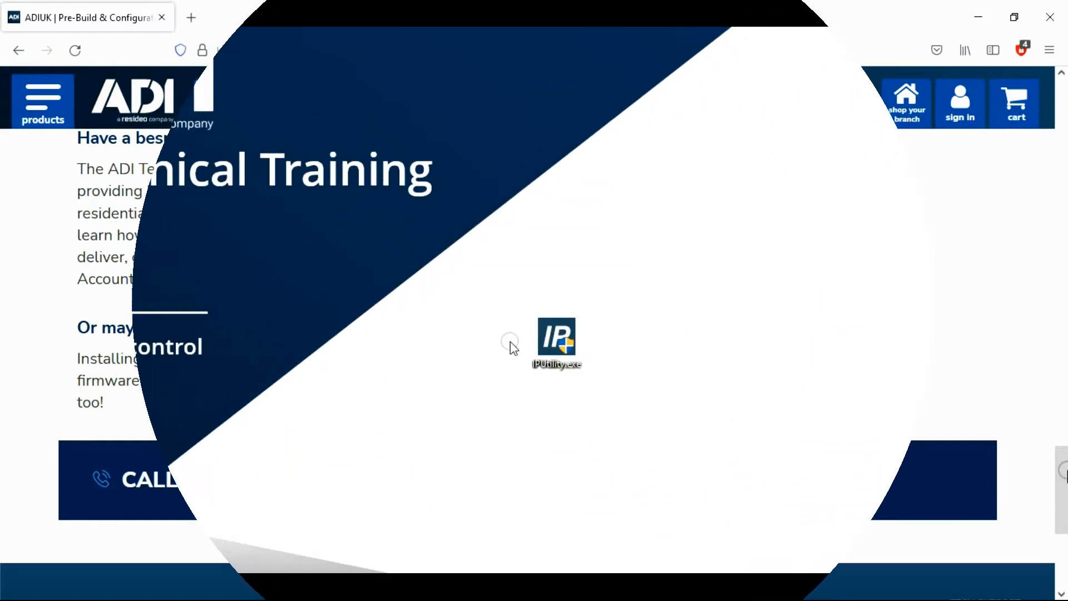
Launch IPUtility.exe and discover the AXIS A1001 at 192.168.1.95
double_click(557, 336)
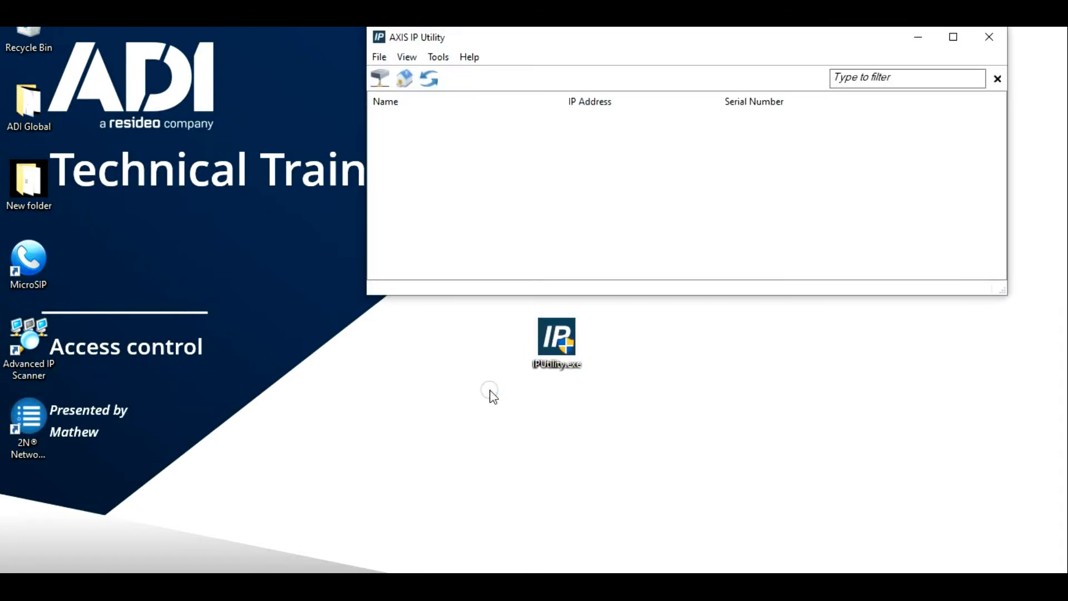
mouse_move(571, 218)
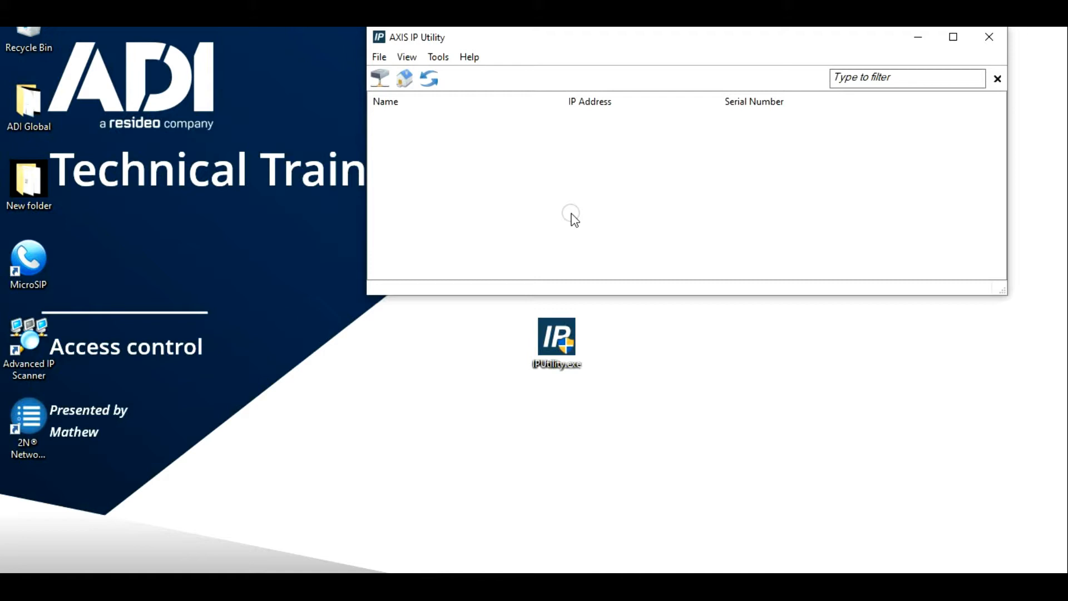
left_click(429, 79)
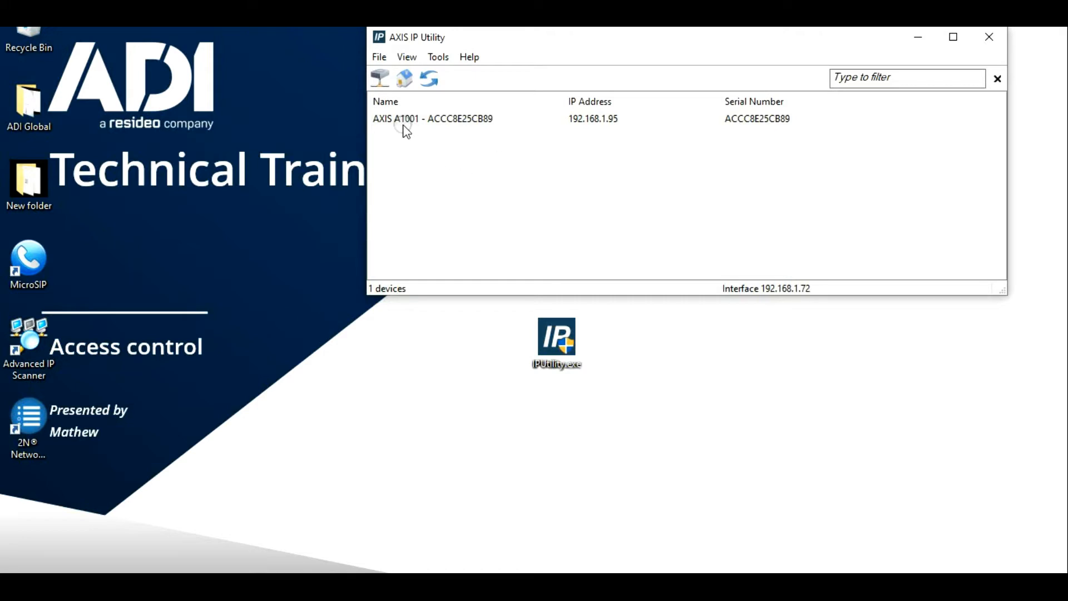
mouse_move(629, 129)
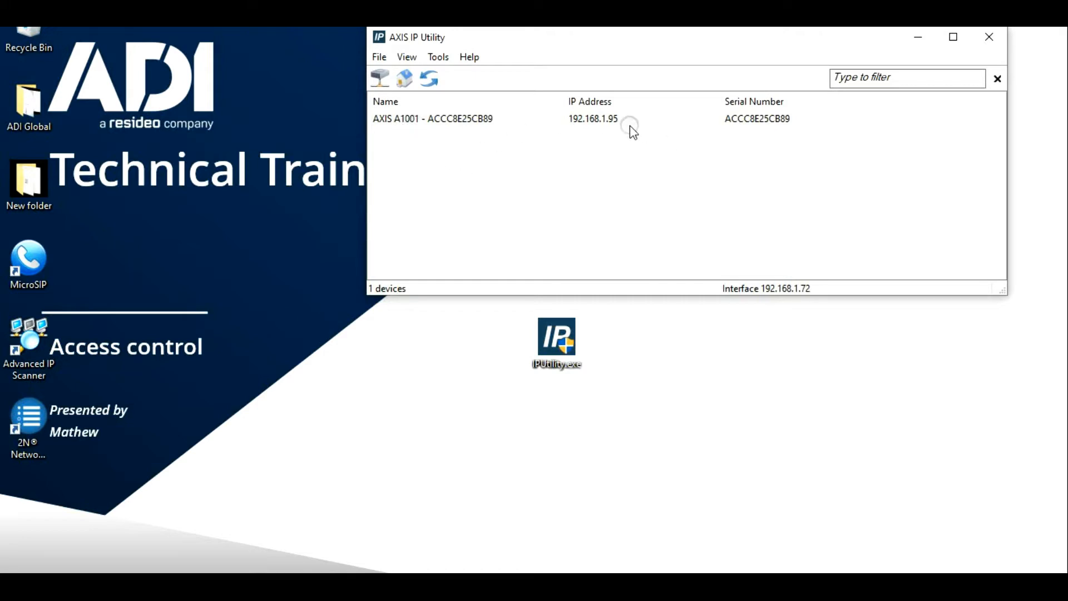
mouse_move(753, 143)
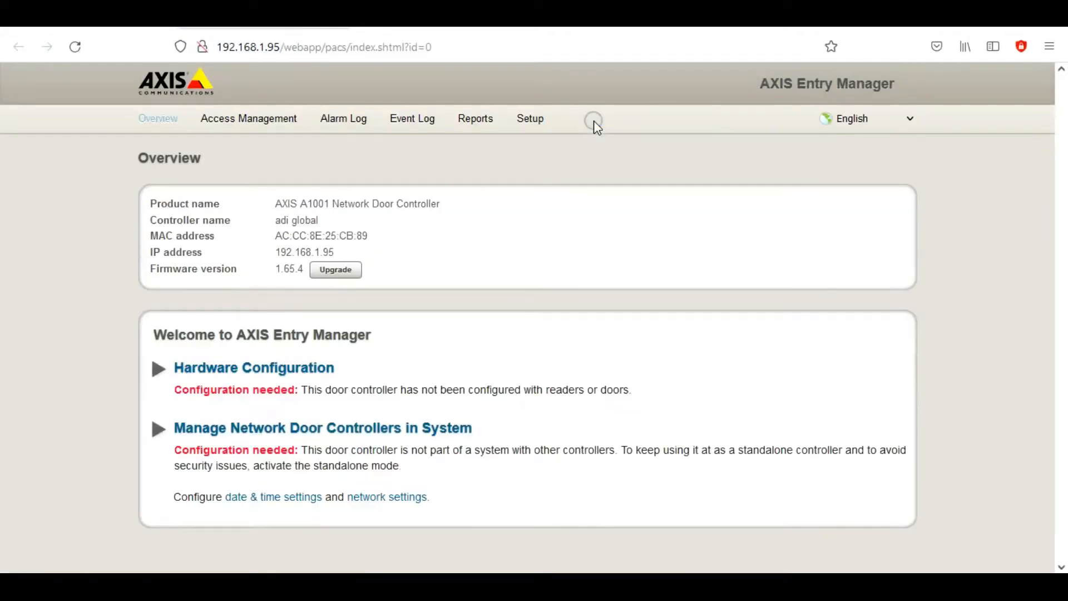
mouse_move(37, 261)
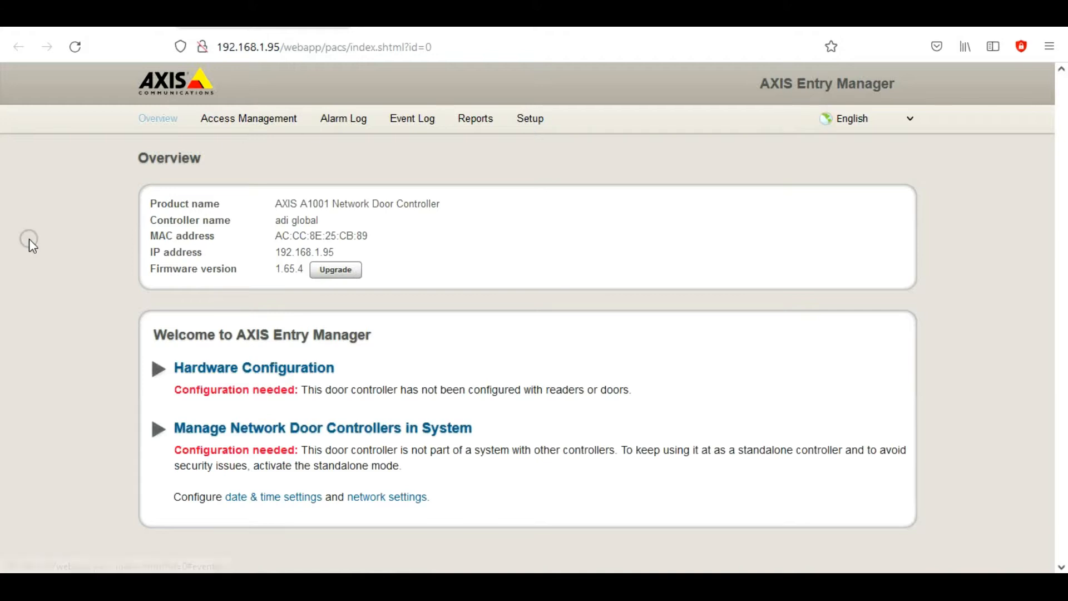
mouse_move(29, 234)
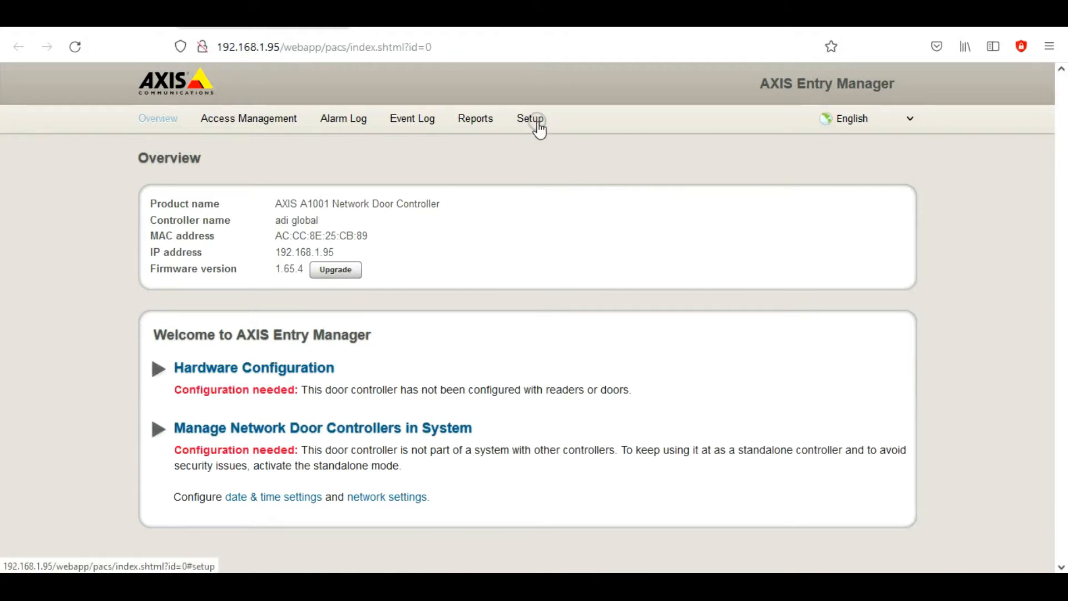
Show the controller's Setup page with hardware configuration options
left_click(529, 118)
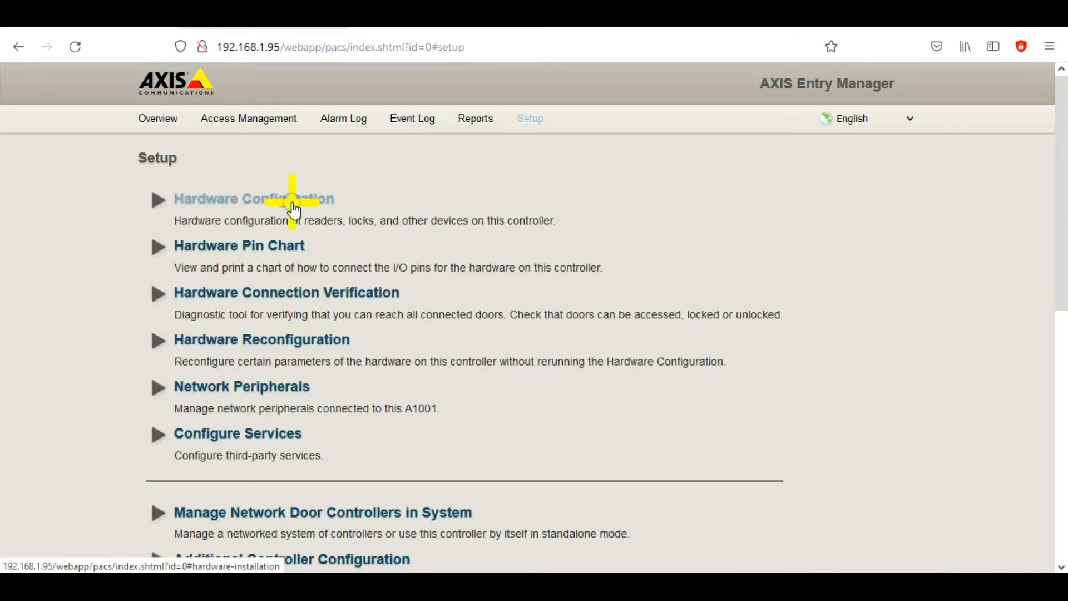
Start a new hardware configuration naming the controller ACU with no peripherals
left_click(254, 198)
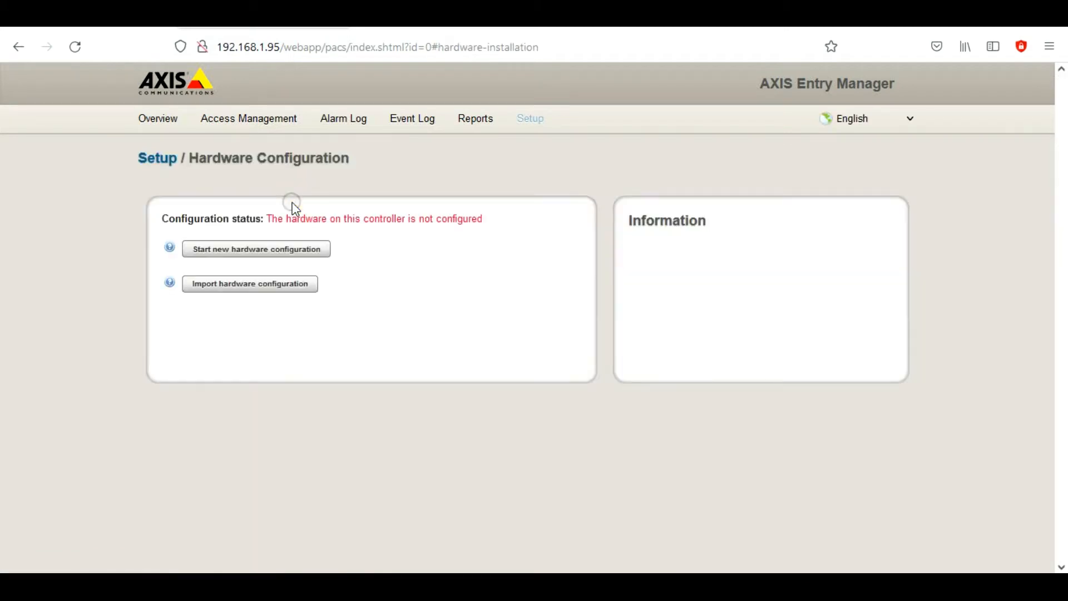
mouse_move(255, 249)
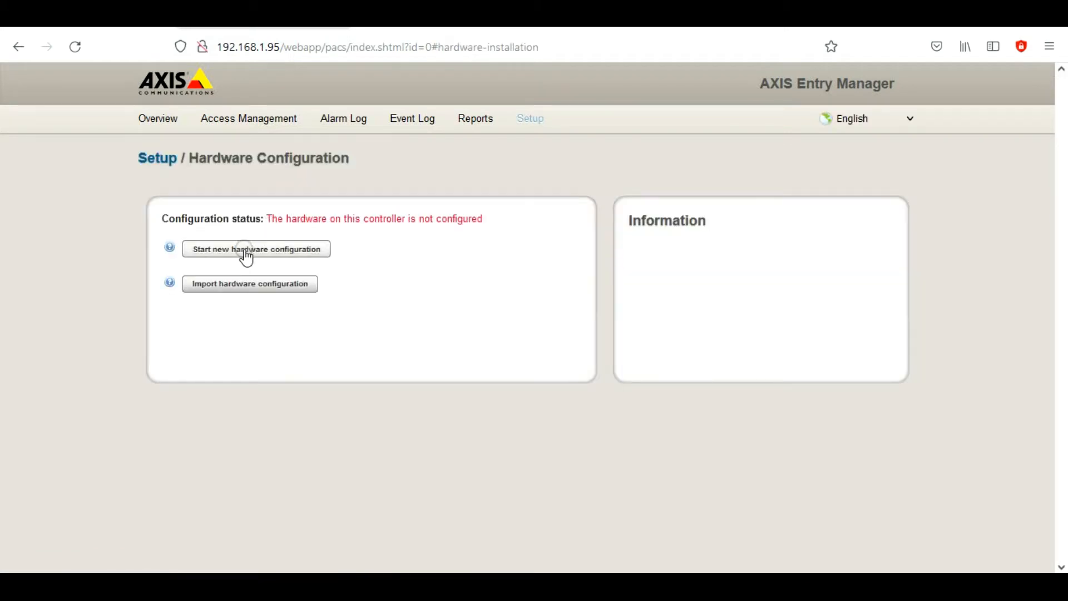
left_click(255, 248)
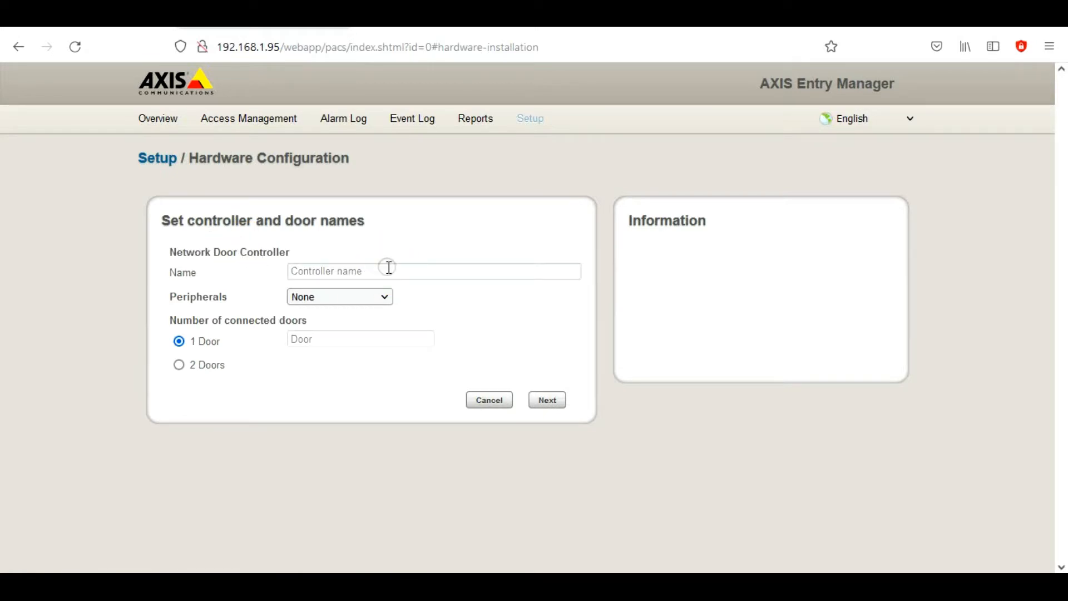
left_click(408, 271)
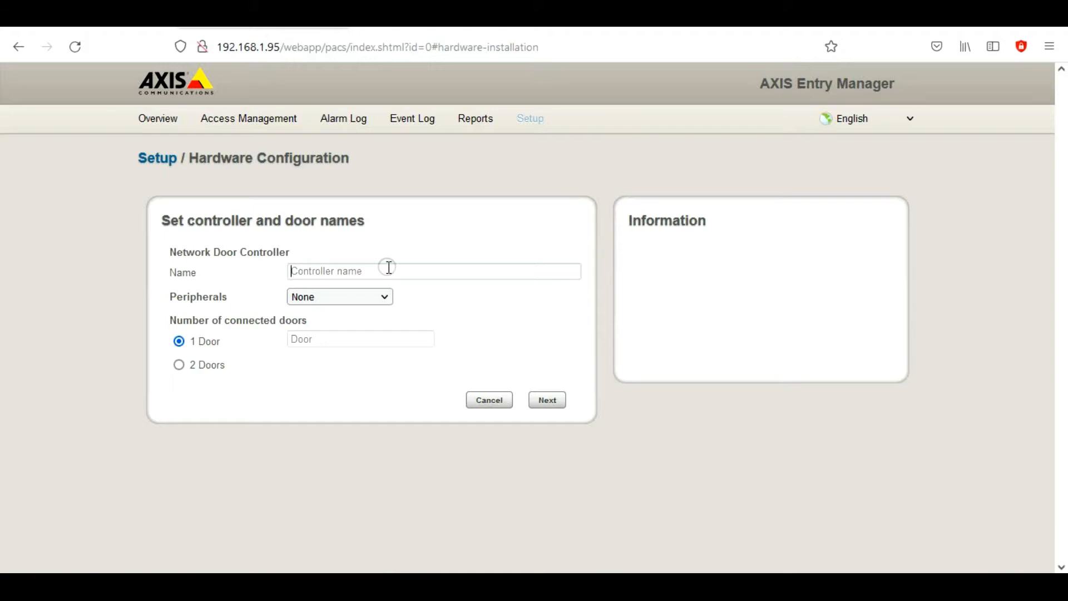
type("ACU")
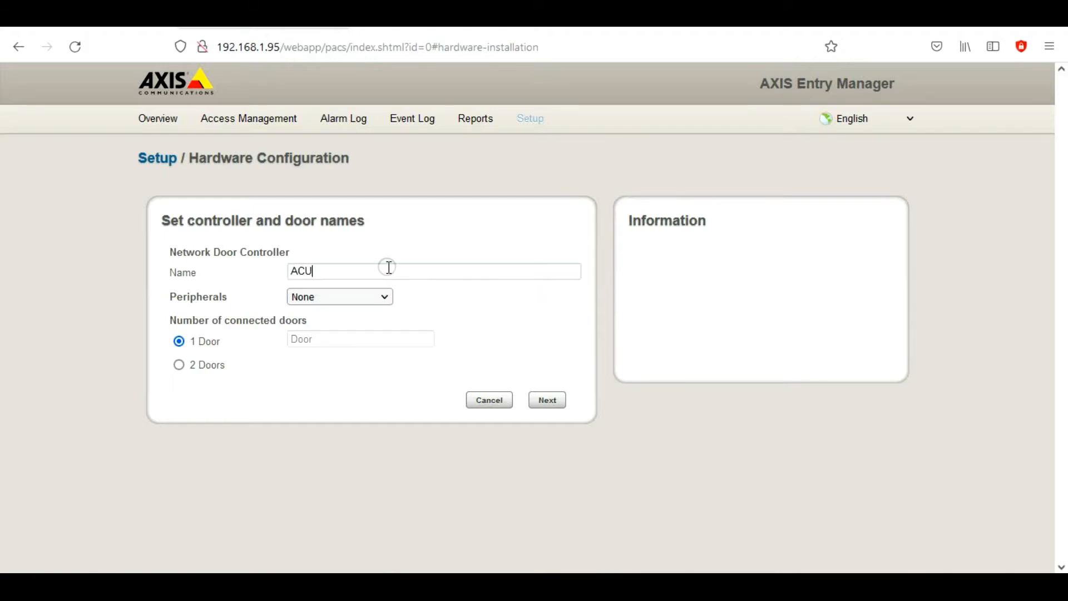
left_click(338, 296)
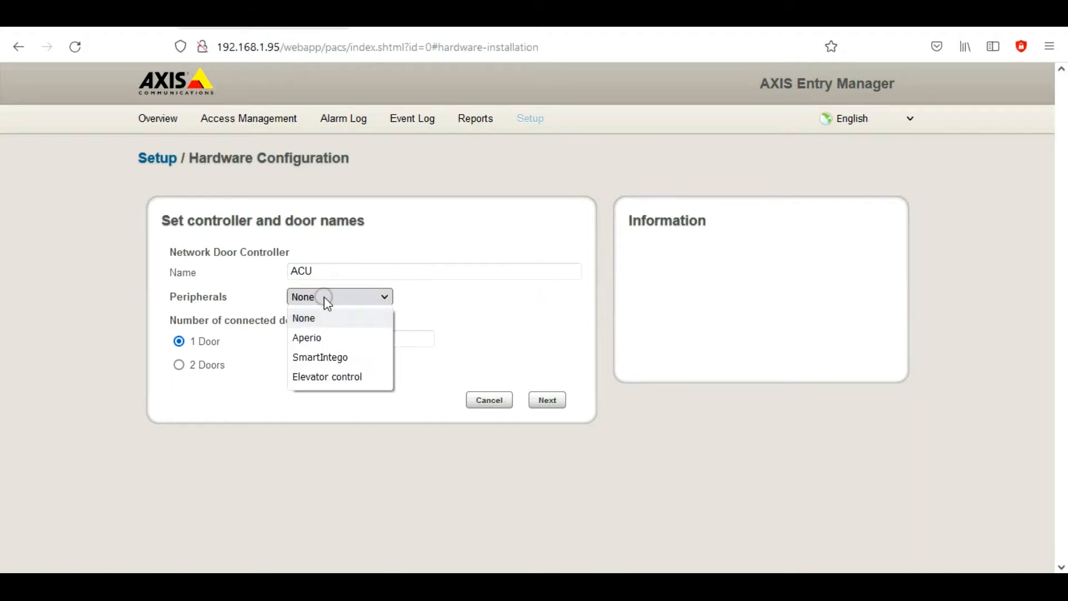
mouse_move(327, 377)
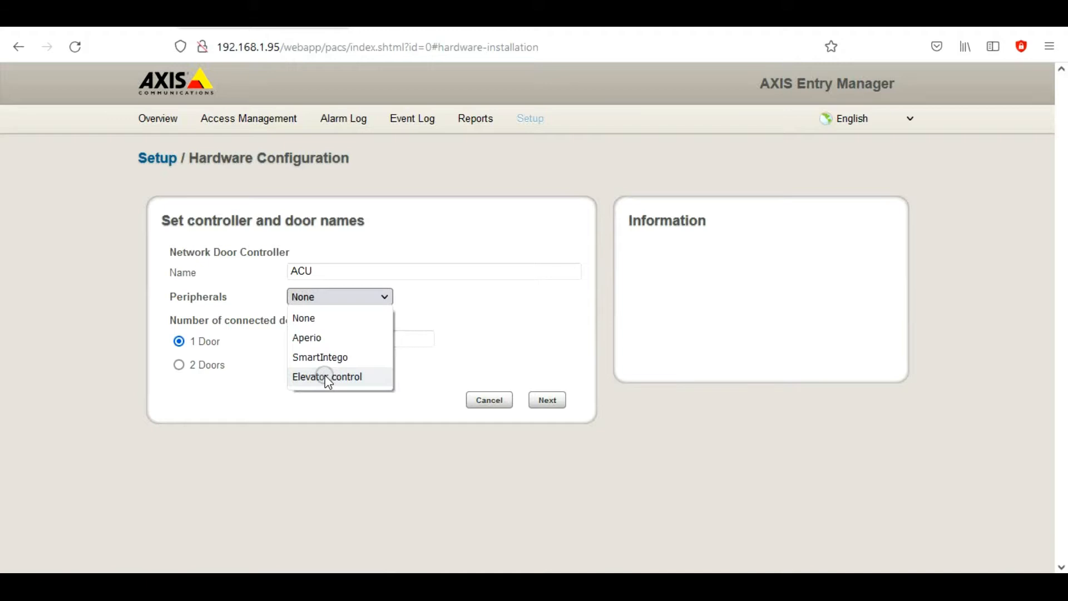
mouse_move(370, 368)
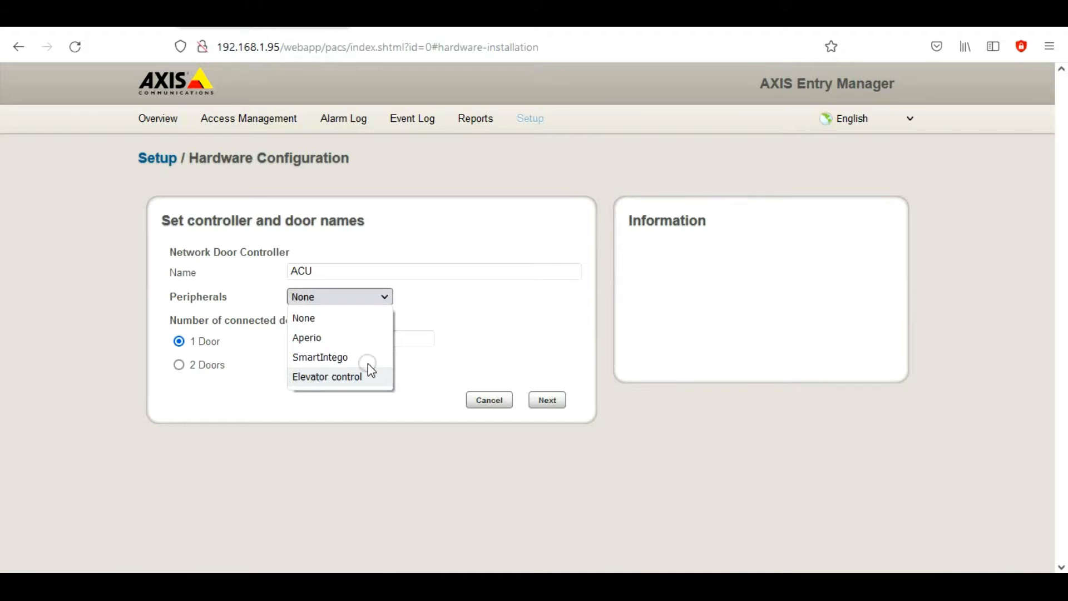
left_click(302, 318)
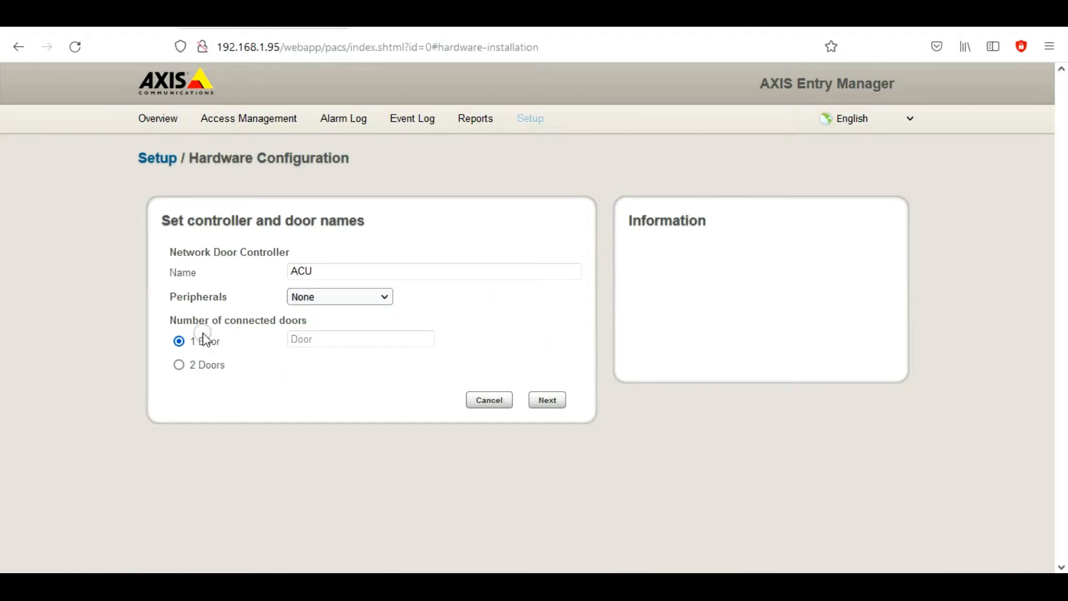
mouse_move(190, 364)
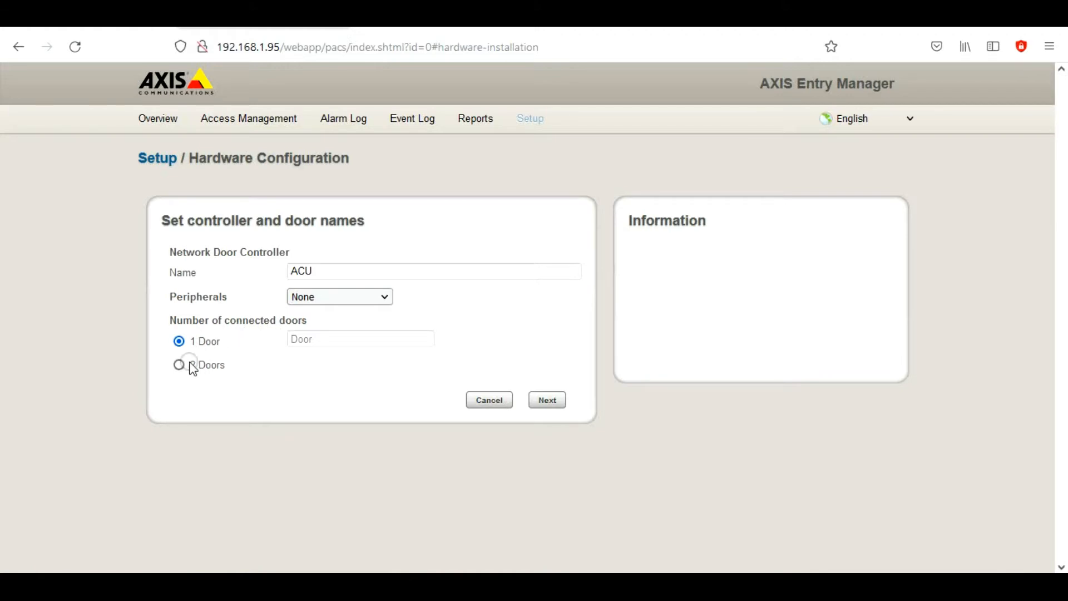
Set the controller to one connected door named Door 1
left_click(179, 365)
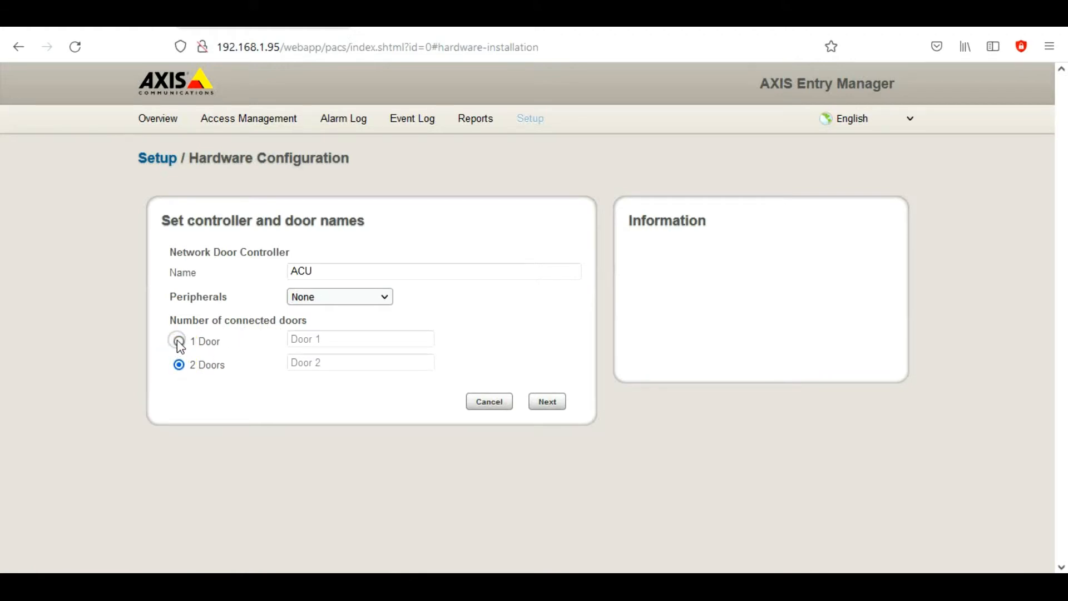
left_click(178, 342)
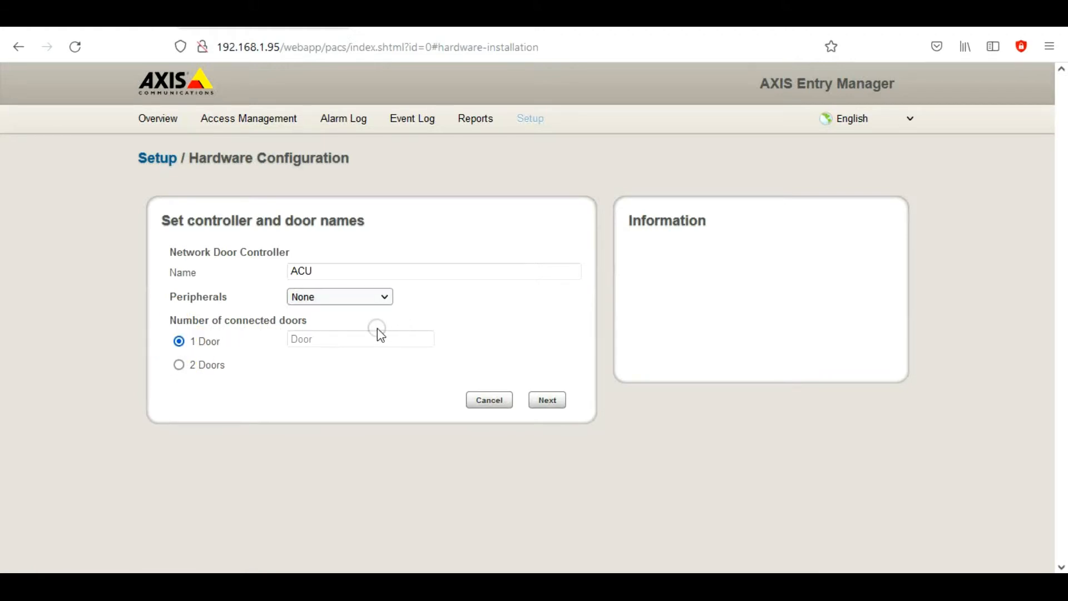
left_click(360, 338)
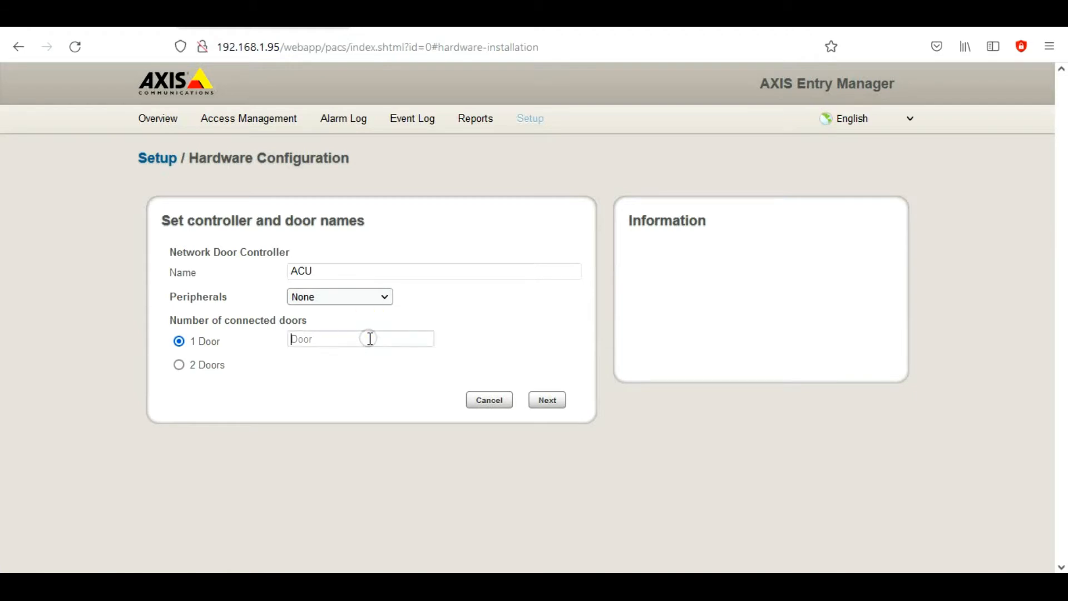
type("Door 1")
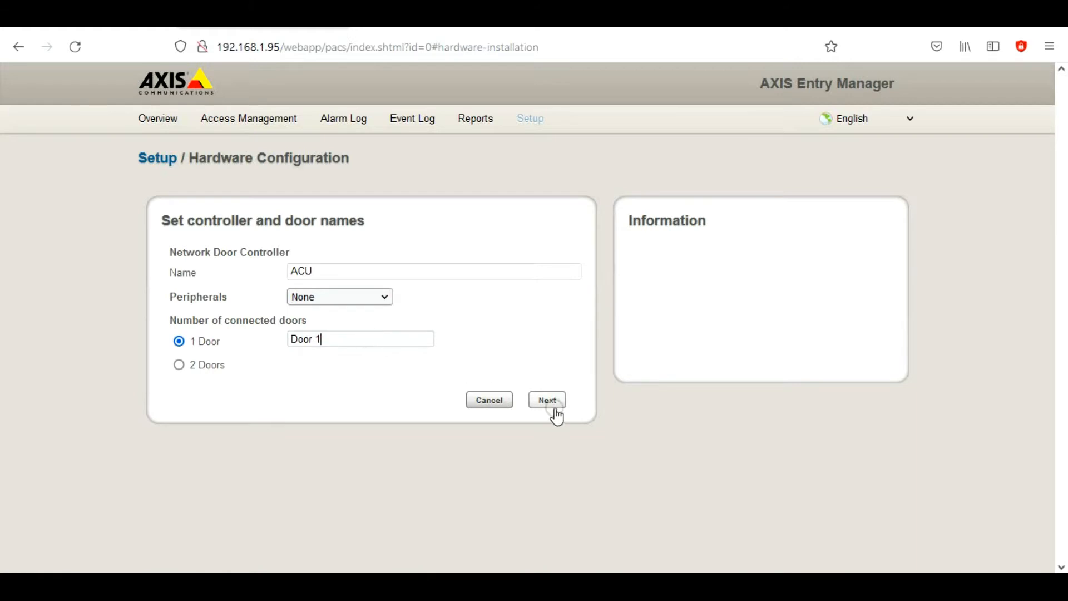
Advance to lock configuration with door monitor 'Open circuit = Closed door'
left_click(547, 399)
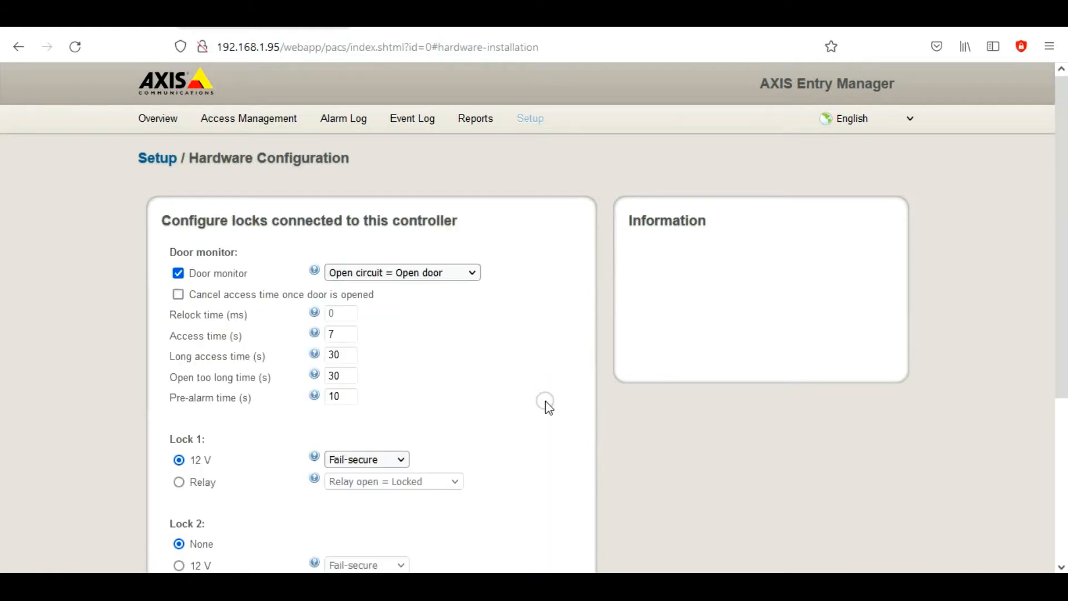
mouse_move(308, 261)
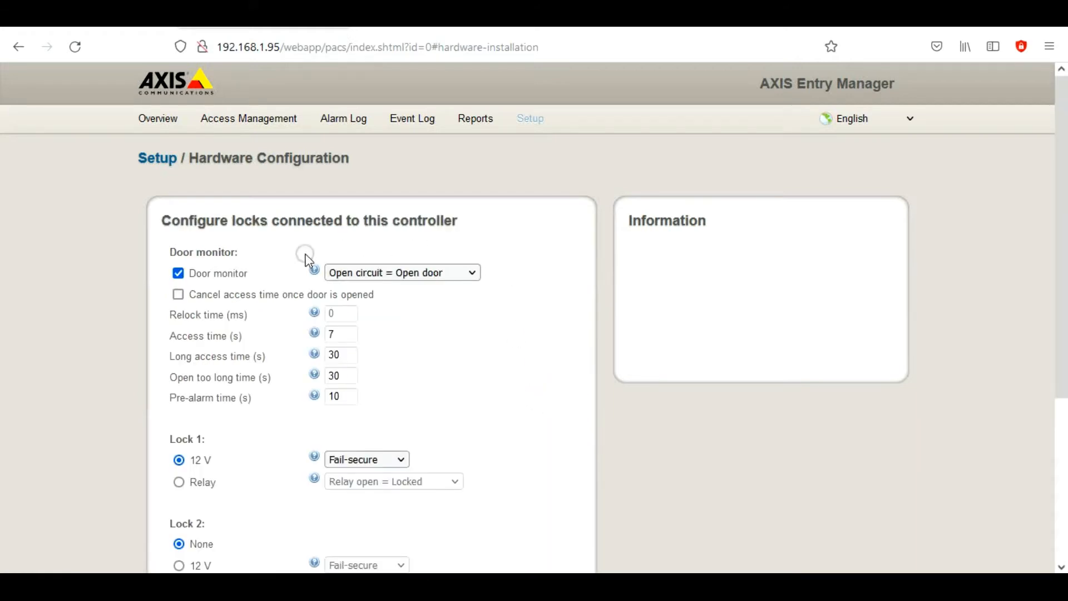
mouse_move(1061, 299)
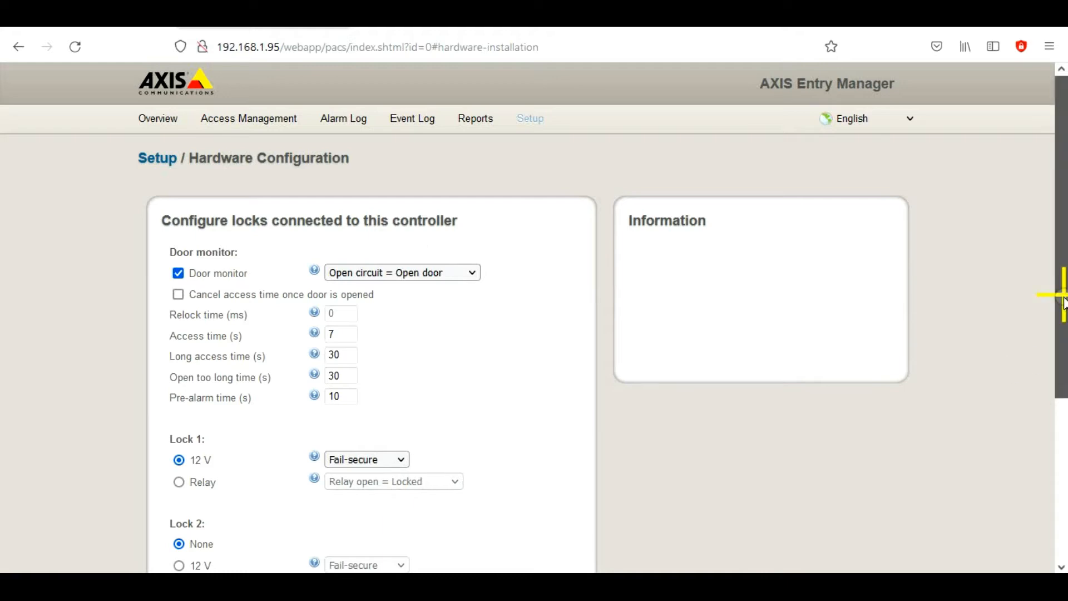
scroll("down", 3)
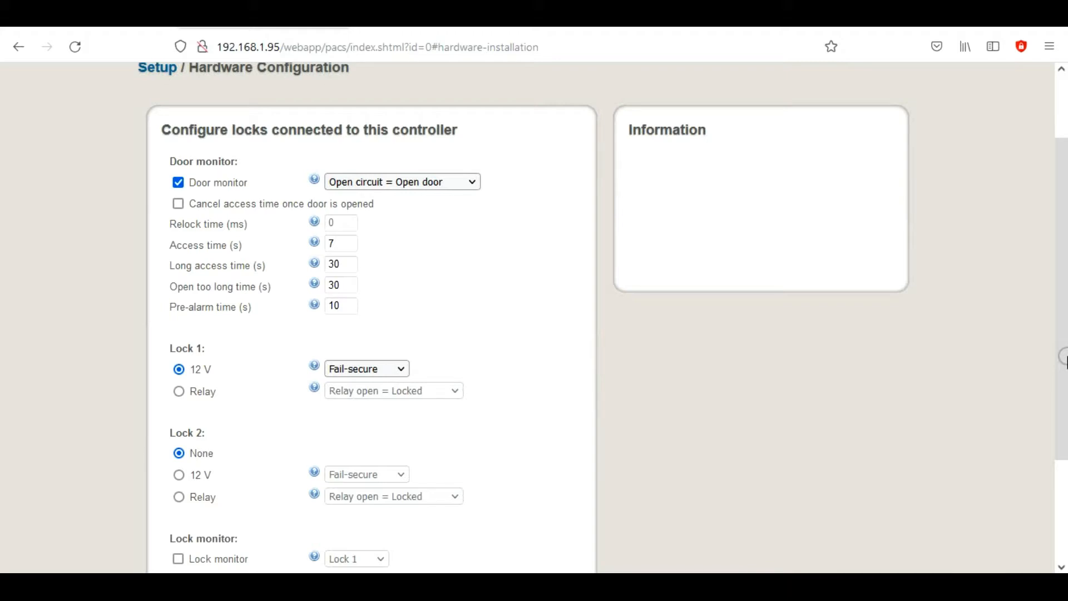
mouse_move(667, 222)
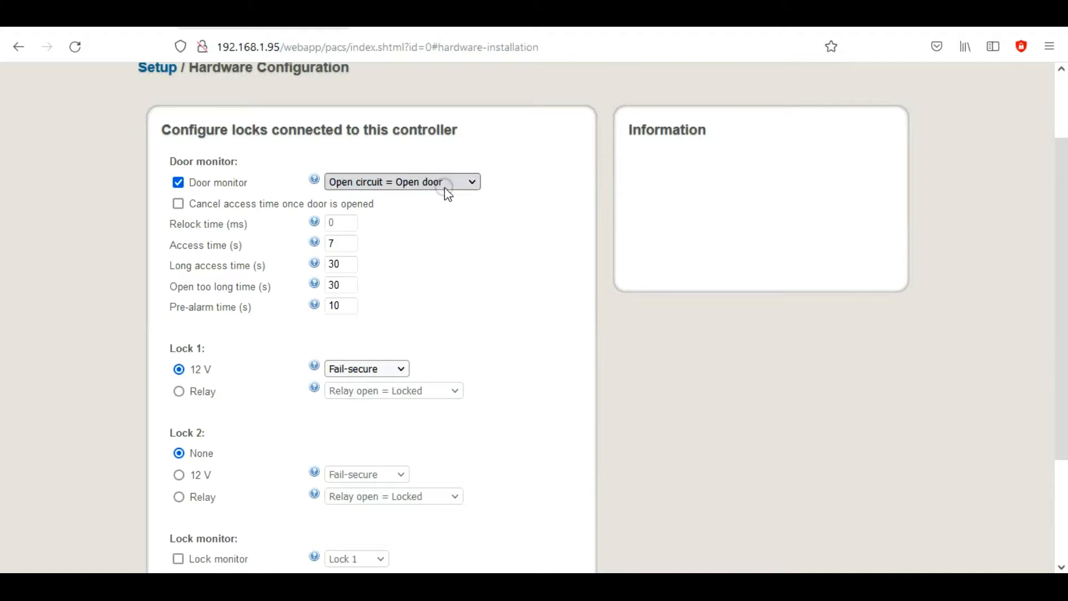
left_click(400, 181)
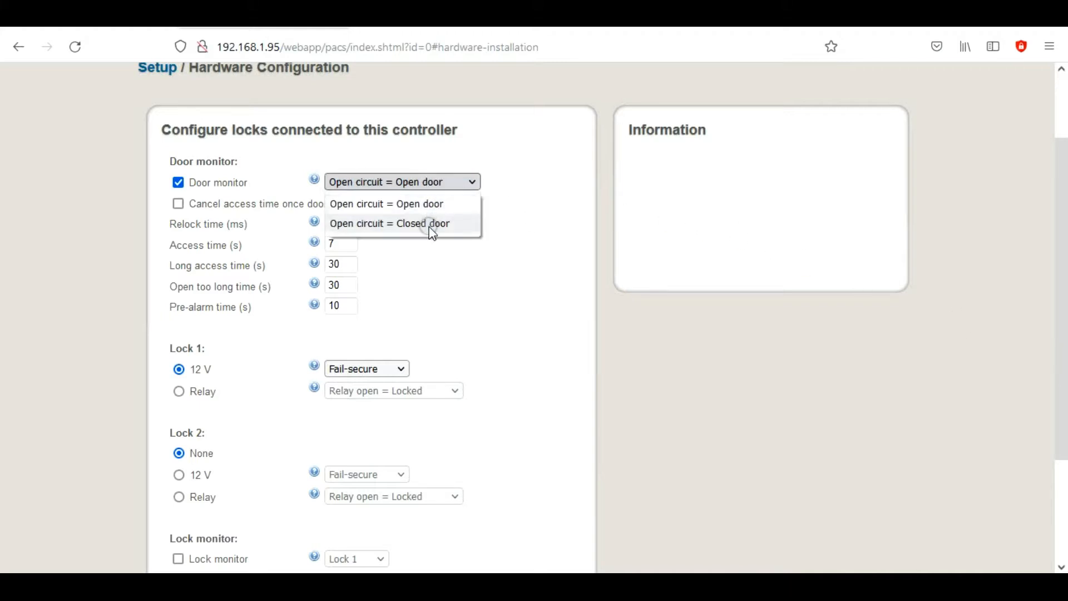
left_click(389, 224)
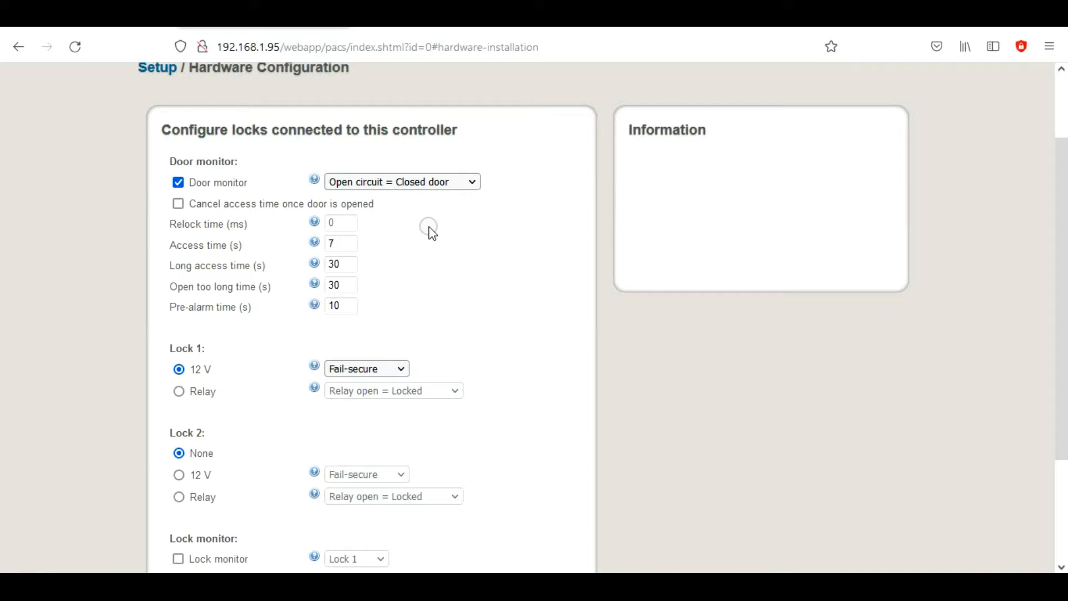
mouse_move(482, 155)
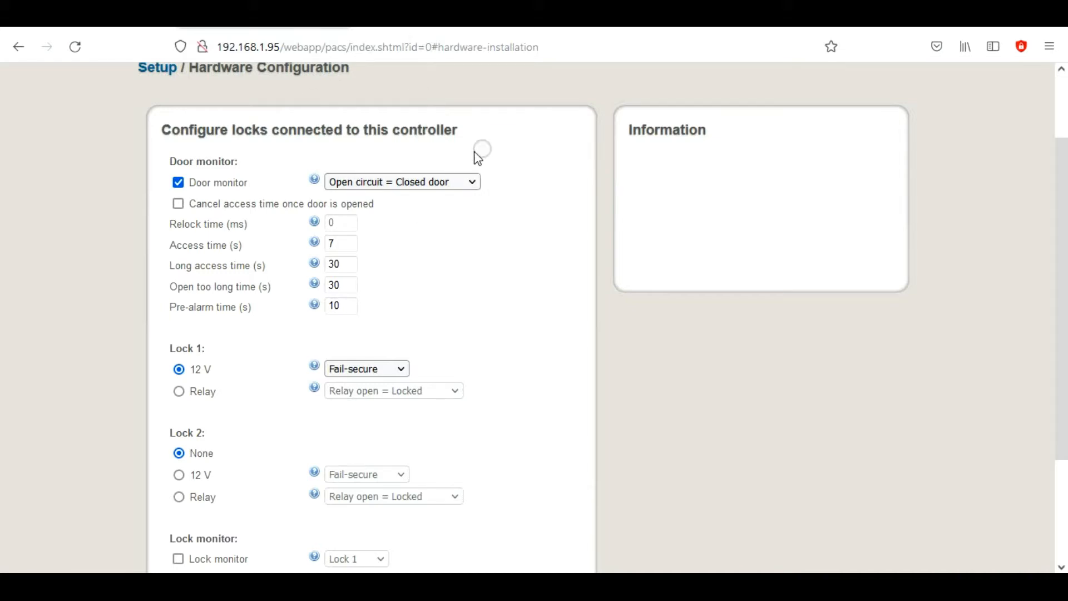
mouse_move(501, 221)
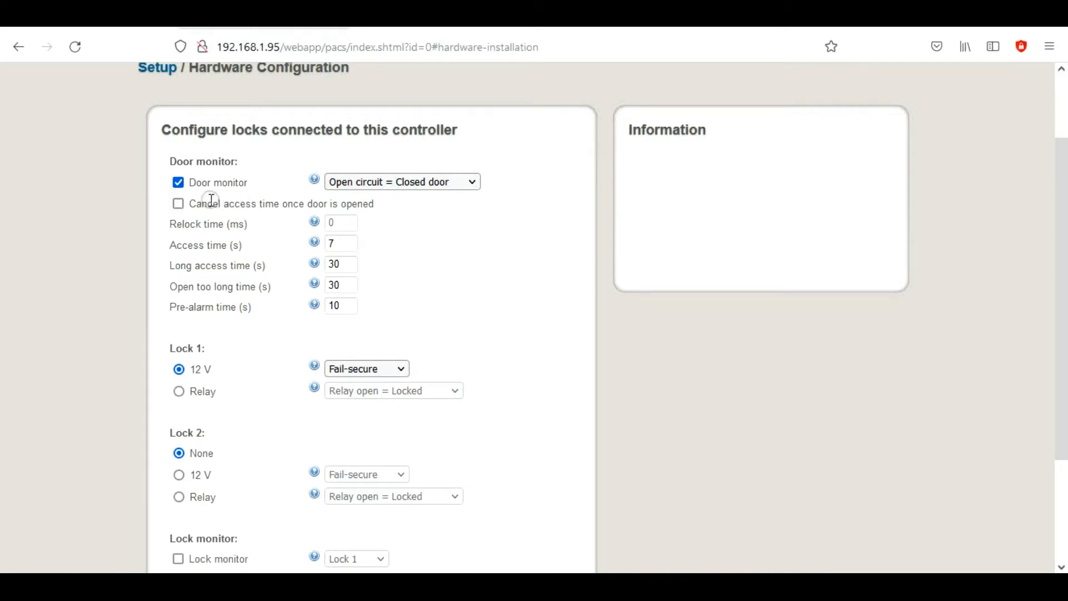
mouse_move(193, 202)
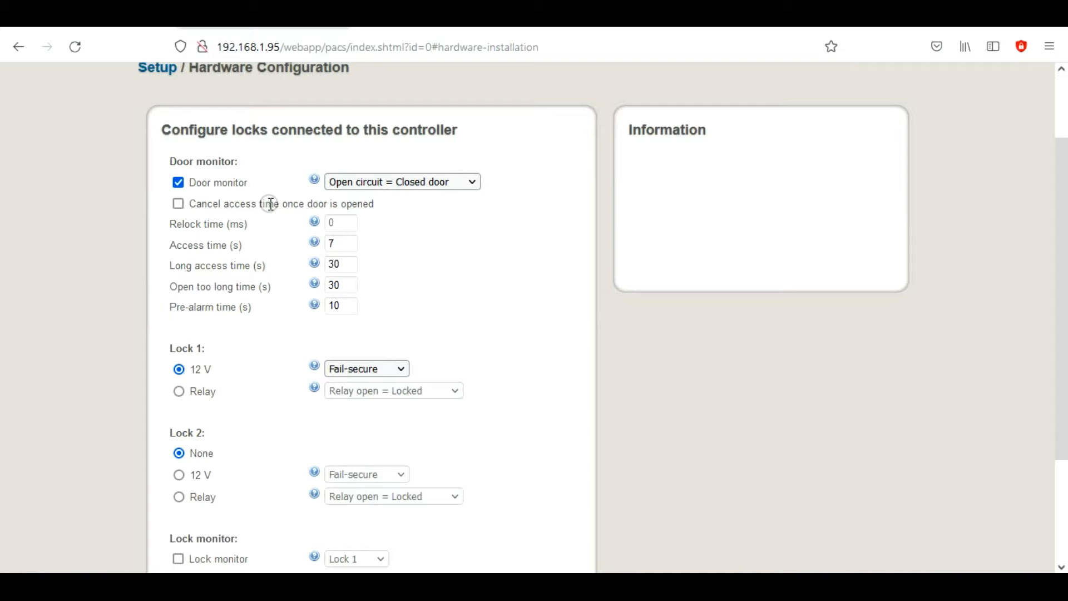
mouse_move(203, 208)
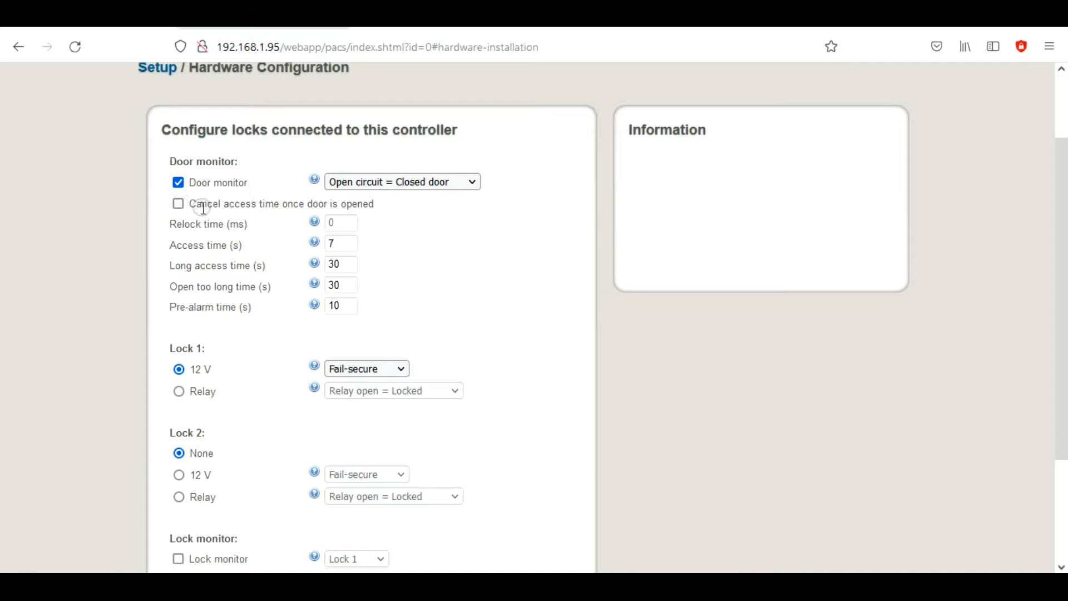
mouse_move(286, 212)
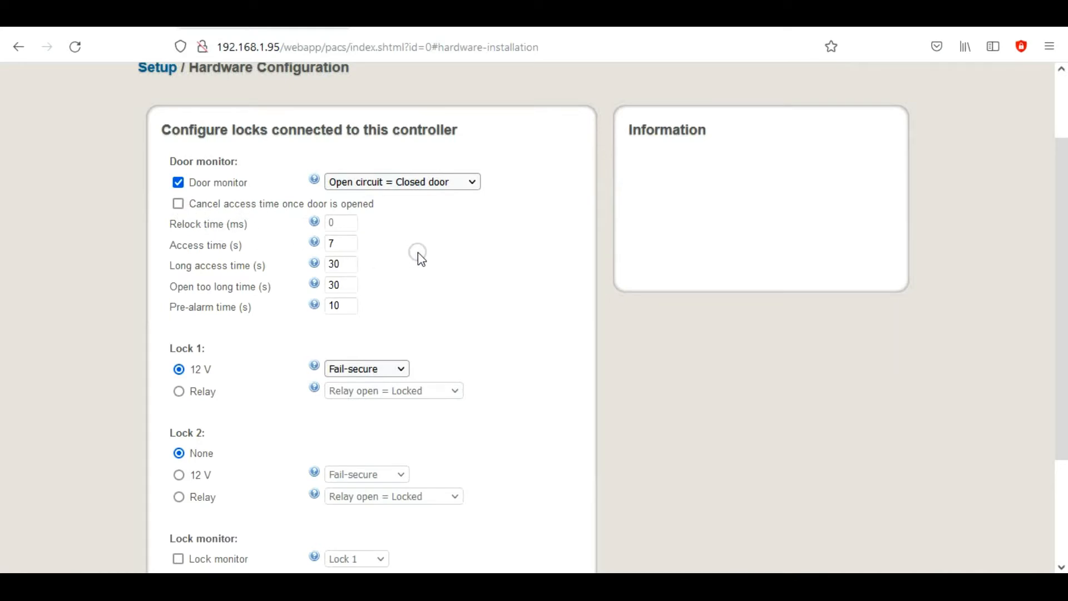
mouse_move(366, 285)
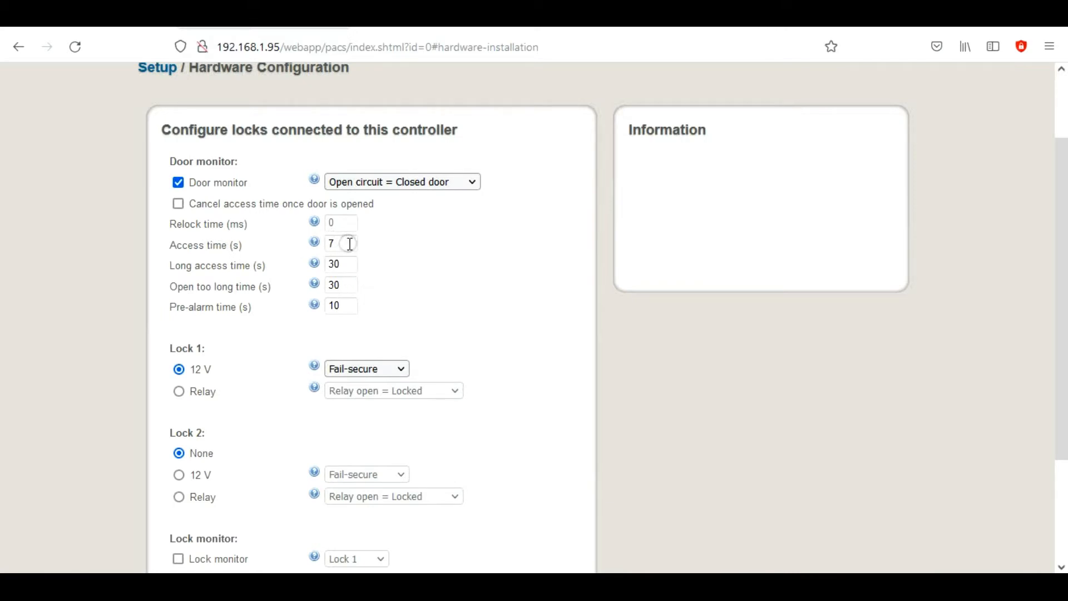
mouse_move(434, 302)
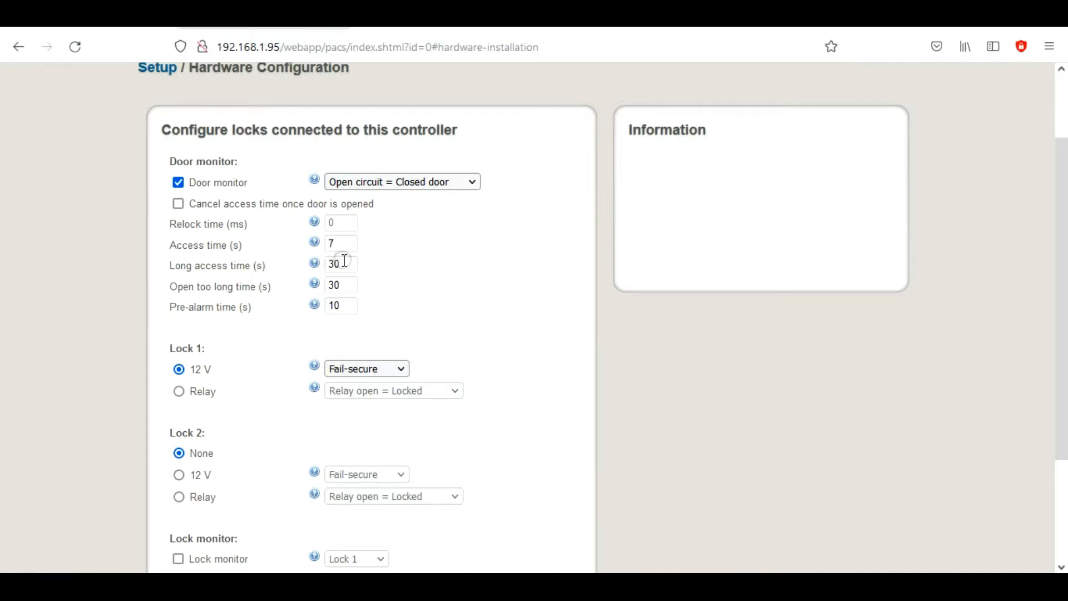
mouse_move(373, 268)
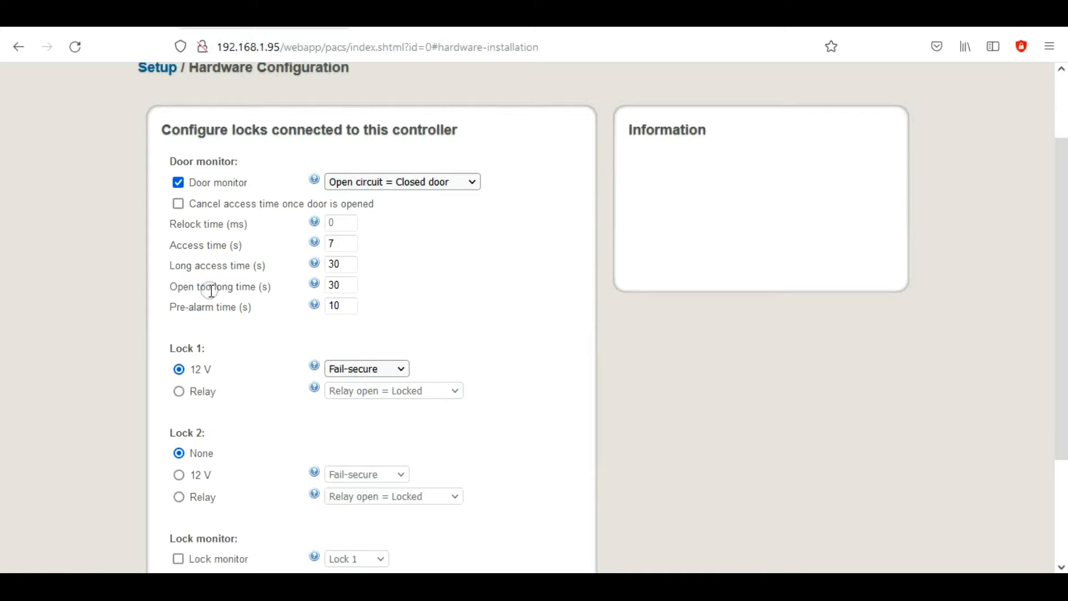
mouse_move(348, 292)
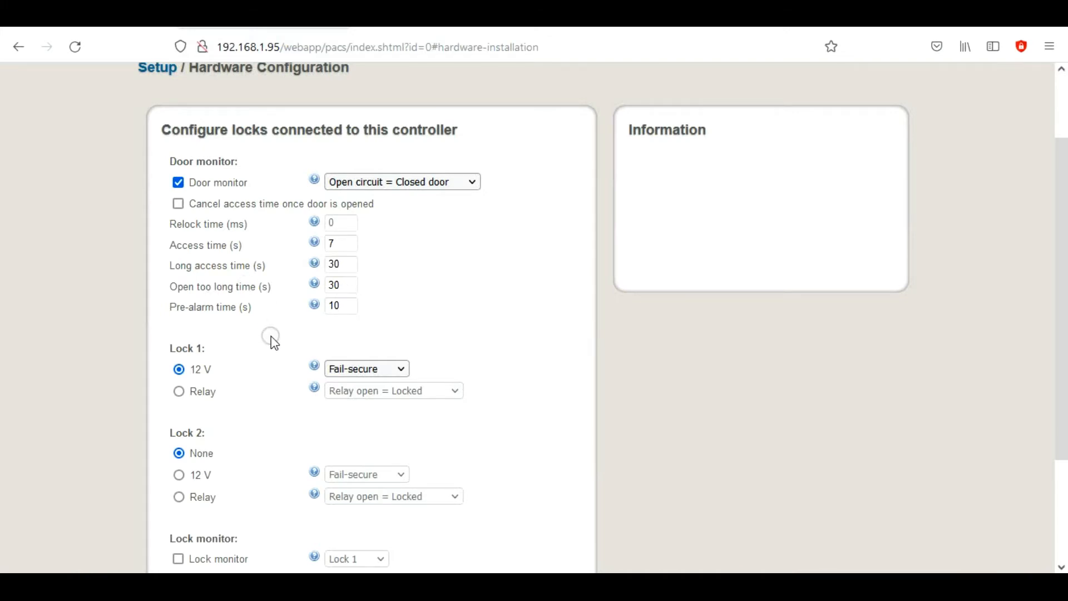
mouse_move(1033, 247)
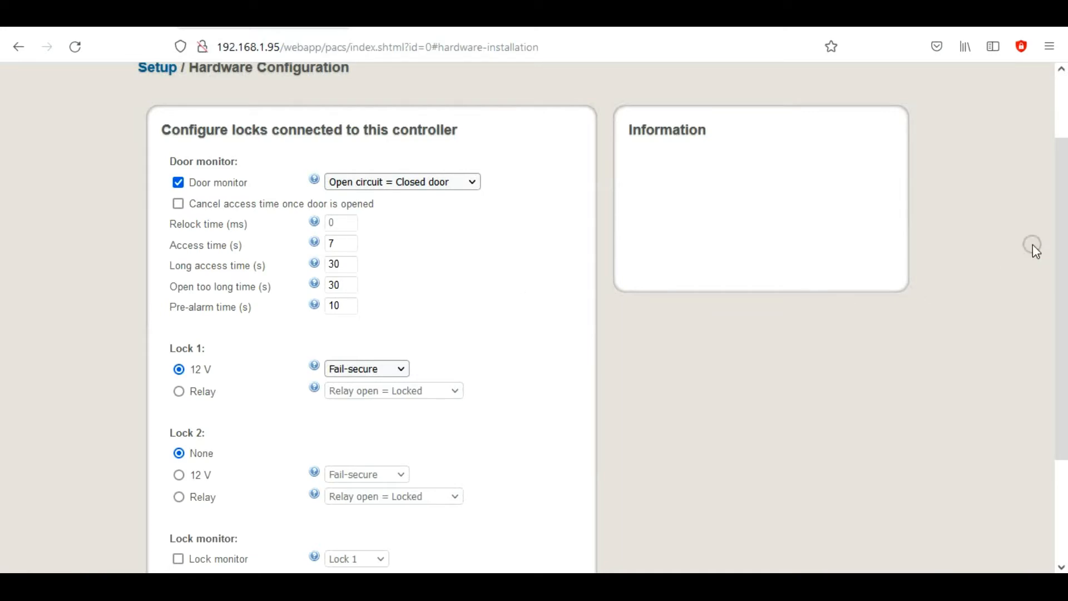
scroll("up", 3)
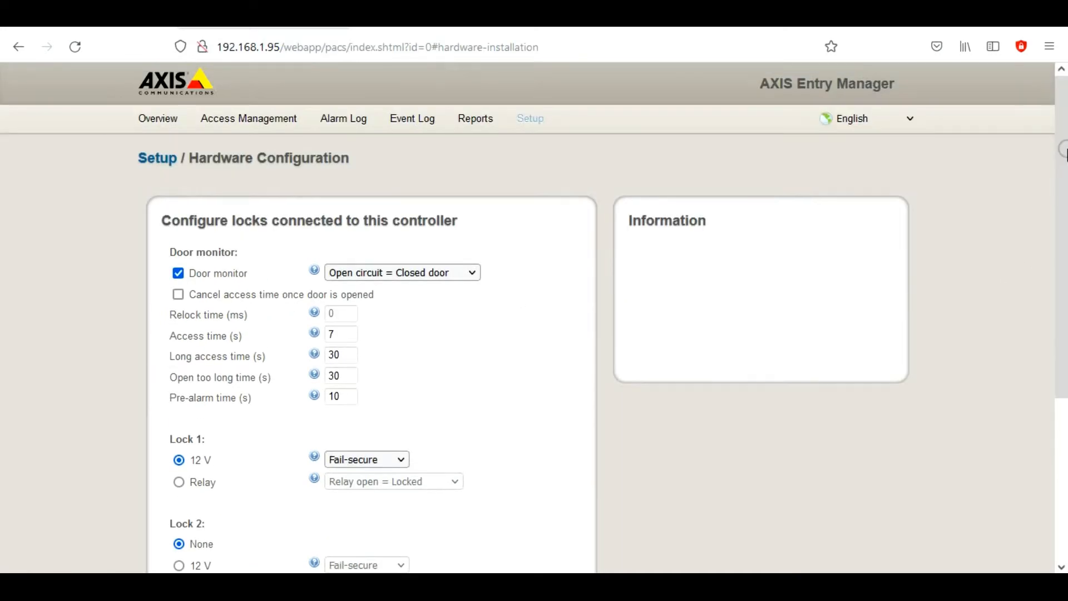
scroll("down", 3)
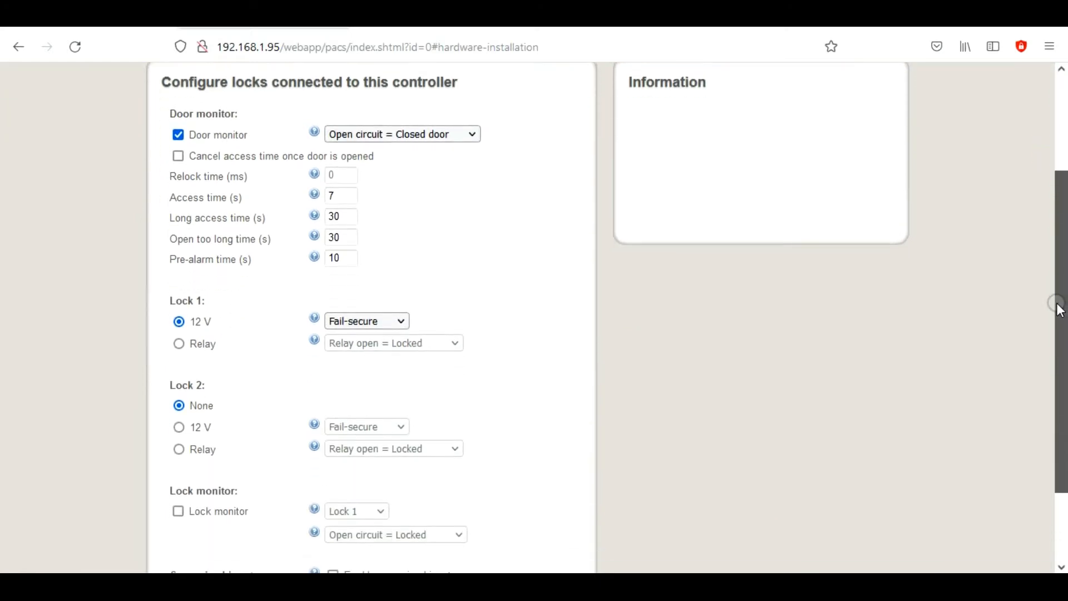
scroll("down", 3)
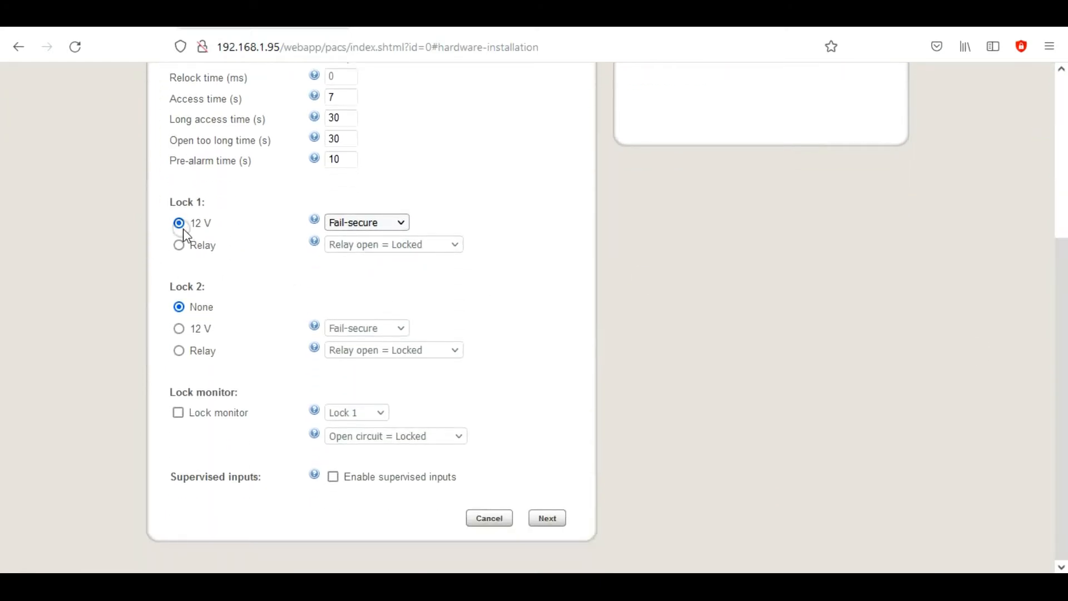
mouse_move(240, 253)
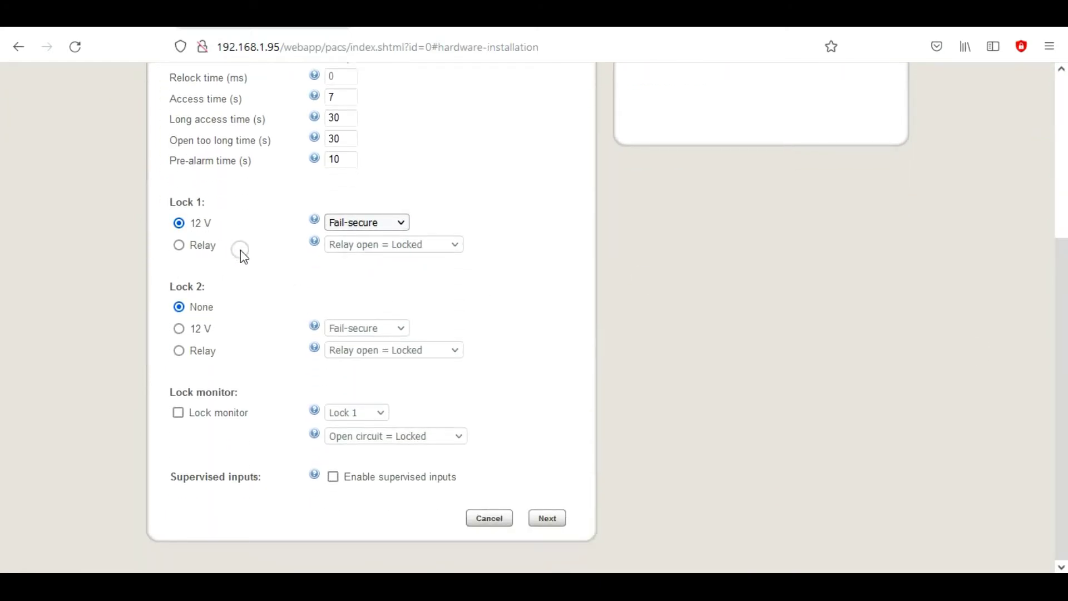
mouse_move(207, 237)
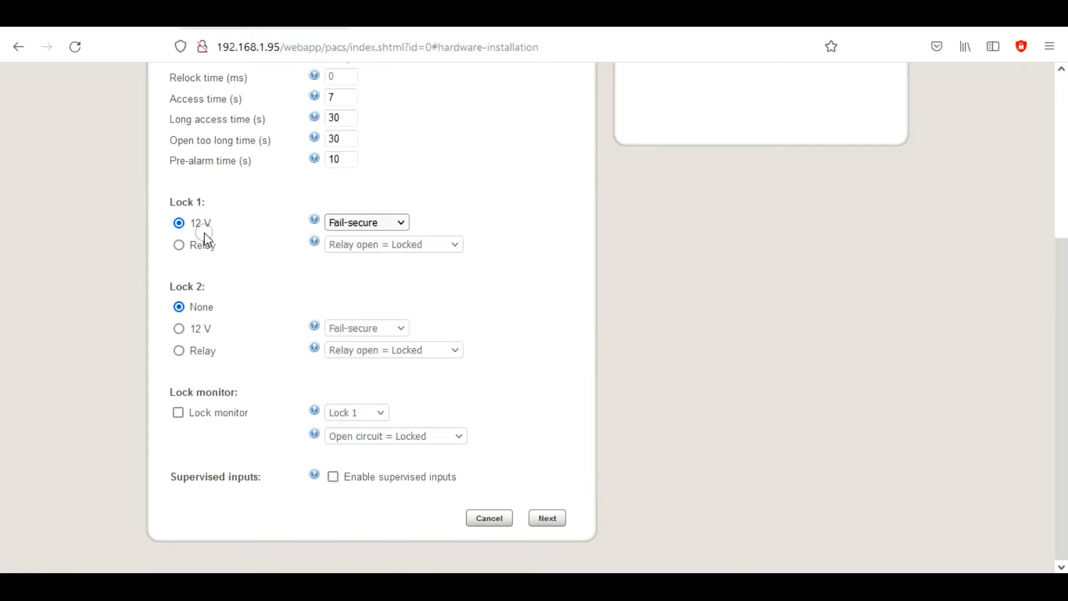
mouse_move(207, 300)
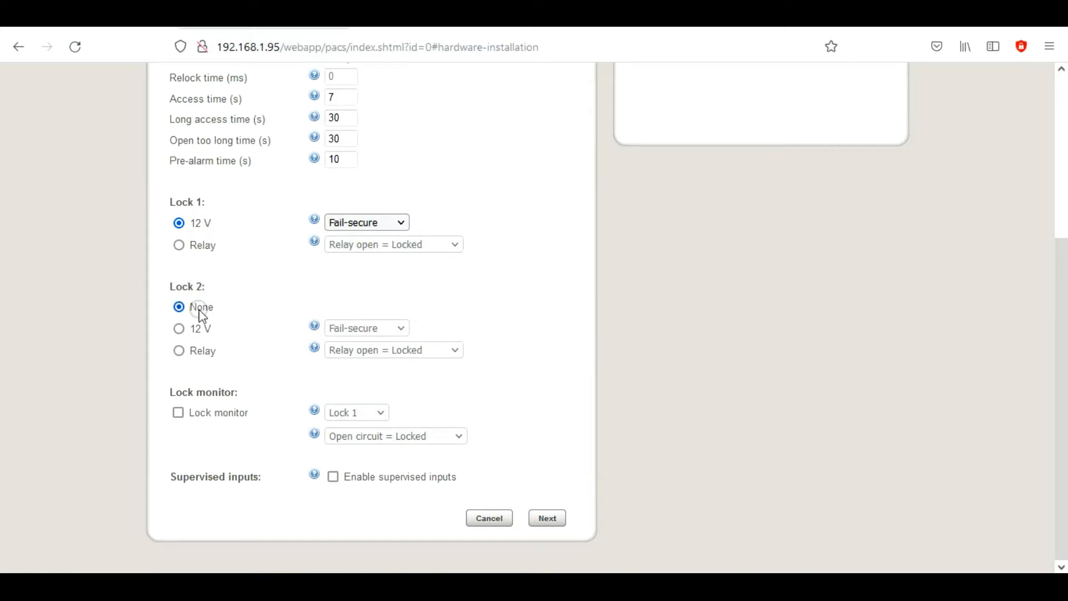
mouse_move(178, 411)
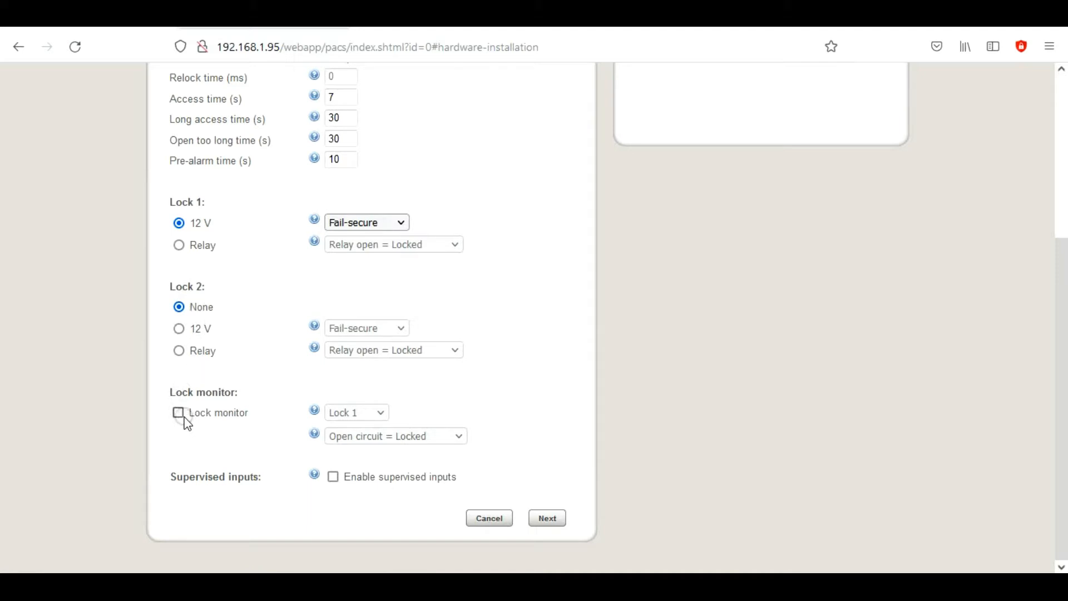
mouse_move(206, 424)
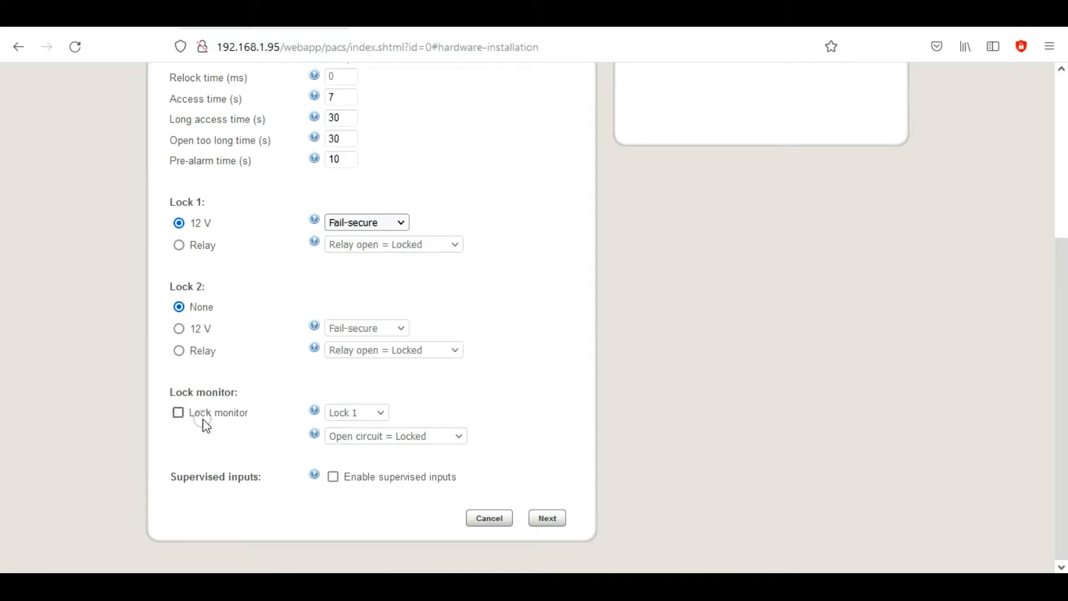
mouse_move(369, 480)
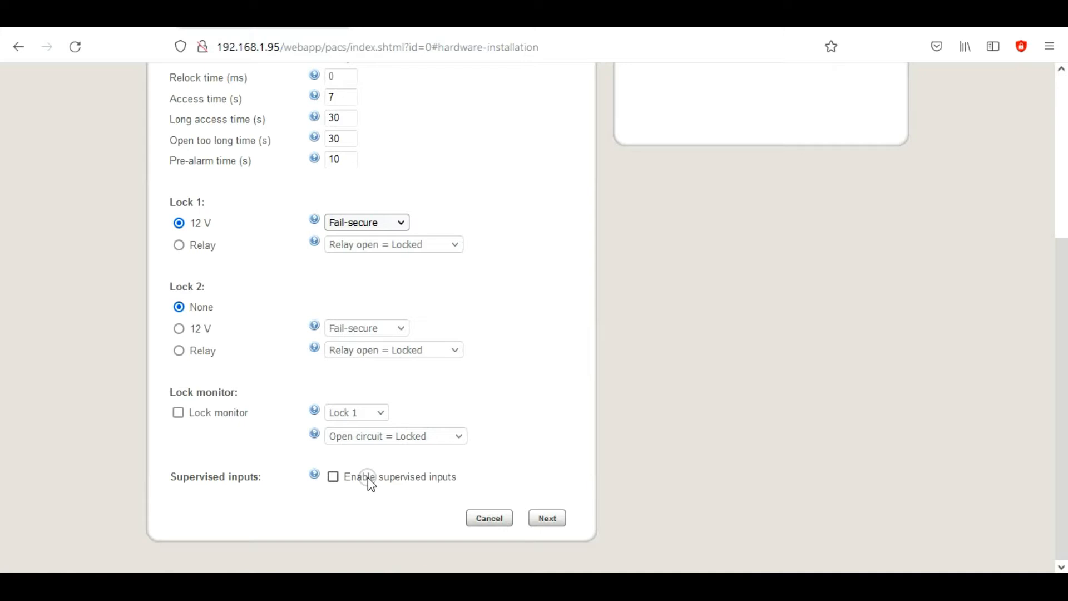
mouse_move(620, 505)
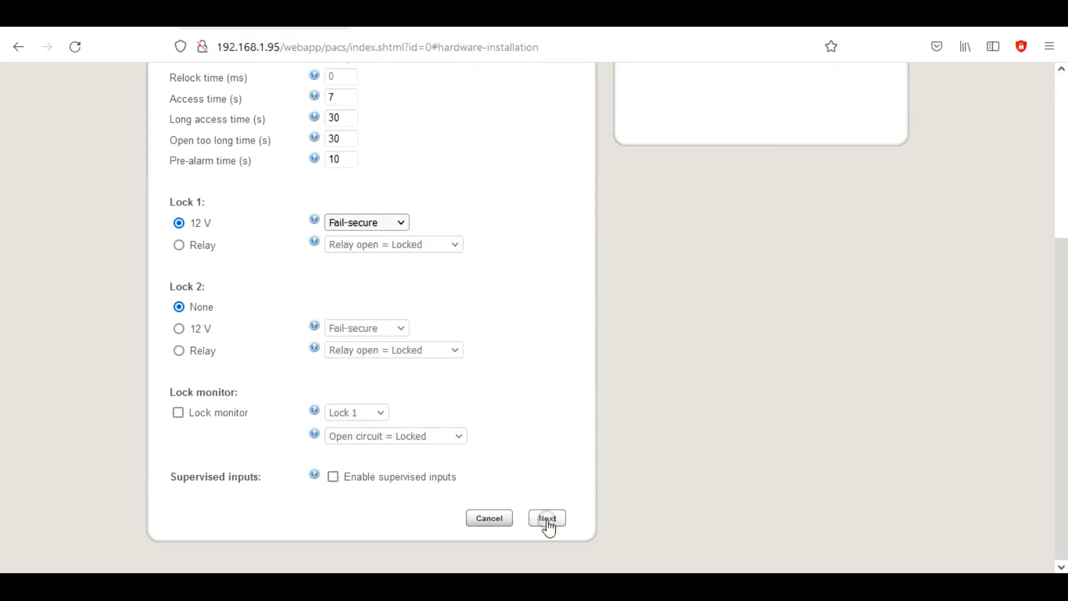
Advance to reader setup with entrance and exit readers on OSDP, REX inputs off
left_click(547, 518)
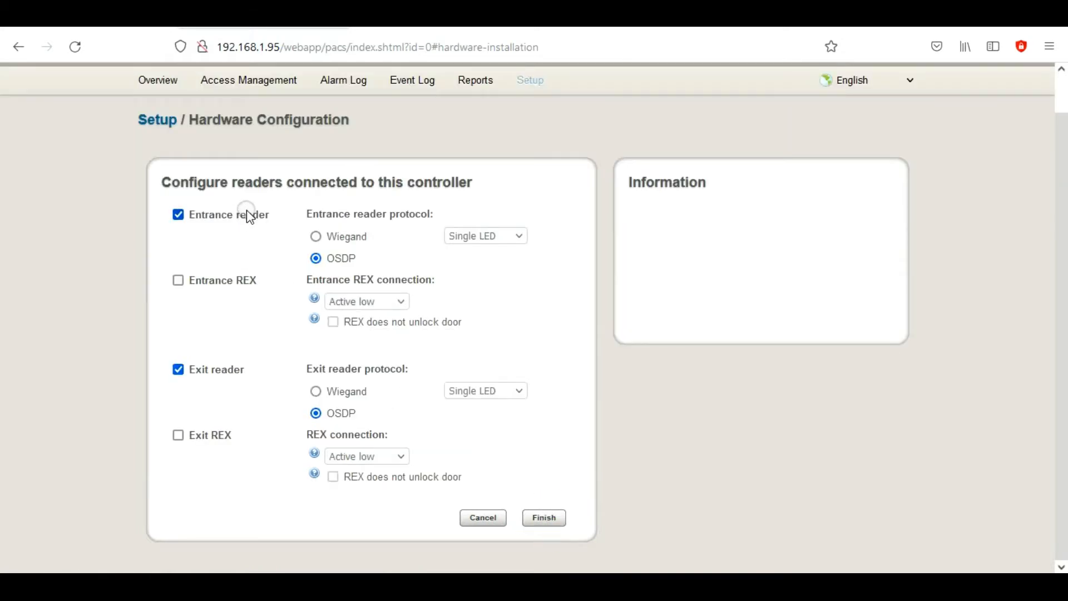
mouse_move(347, 266)
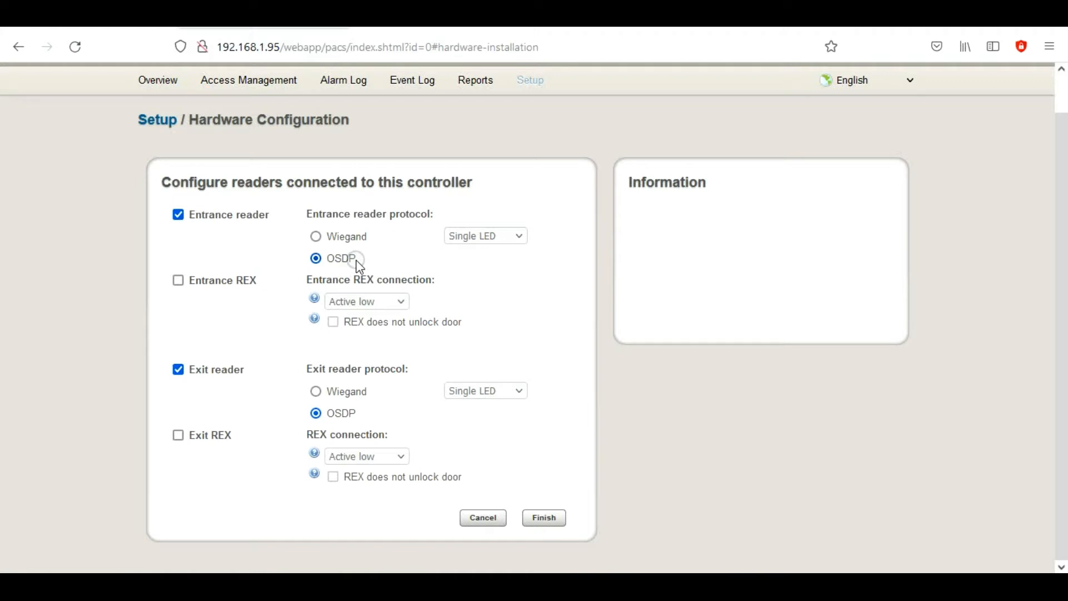
mouse_move(363, 245)
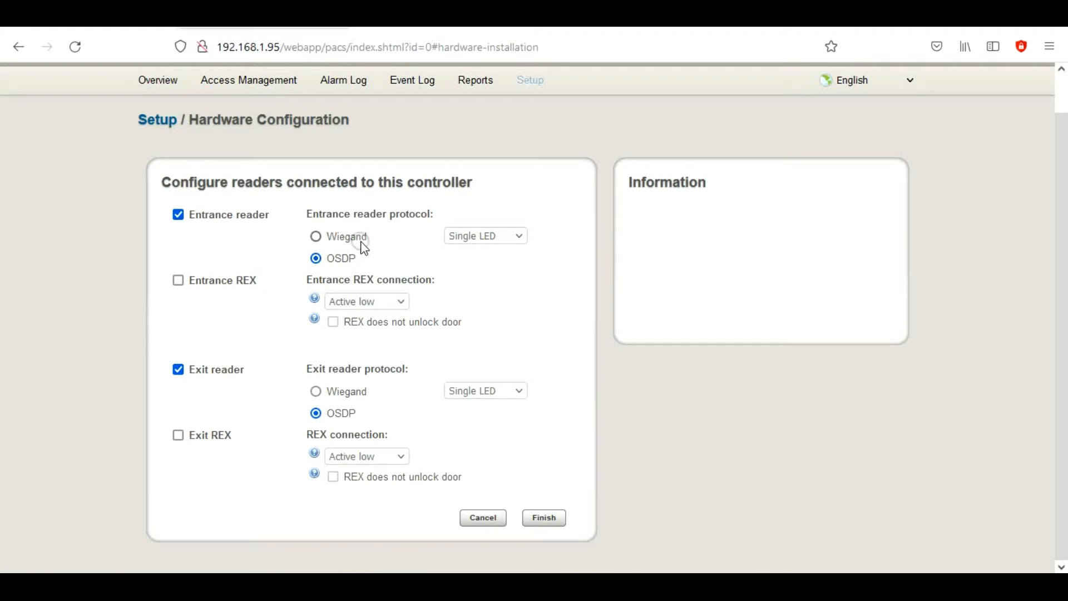
mouse_move(343, 269)
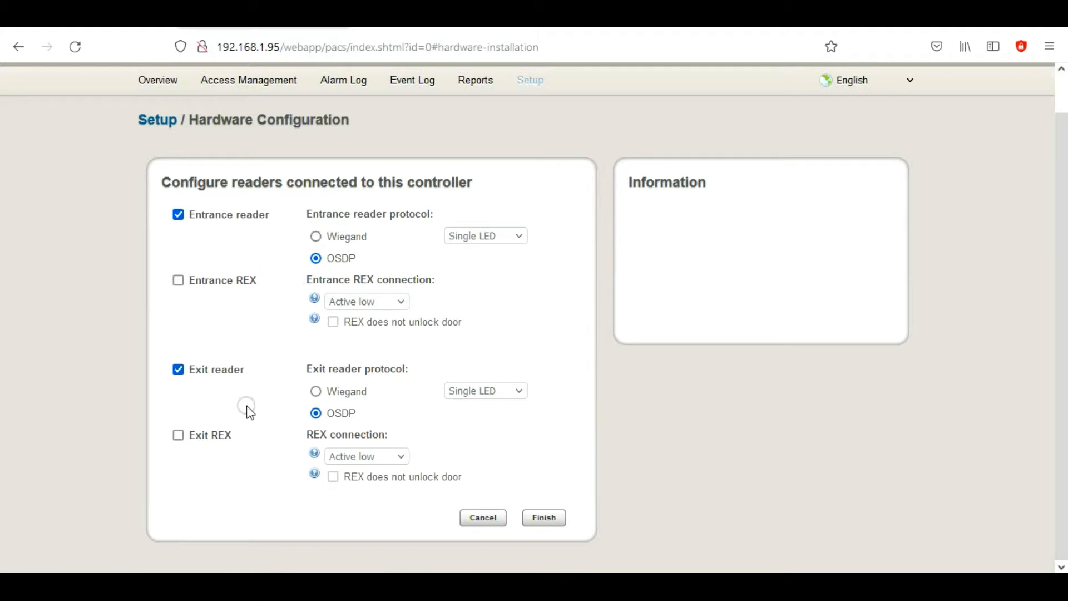
mouse_move(166, 292)
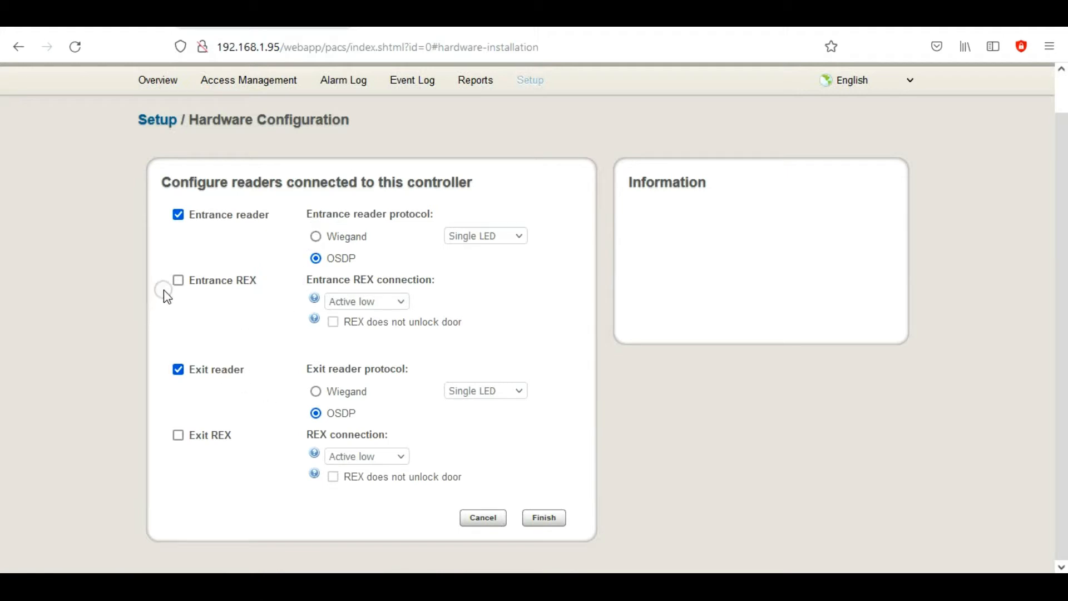
mouse_move(265, 287)
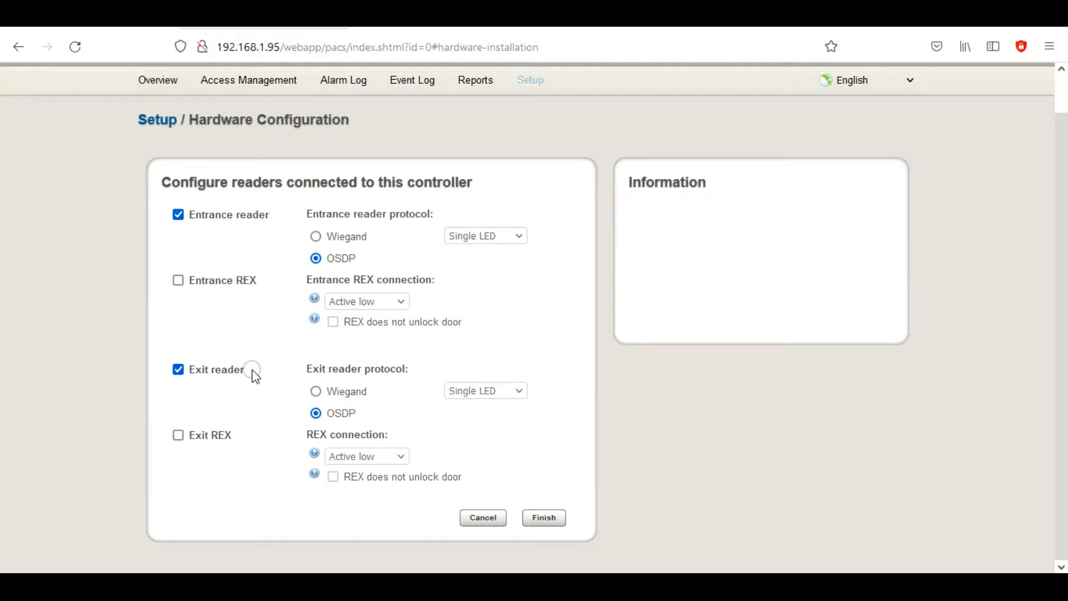
mouse_move(581, 508)
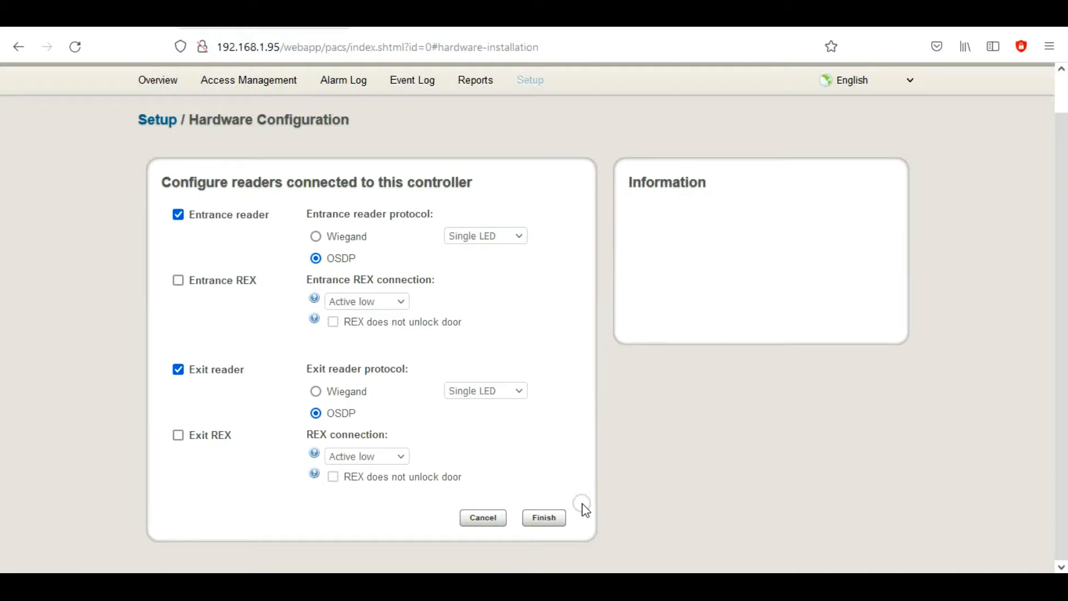
Finish the hardware configuration and show the Hardware Pin Chart for Door 1
left_click(544, 517)
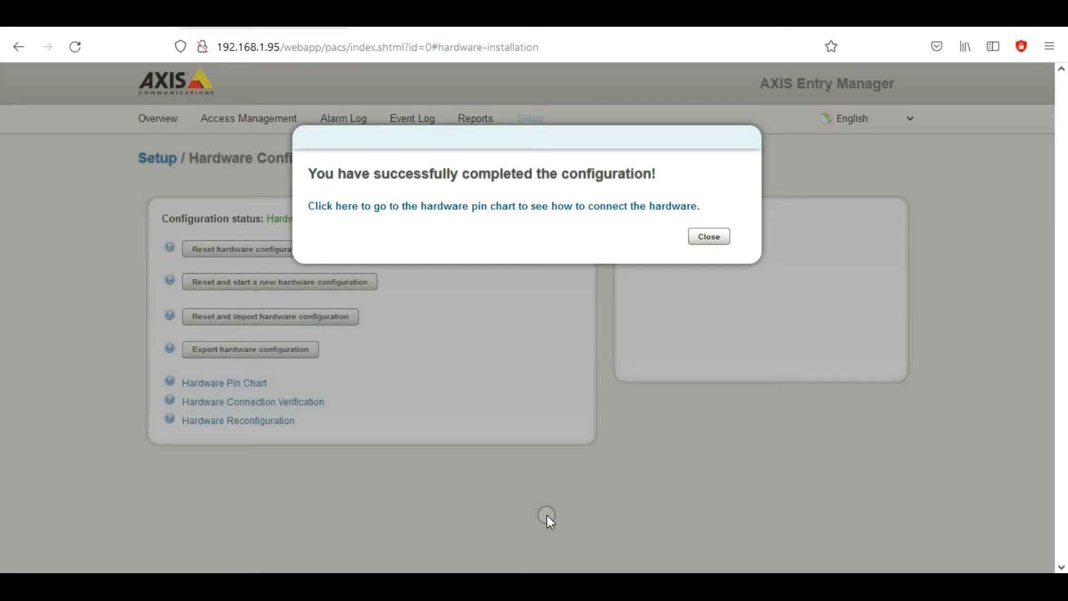
mouse_move(543, 499)
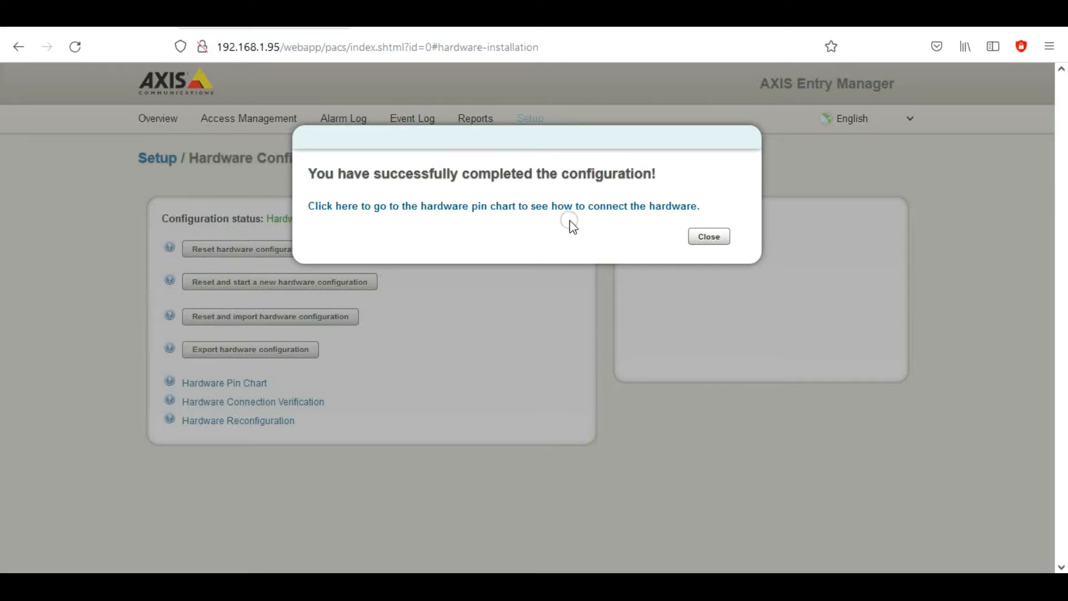
mouse_move(658, 272)
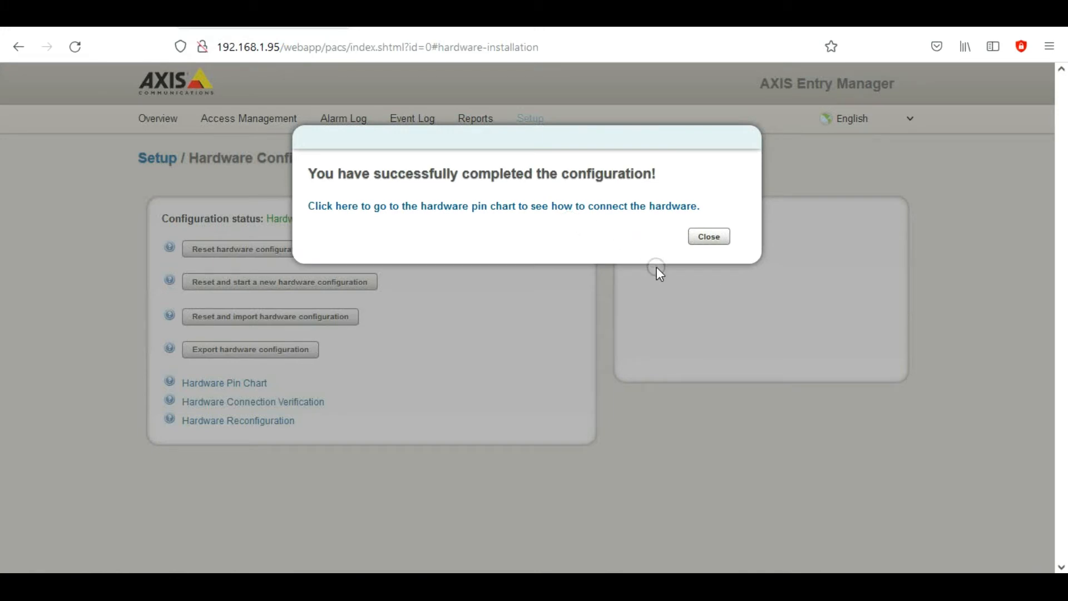
mouse_move(698, 260)
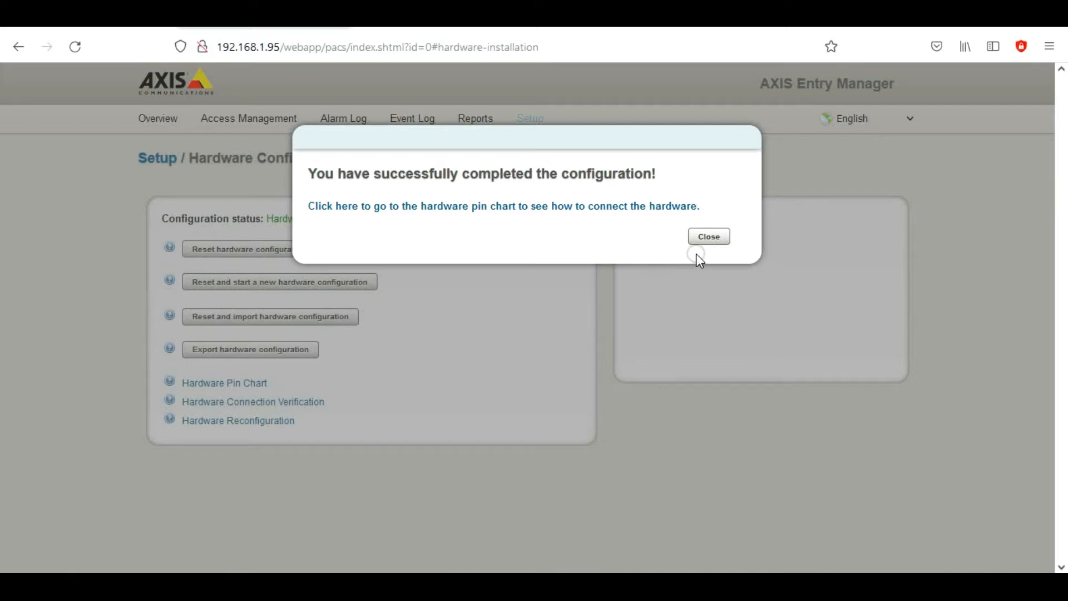
left_click(708, 236)
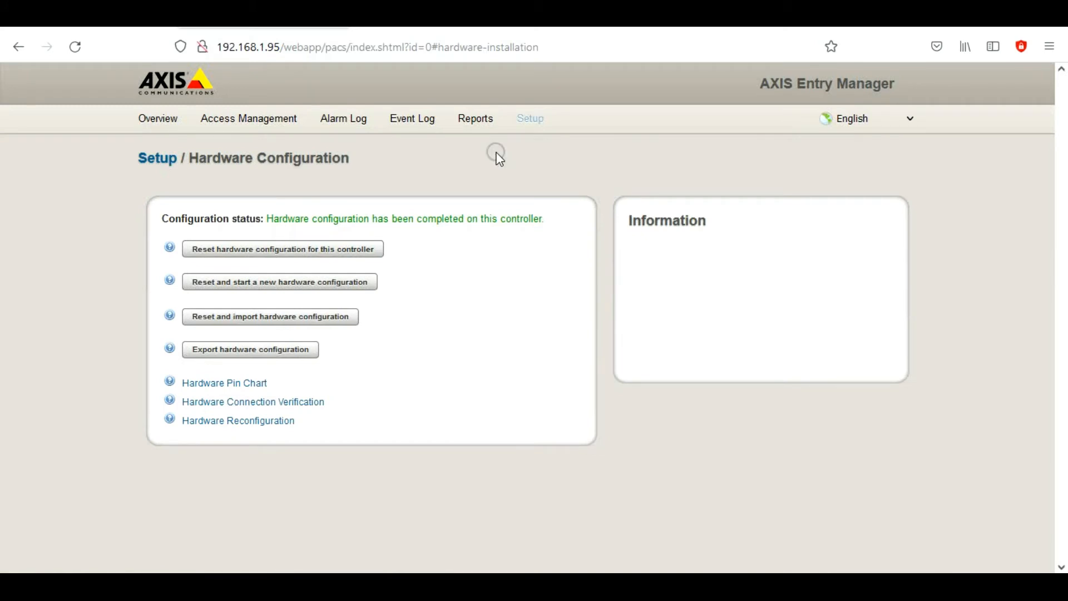
left_click(157, 157)
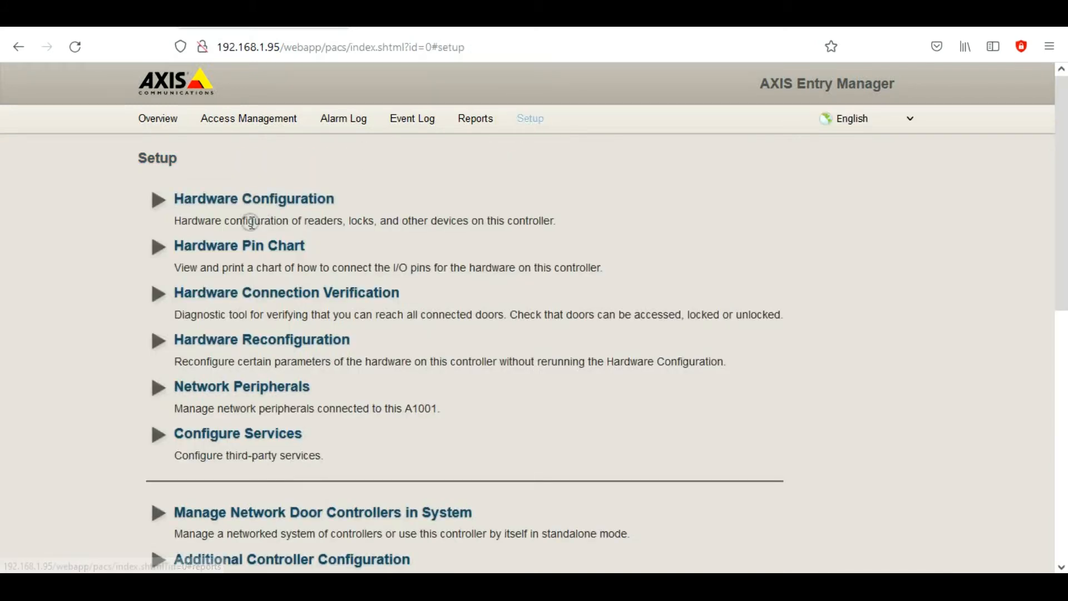
left_click(238, 245)
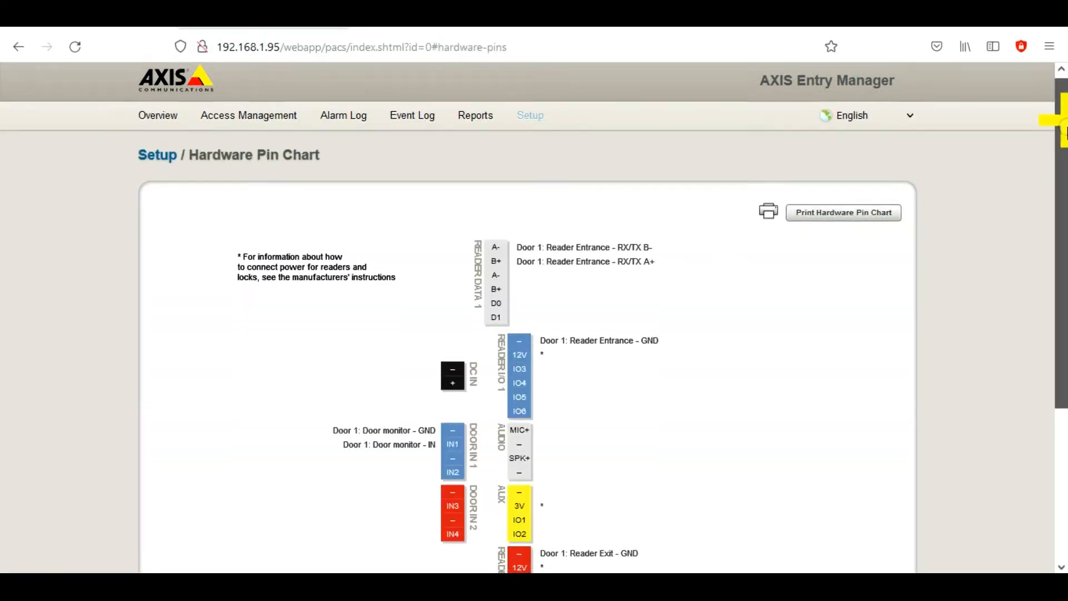
scroll("down", 3)
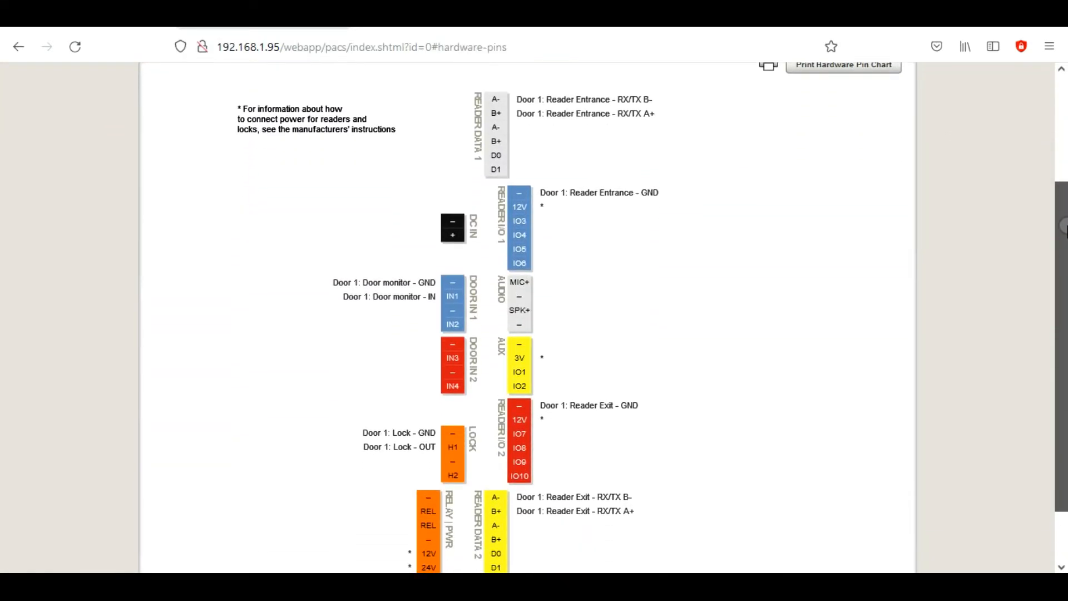
scroll("up", 3)
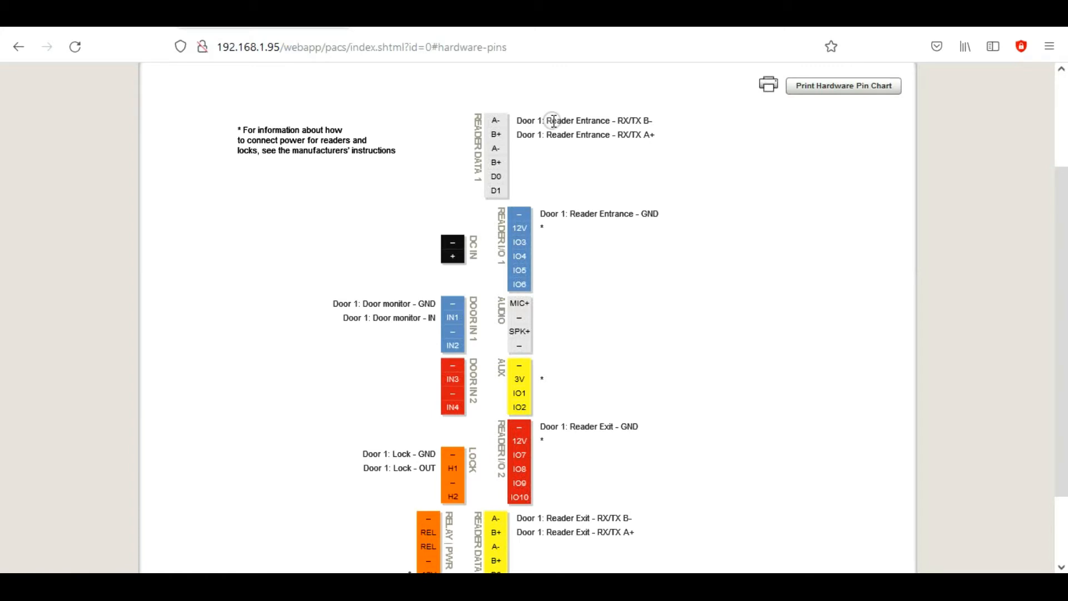
mouse_move(671, 132)
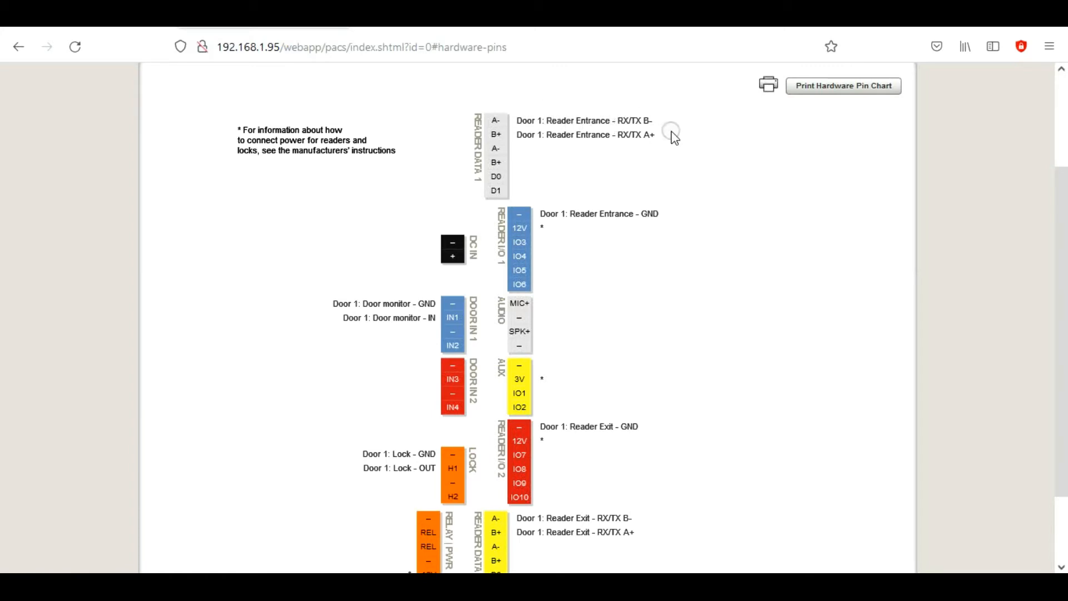
mouse_move(639, 123)
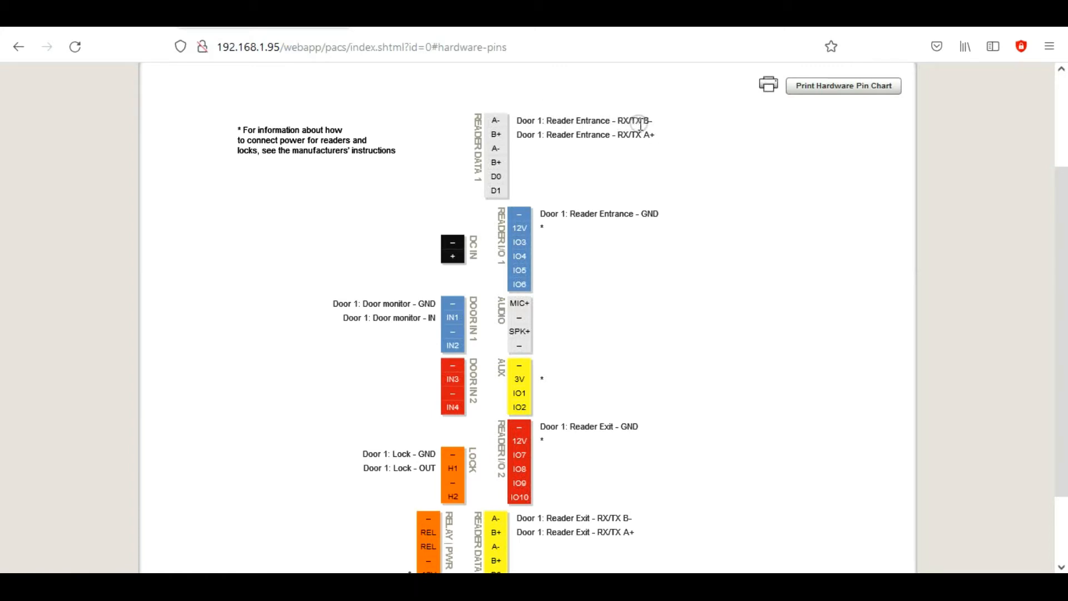
mouse_move(626, 152)
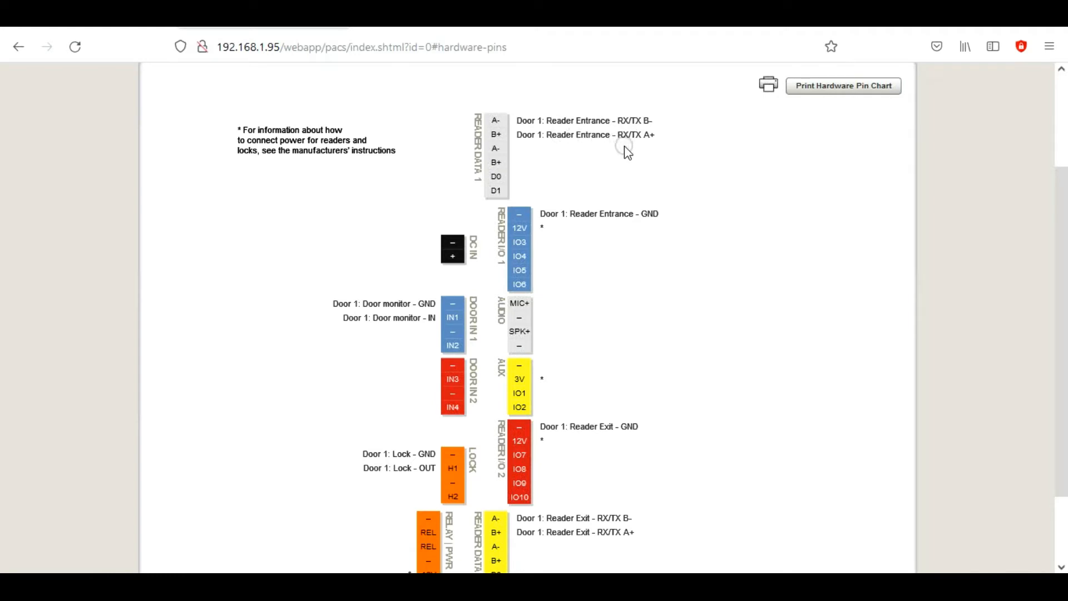
mouse_move(655, 135)
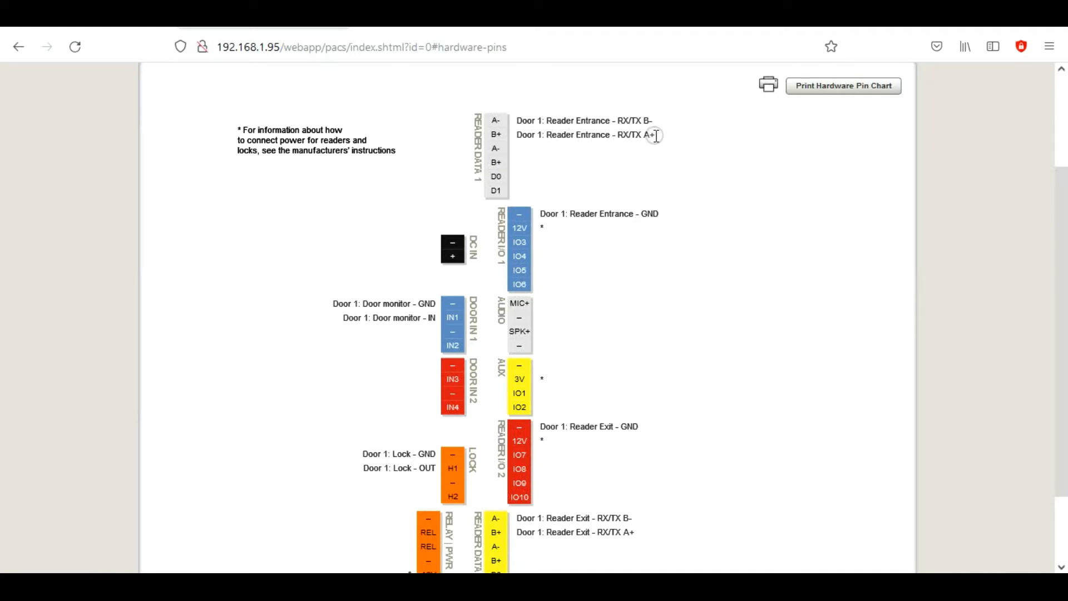
mouse_move(552, 214)
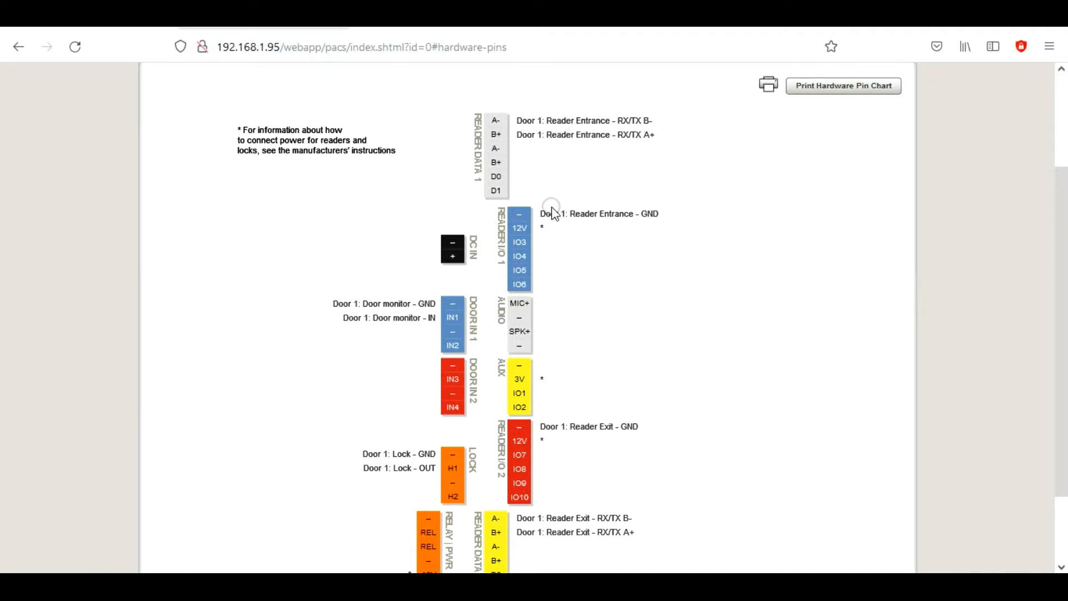
double_click(558, 214)
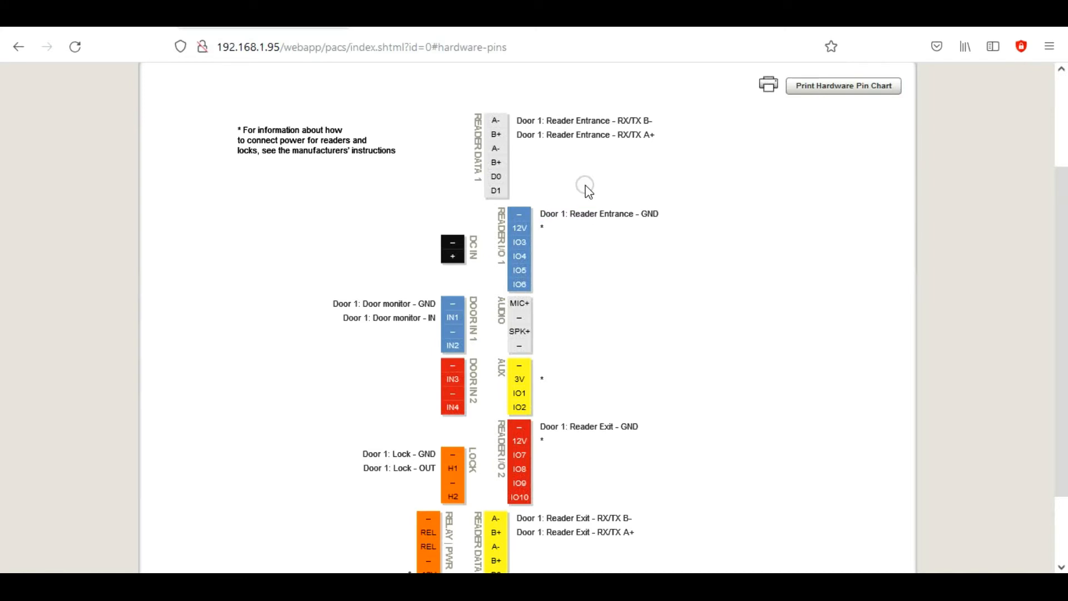
mouse_move(546, 229)
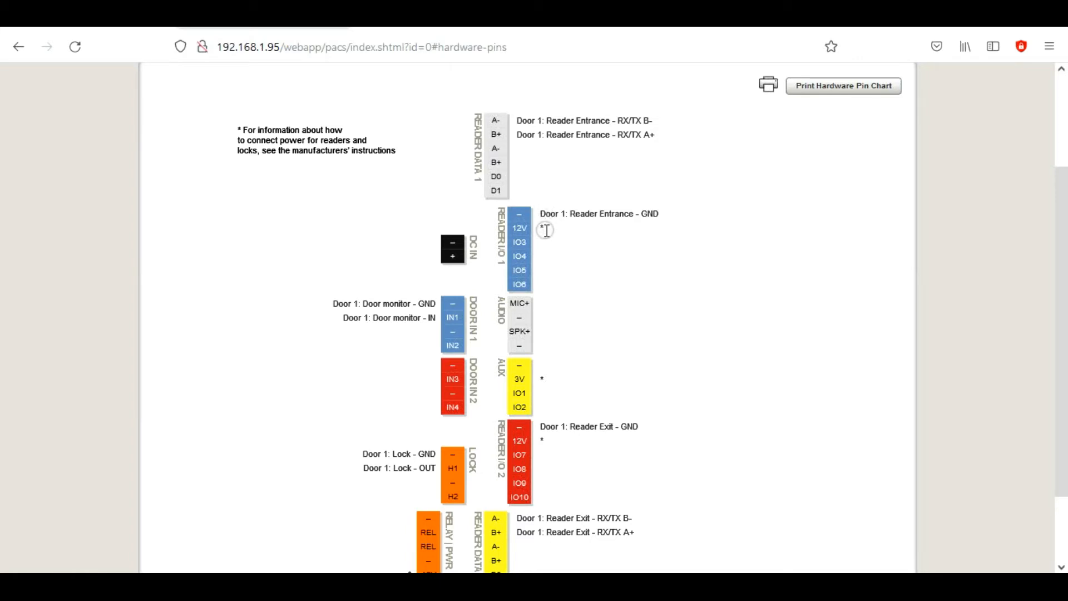
mouse_move(566, 212)
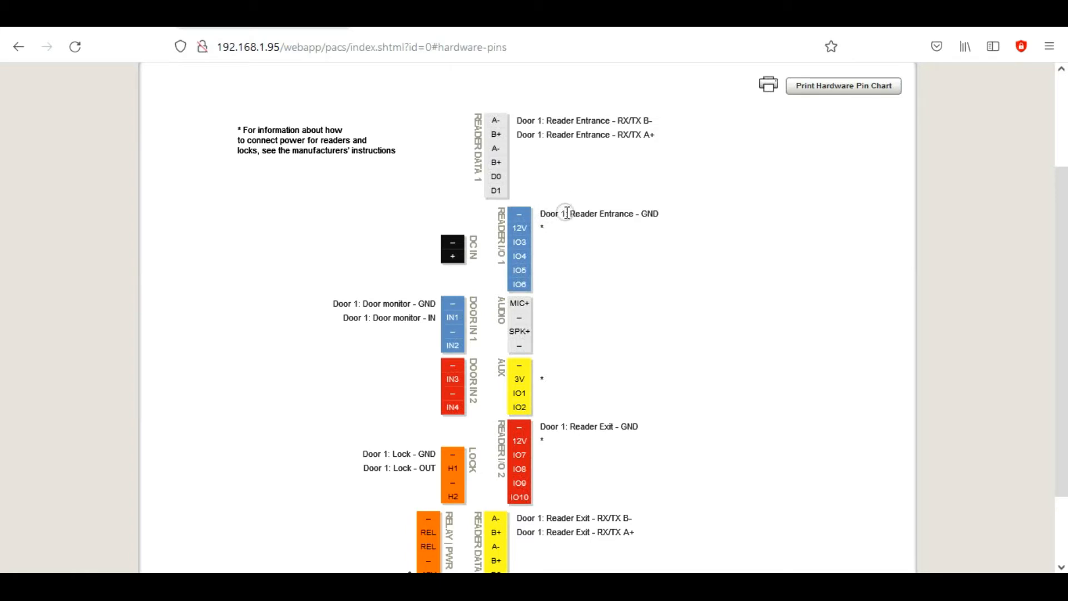
mouse_move(565, 120)
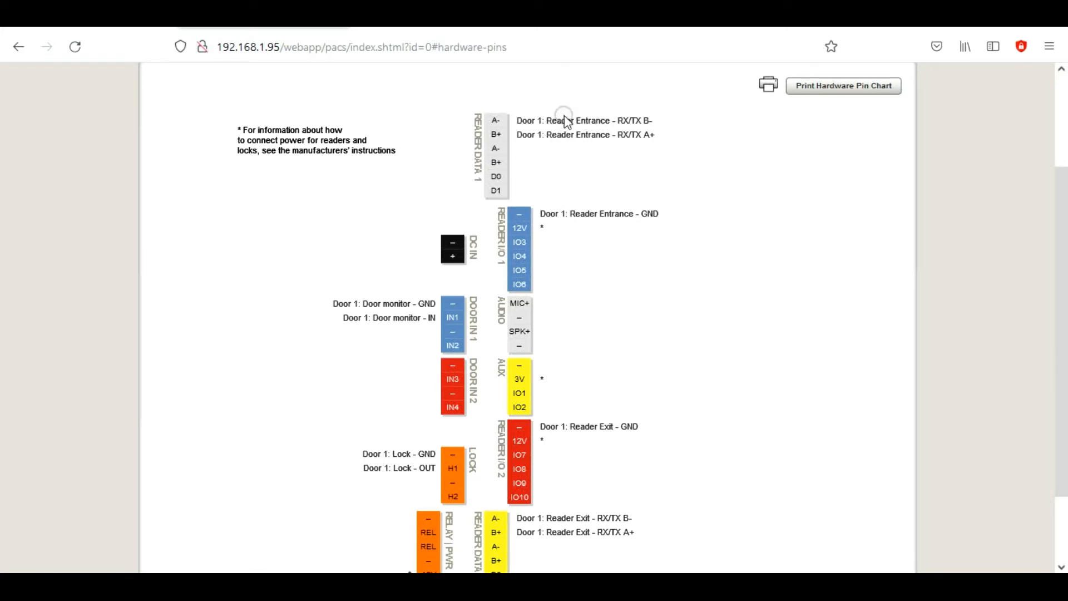
mouse_move(557, 138)
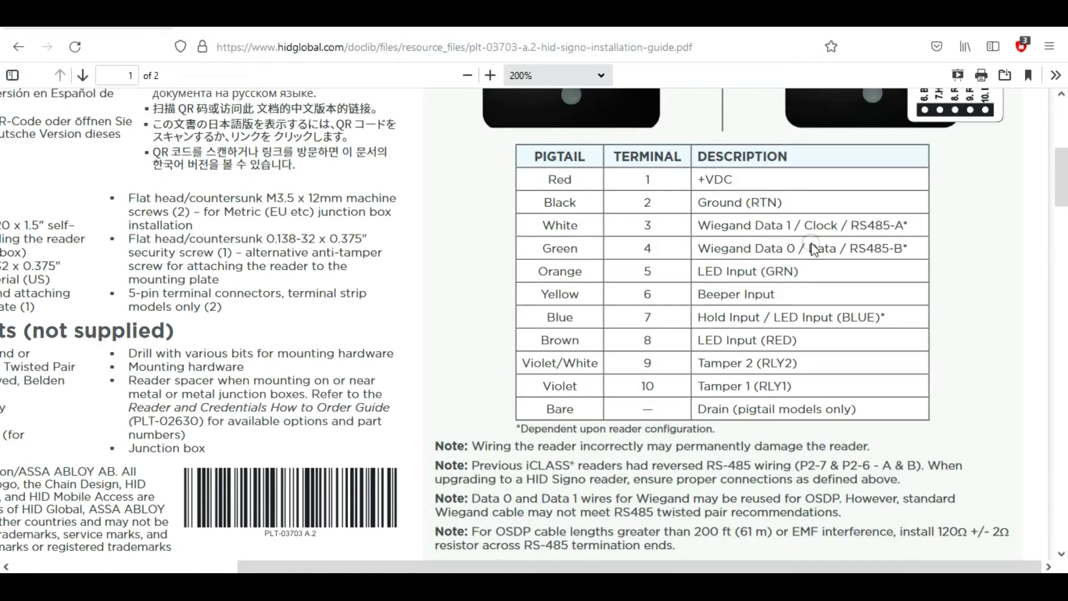
mouse_move(939, 257)
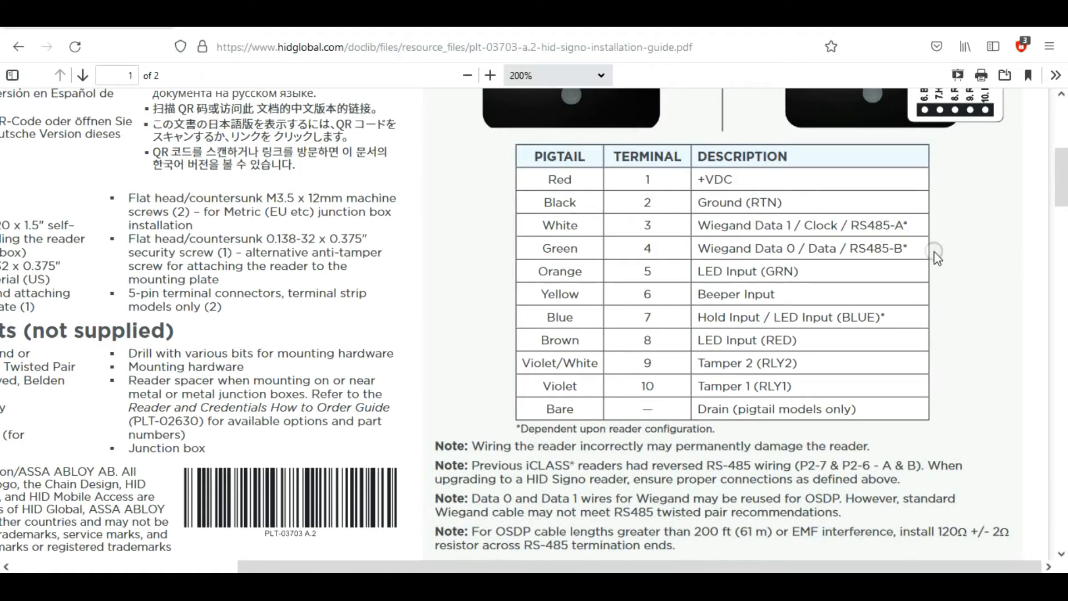
mouse_move(920, 253)
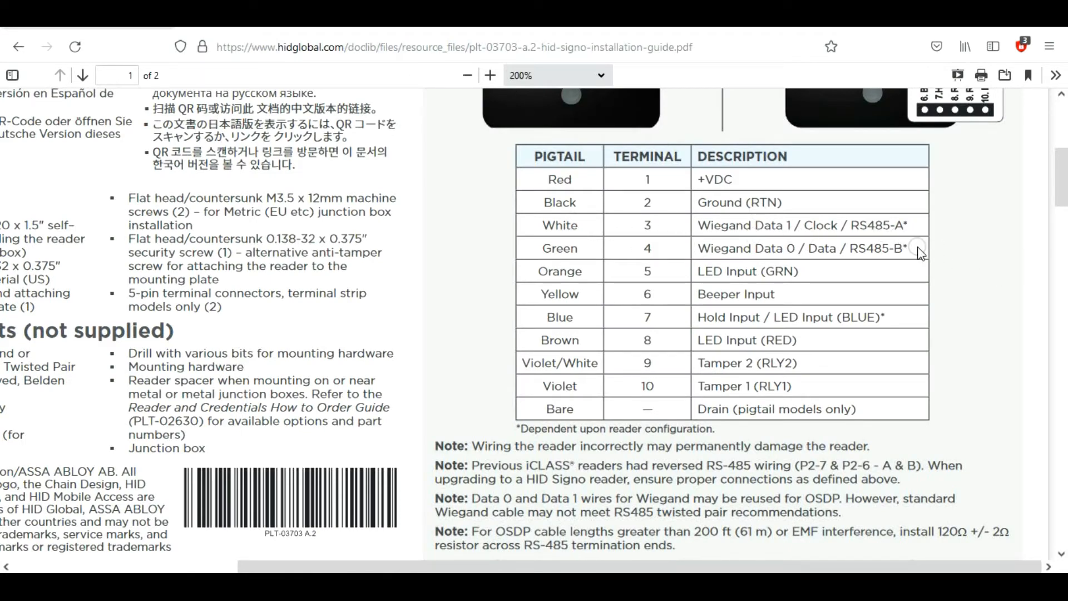
mouse_move(665, 227)
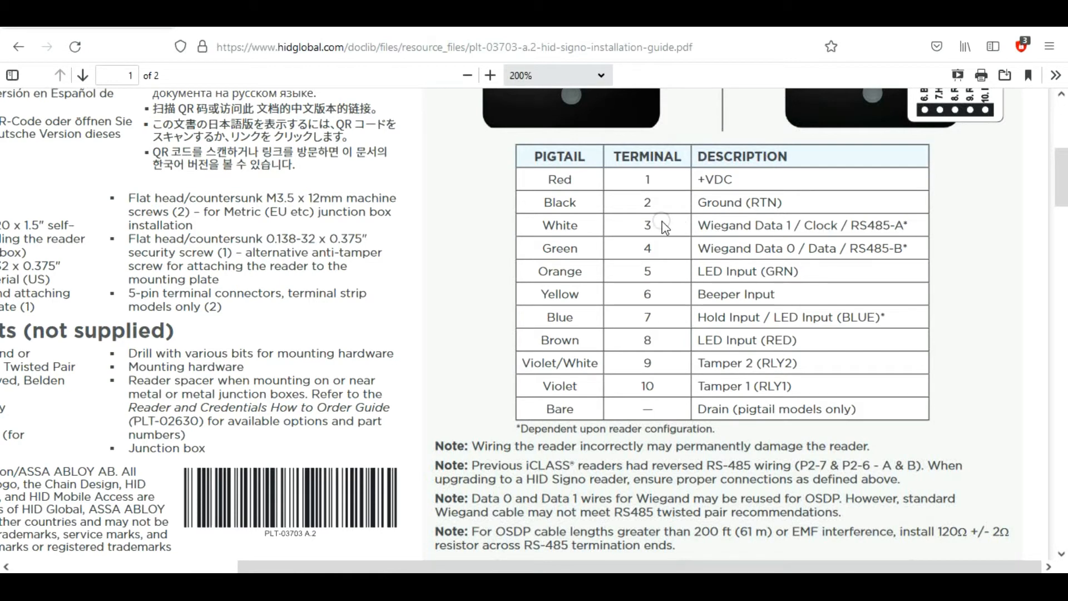
mouse_move(268, 32)
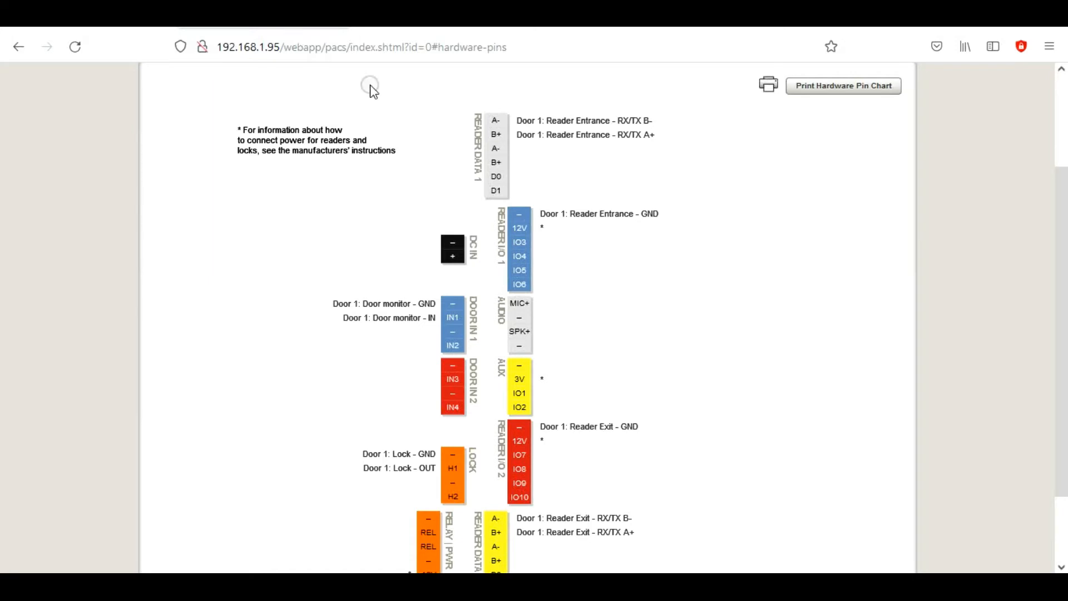
mouse_move(550, 151)
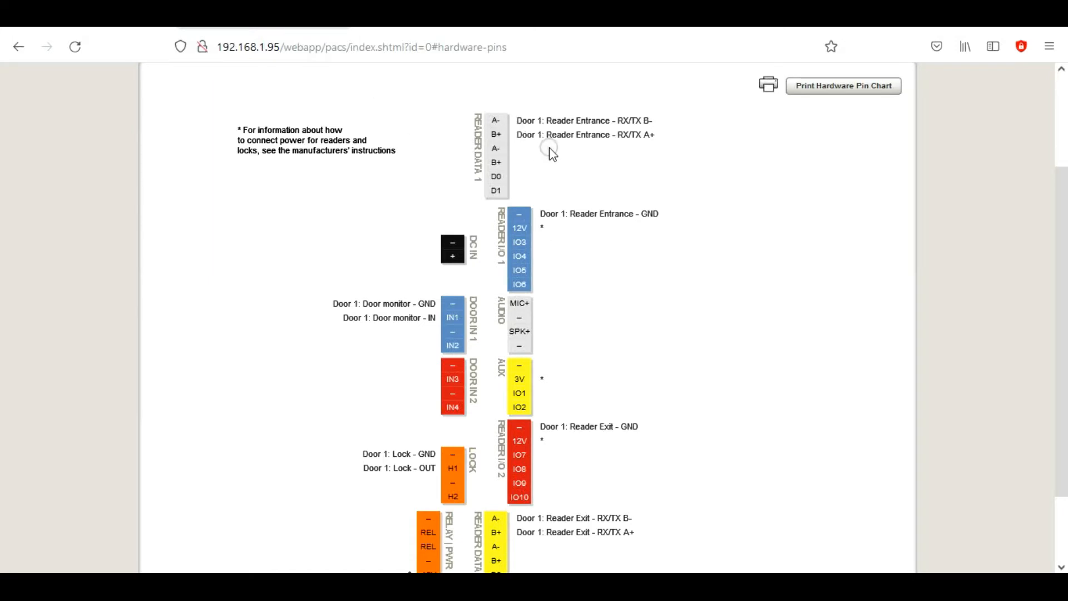
mouse_move(539, 227)
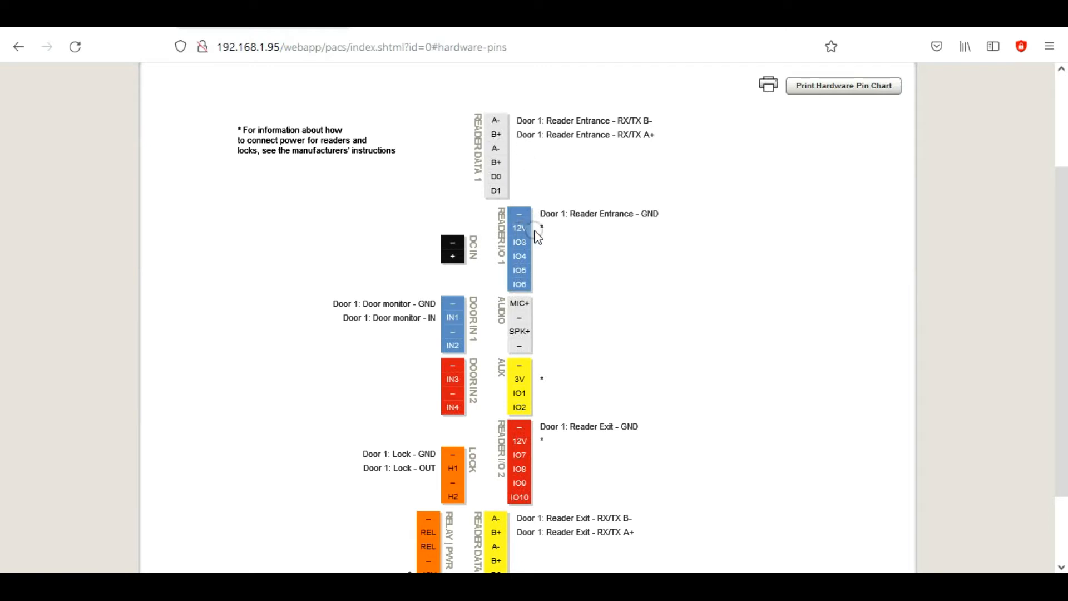
mouse_move(536, 235)
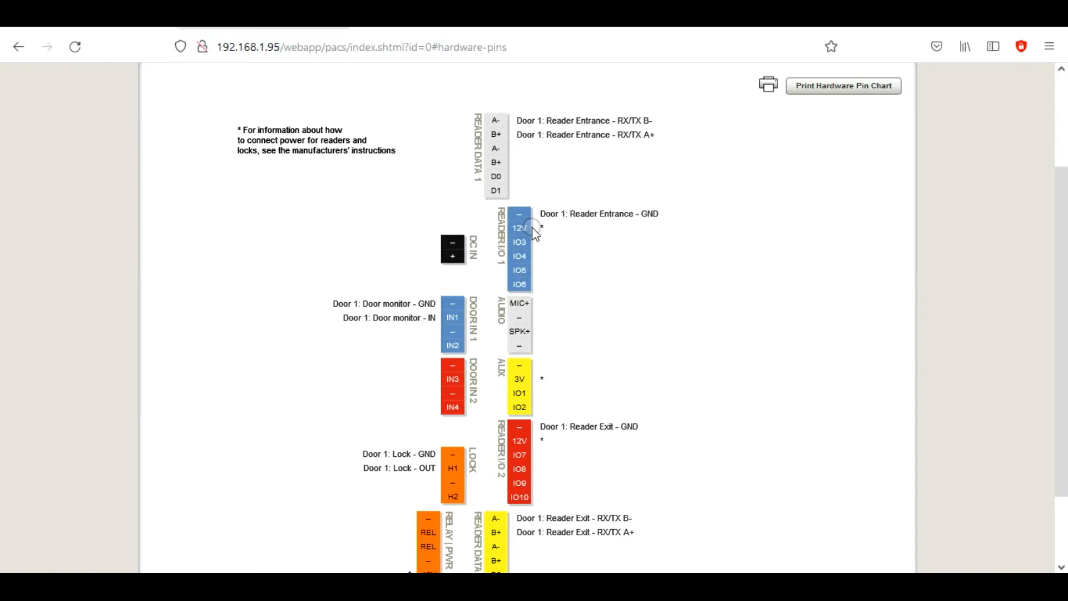
mouse_move(328, 229)
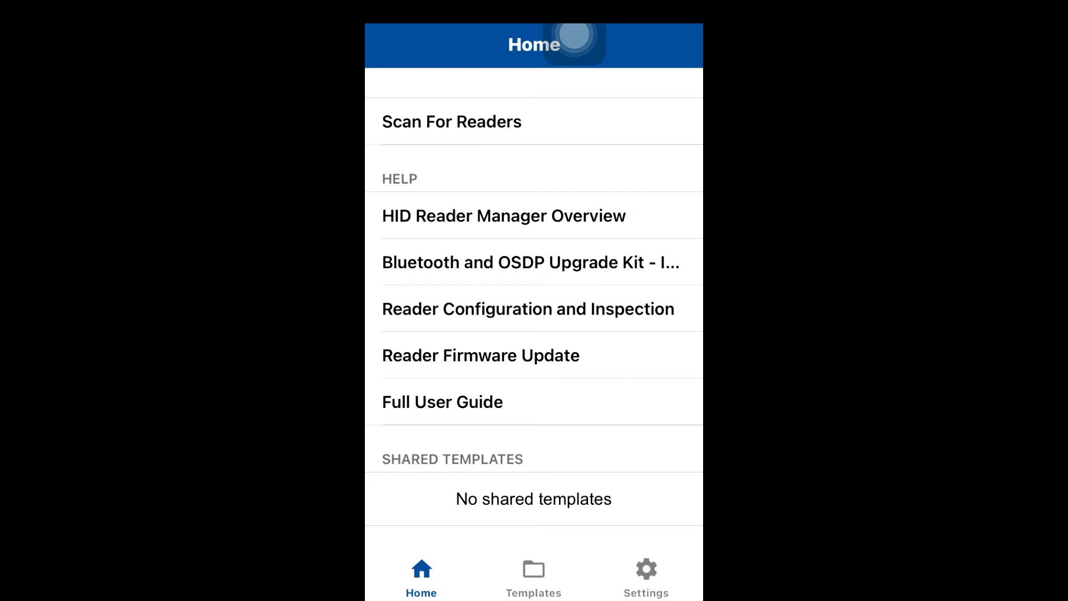
Scan for readers and review the HID Signo 40 inspection report
left_click(452, 121)
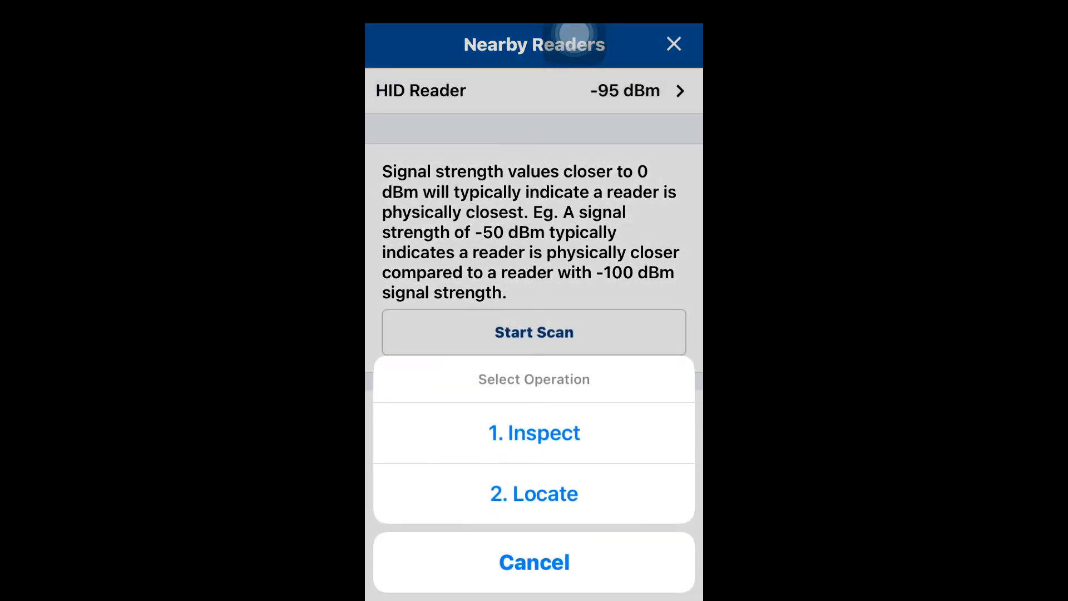
left_click(534, 432)
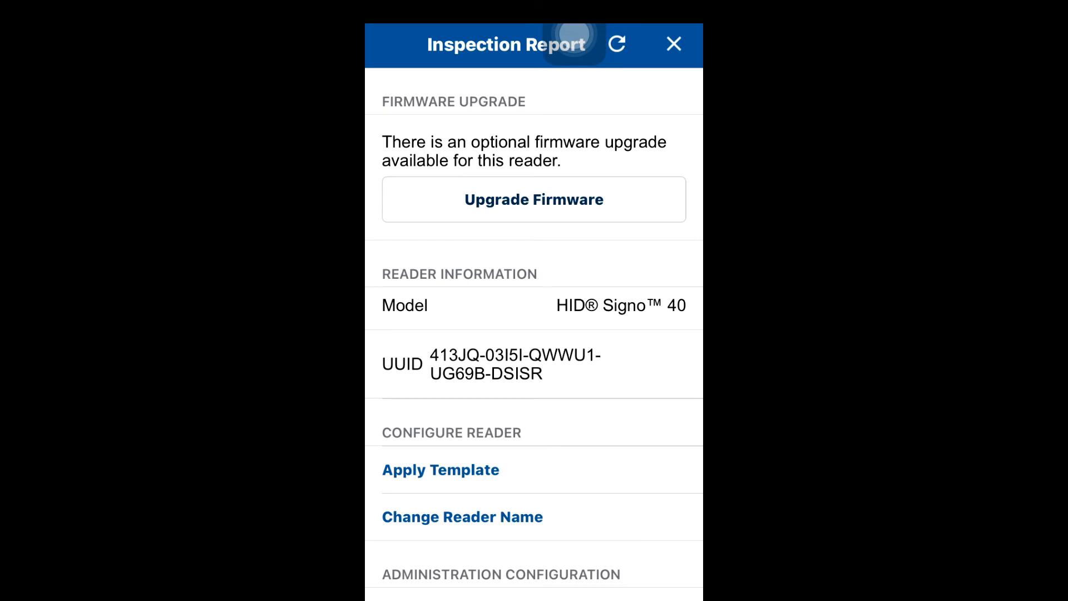
scroll("down", 3)
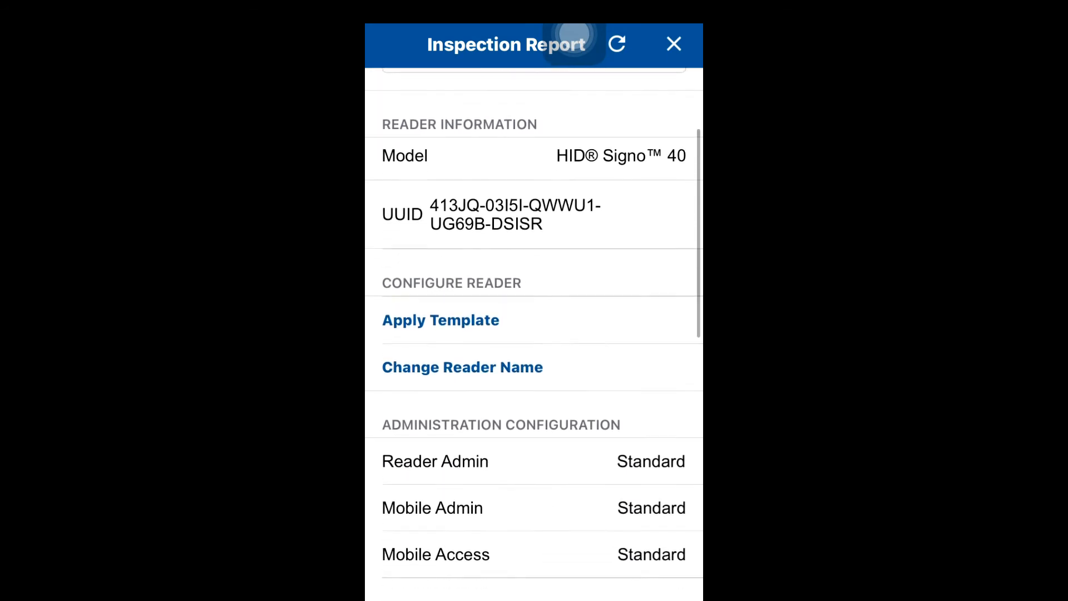
scroll("down", 3)
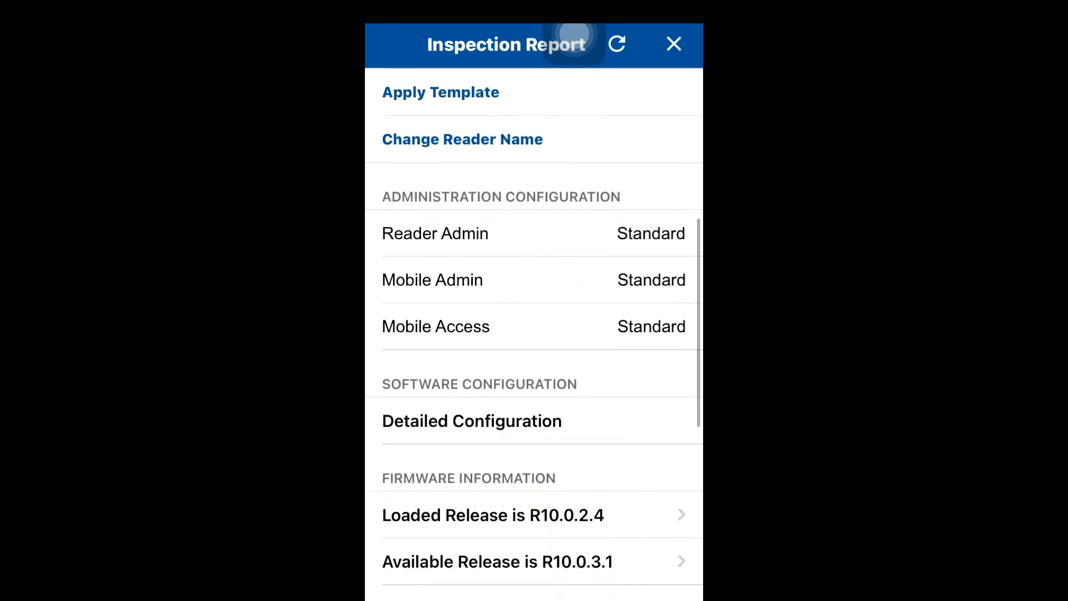
scroll("down", 3)
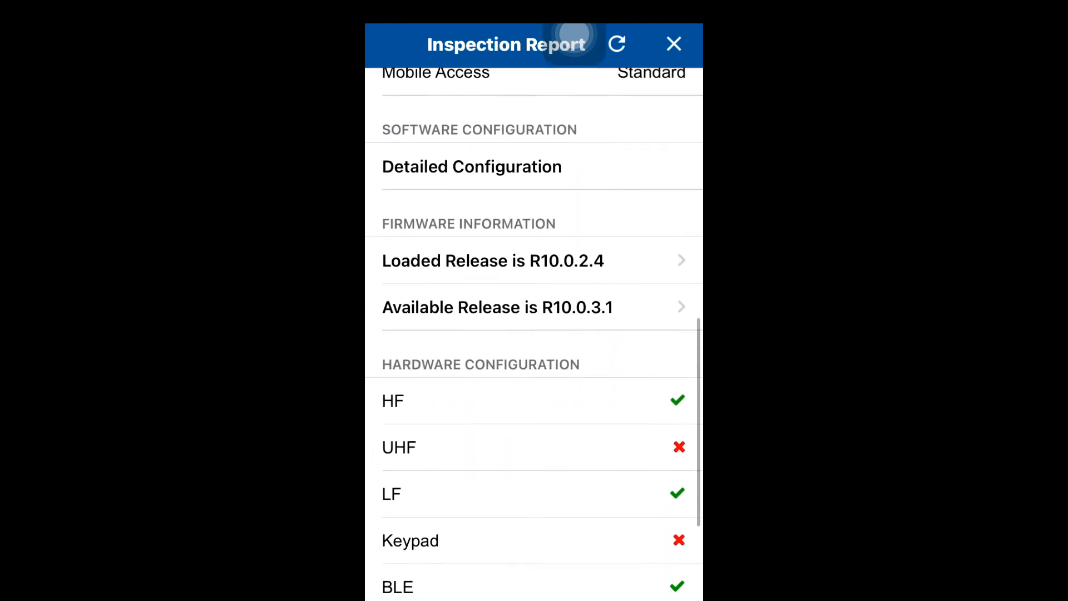
scroll("down", 3)
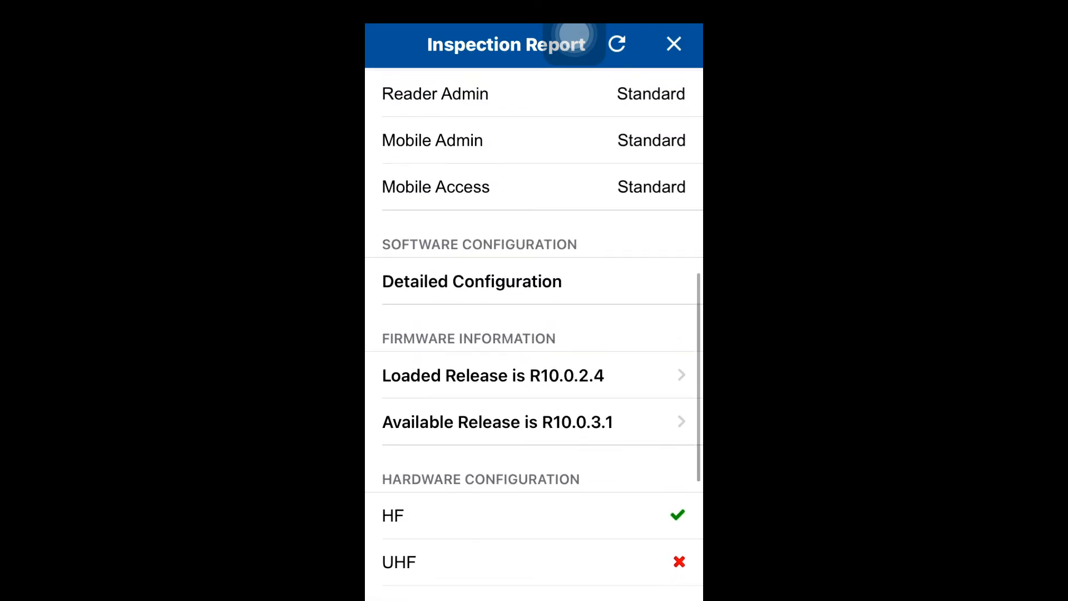
Switch the Communication Protocol from Wiegand to OSDP and add it to the template
left_click(616, 45)
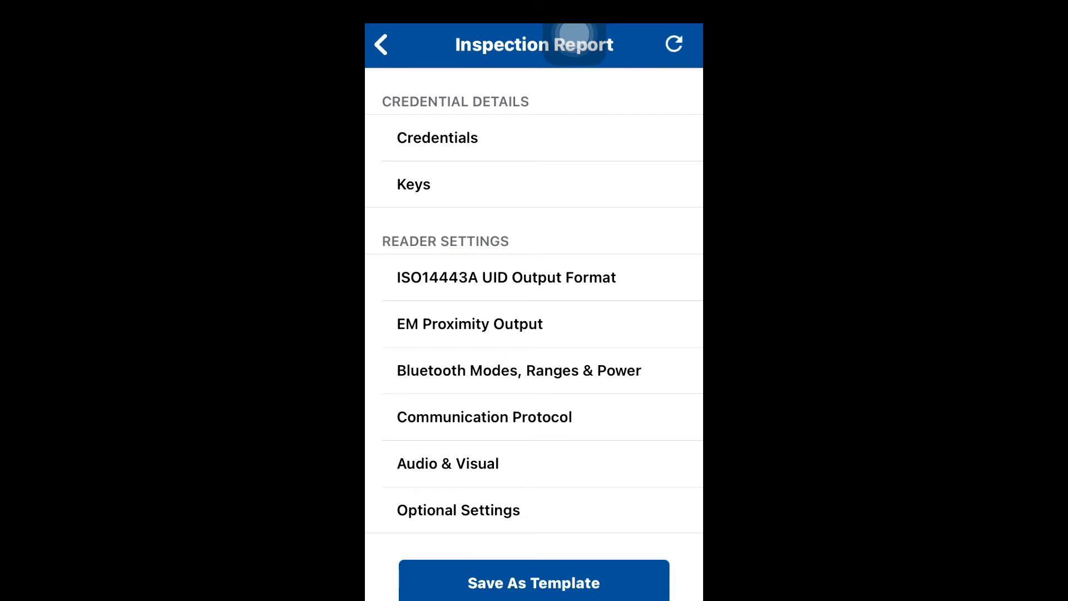
left_click(484, 418)
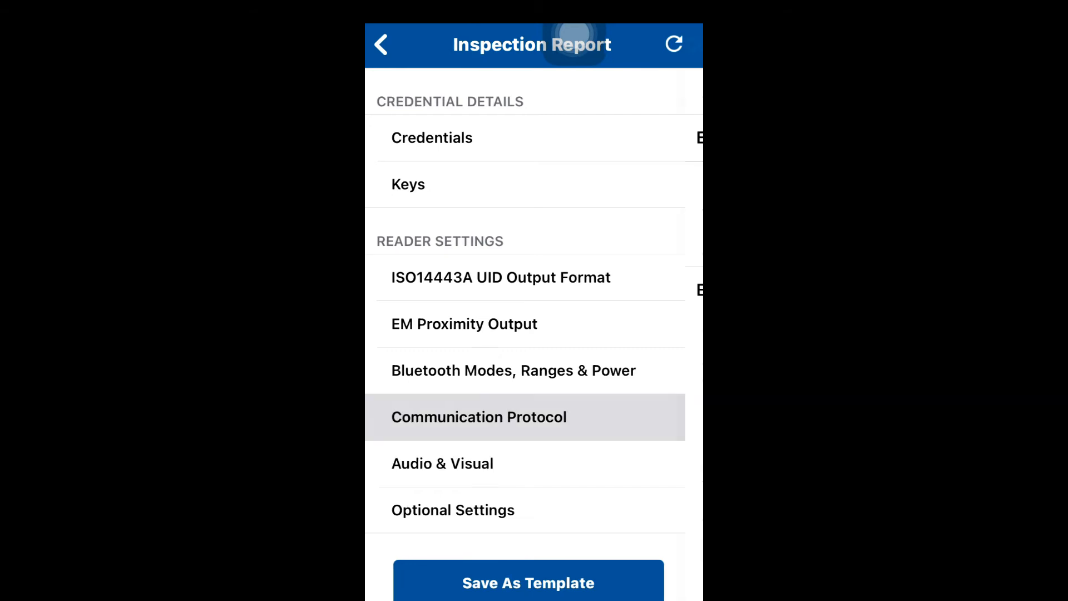
left_click(479, 417)
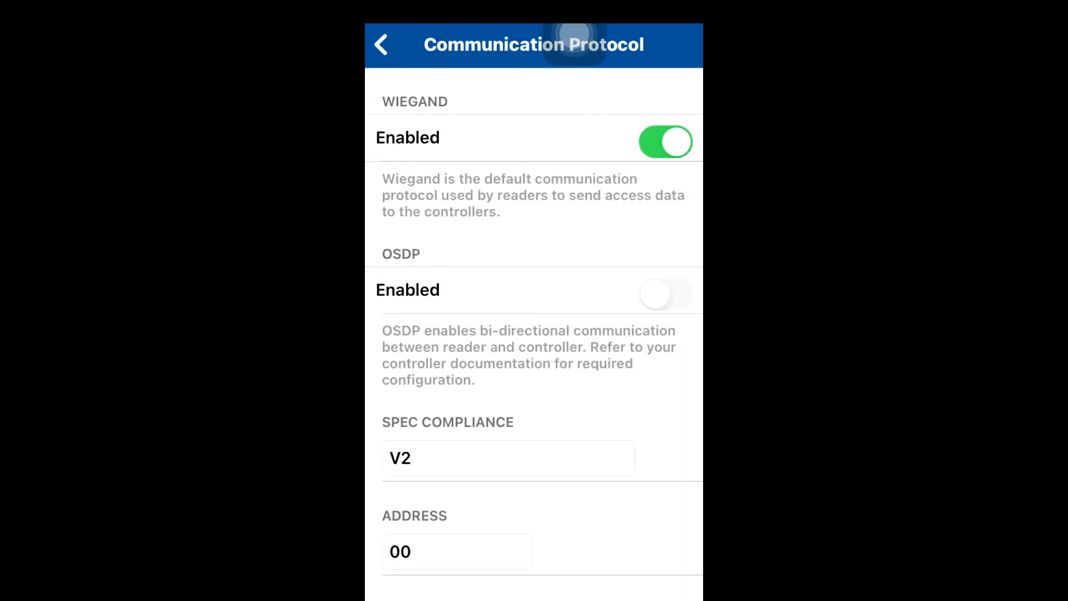
left_click(666, 294)
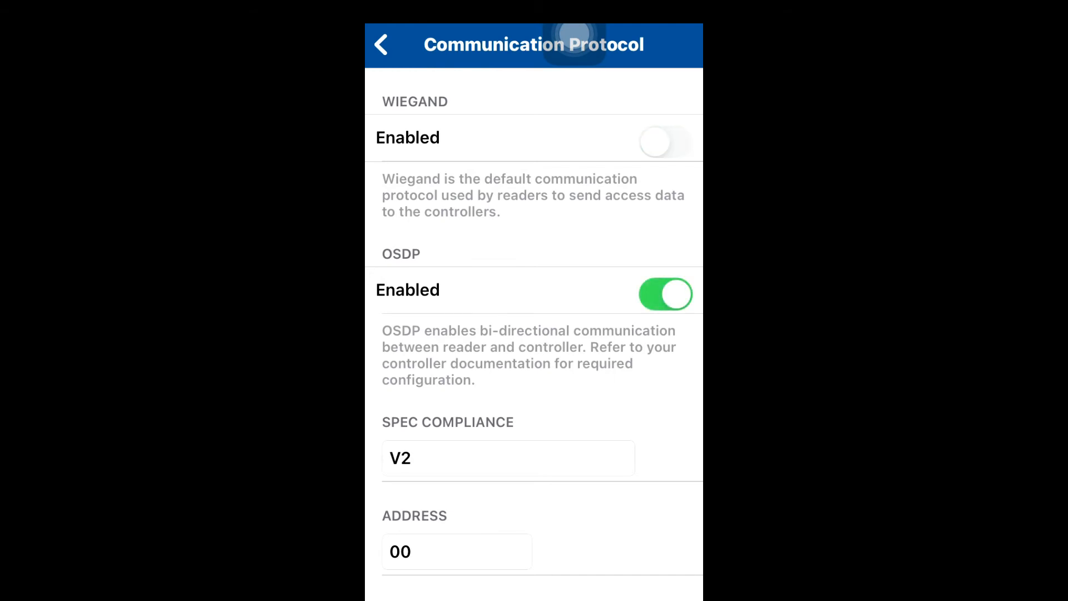
scroll("down", 3)
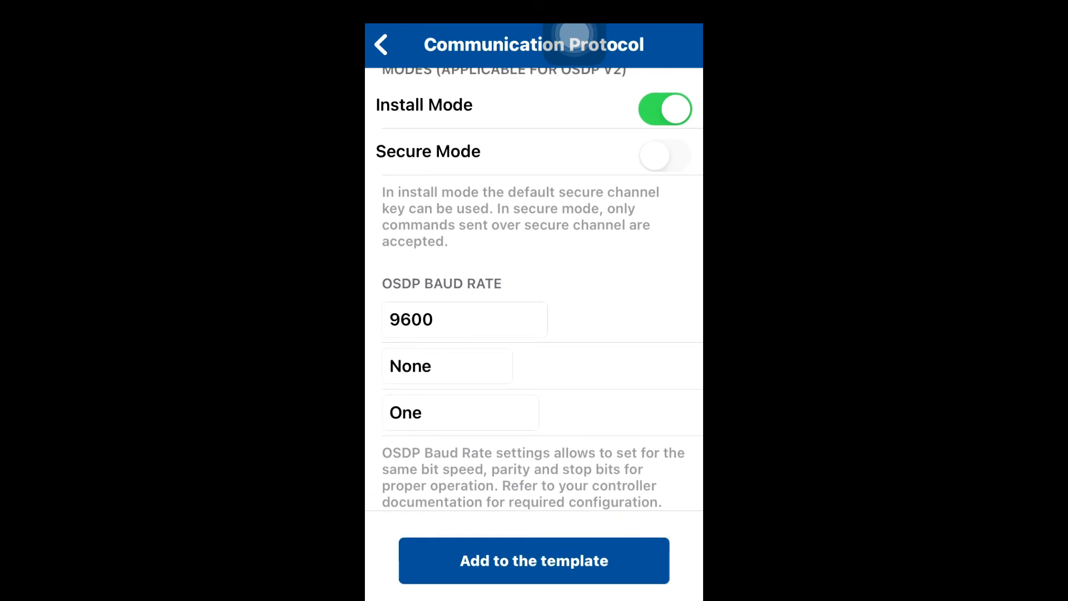
left_click(380, 44)
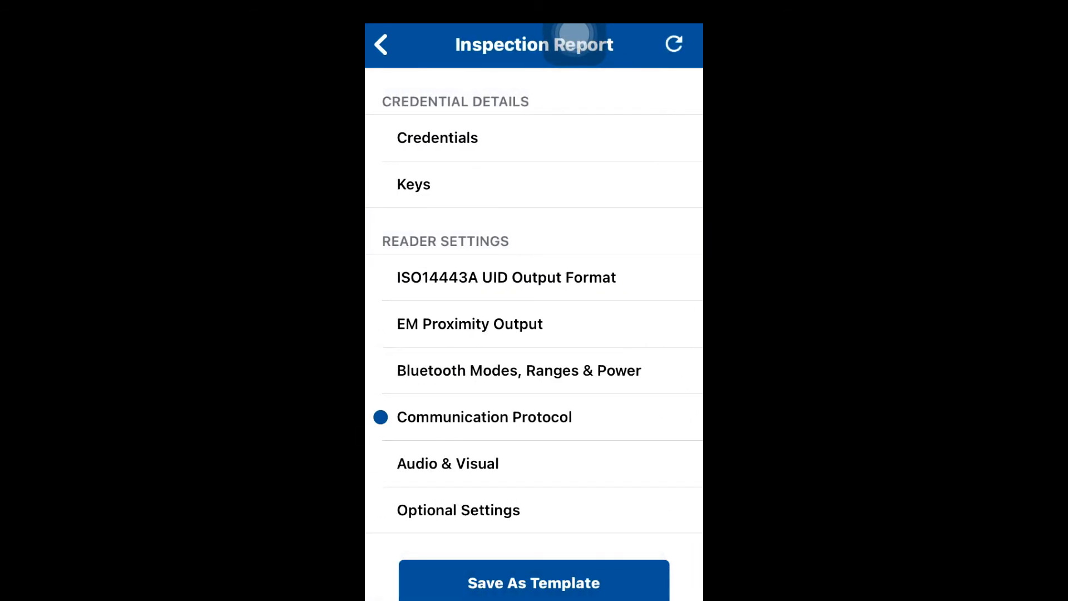
scroll("down", 3)
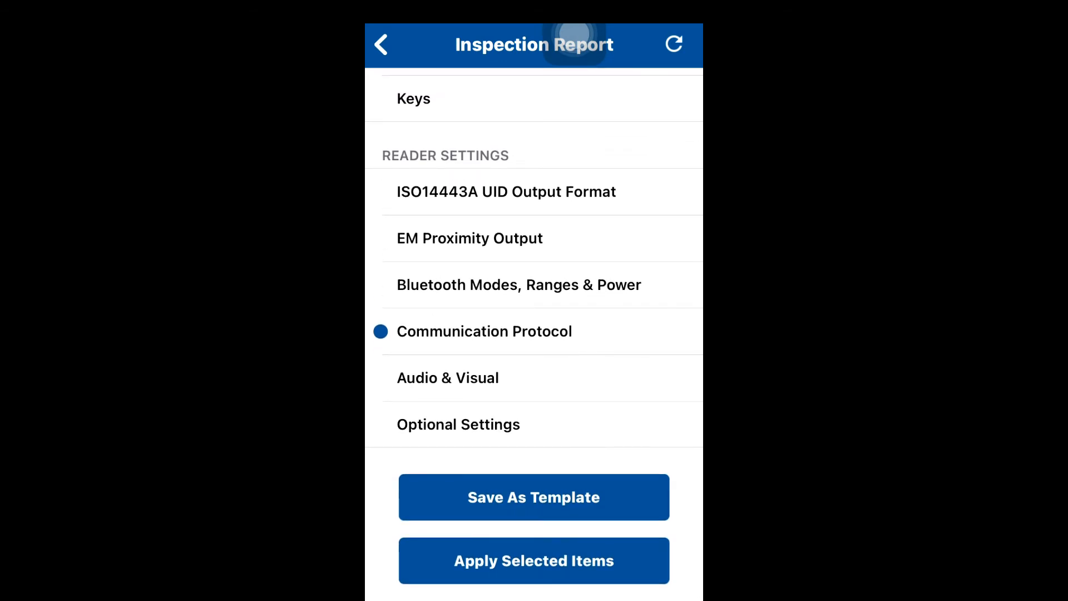
Save the settings as a template titled Osdp in the Adi category
left_click(534, 496)
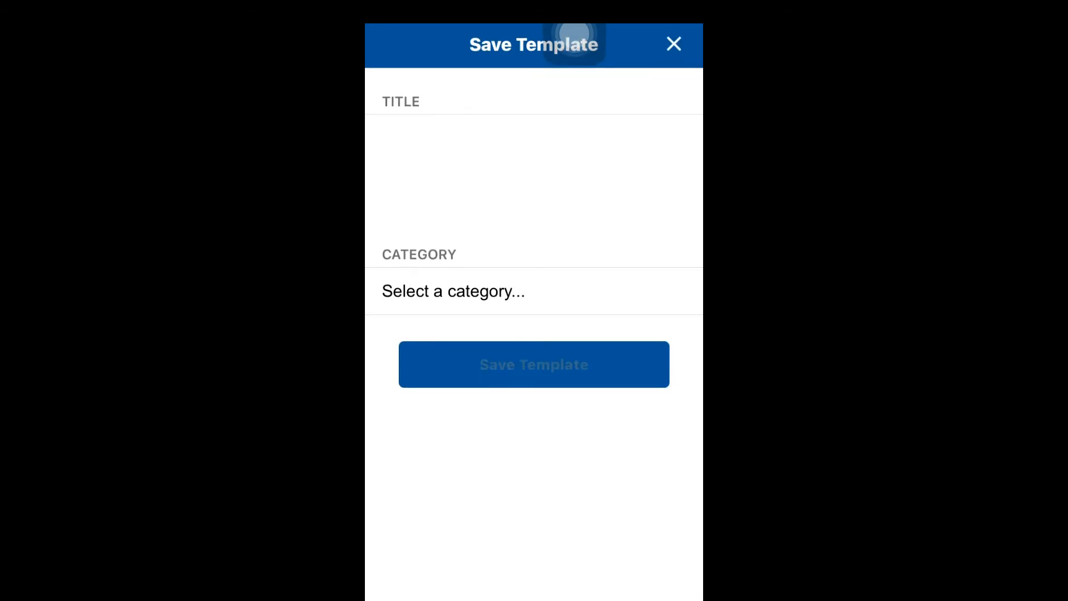
type("o")
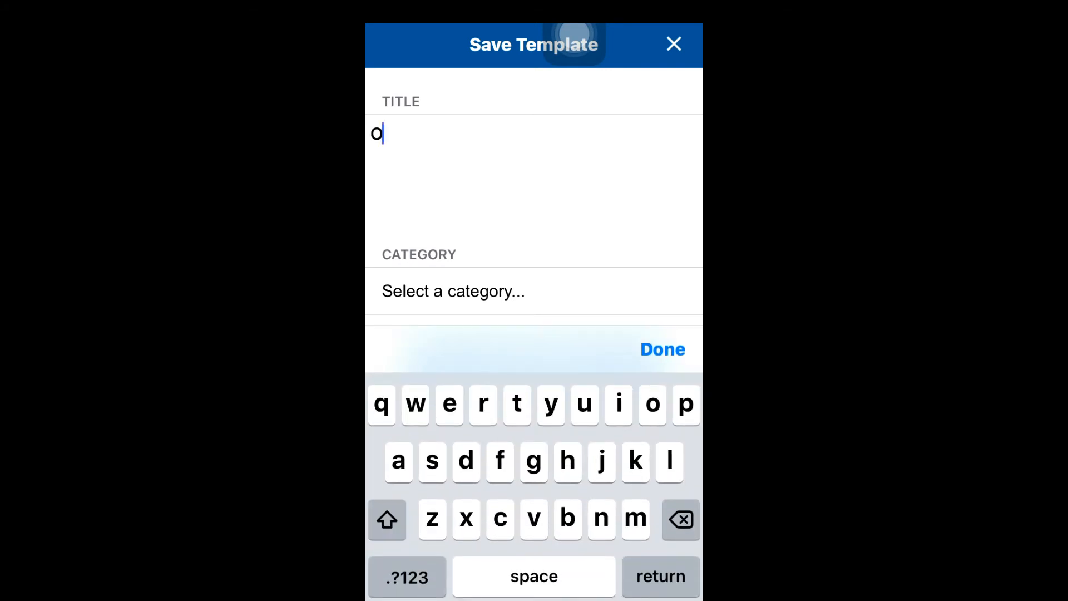
type("sdp")
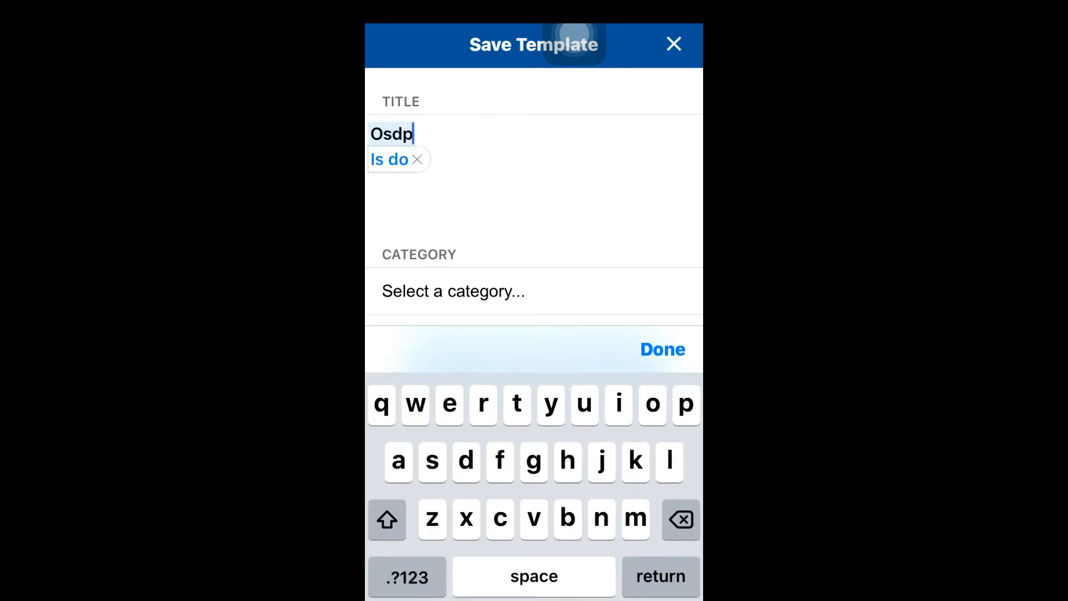
left_click(453, 290)
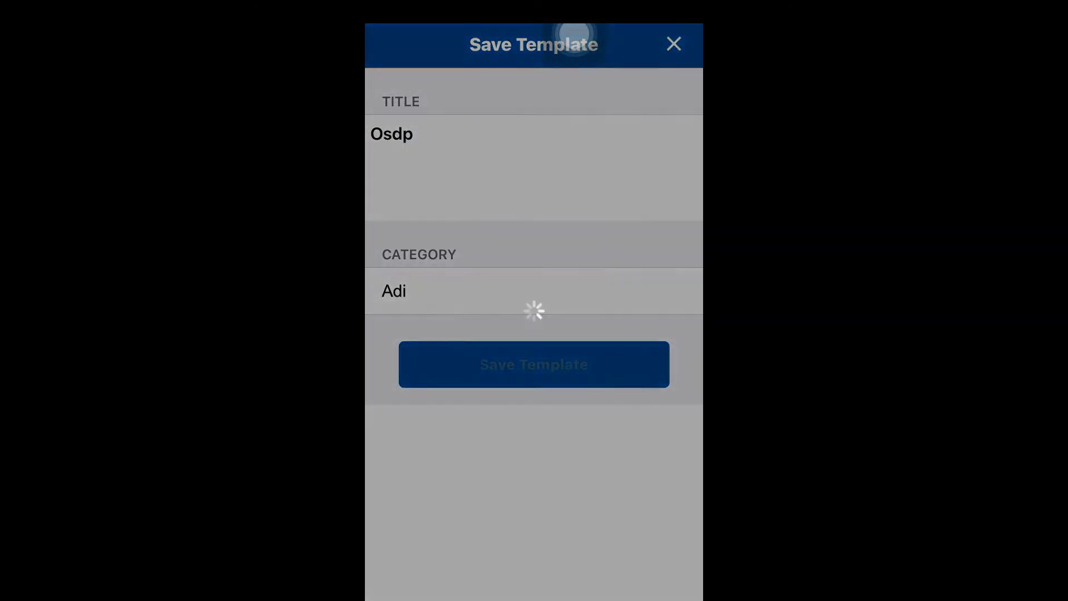
left_click(533, 364)
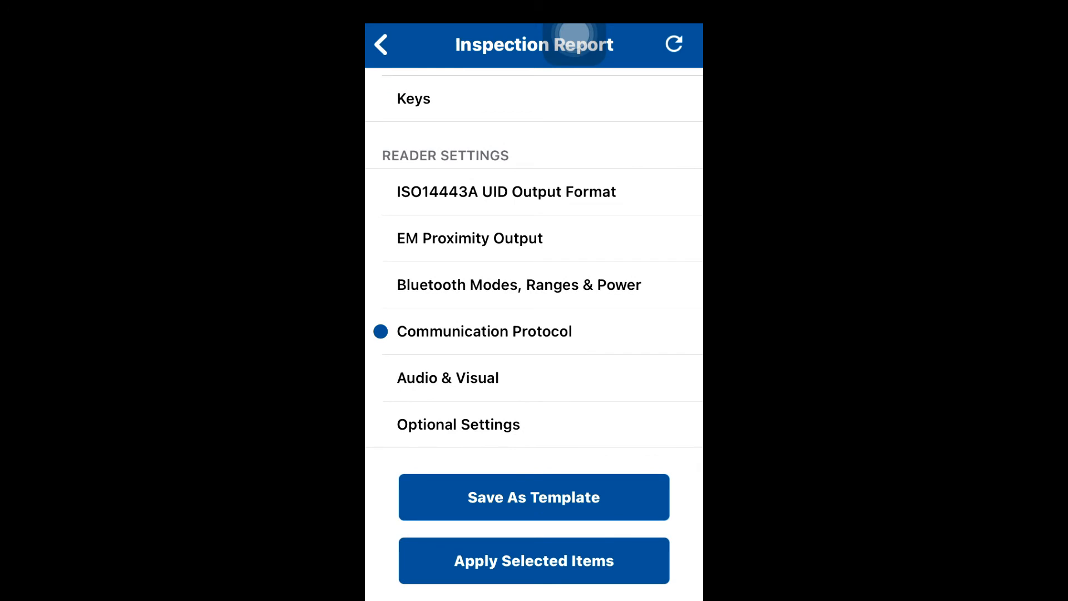
Apply the OSDP template to the reader, dismiss the confirmation and close the nearby-readers list
left_click(534, 561)
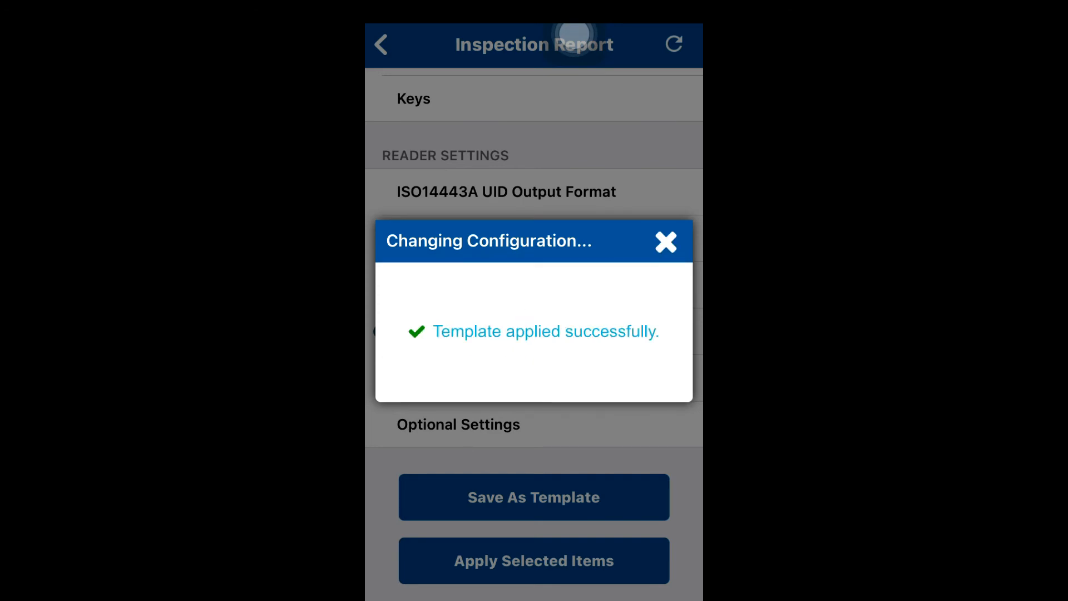
left_click(665, 242)
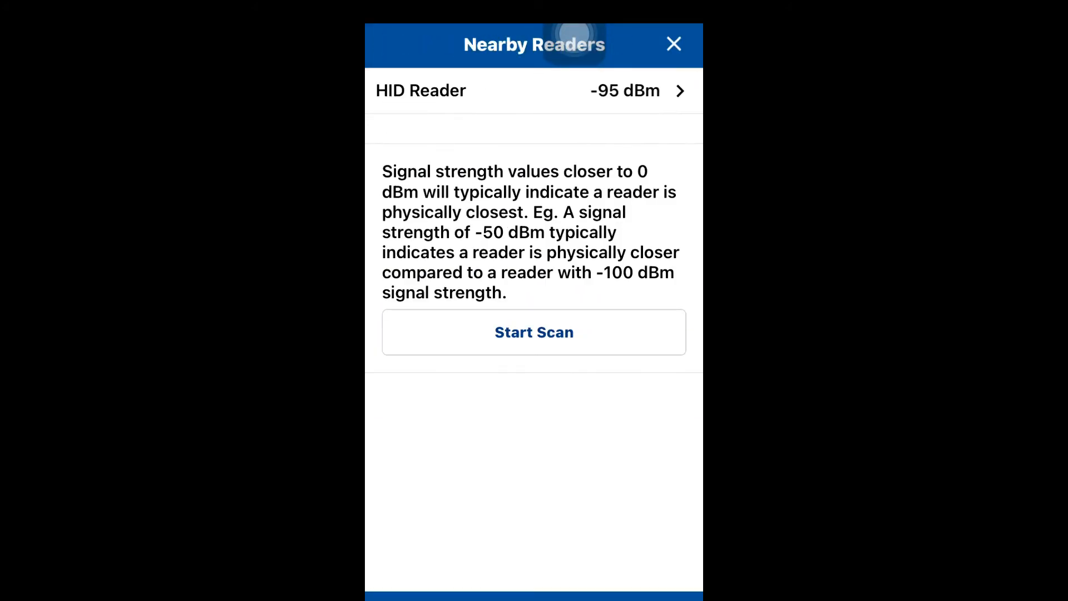
left_click(534, 333)
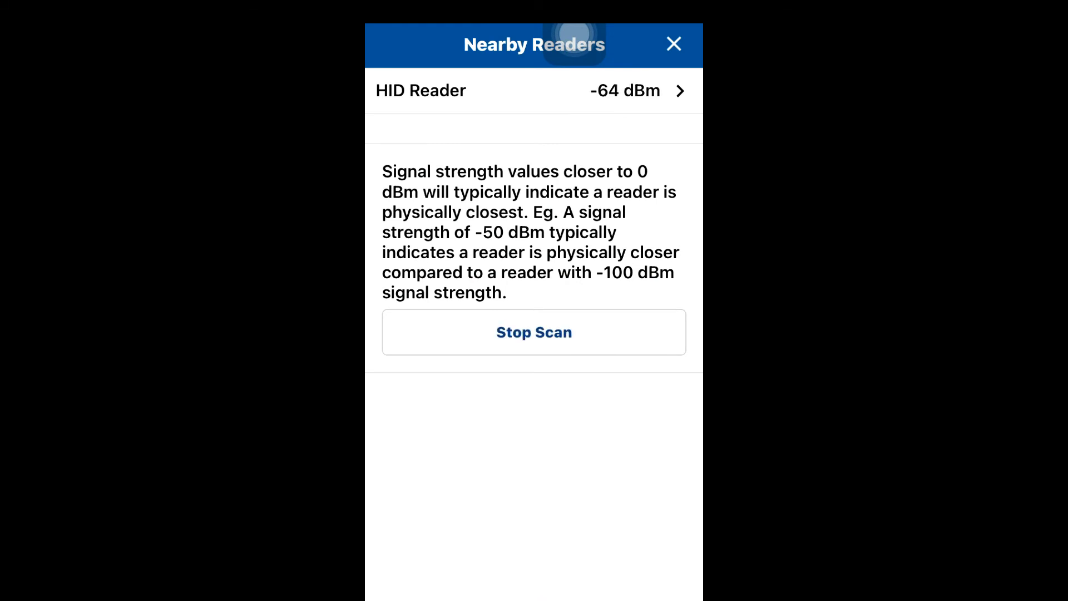
left_click(674, 45)
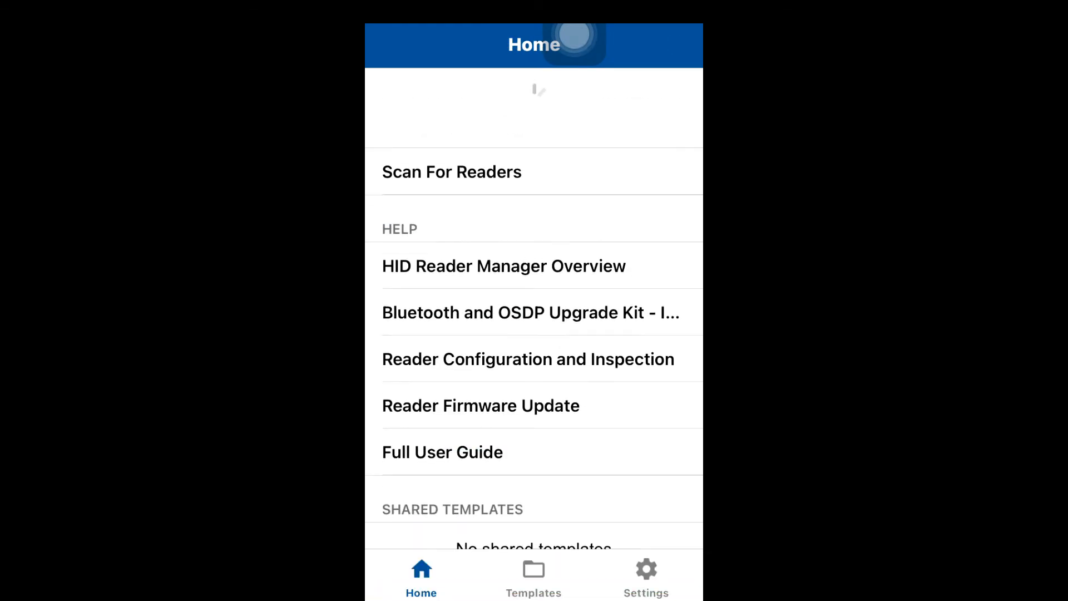
scroll("up", 3)
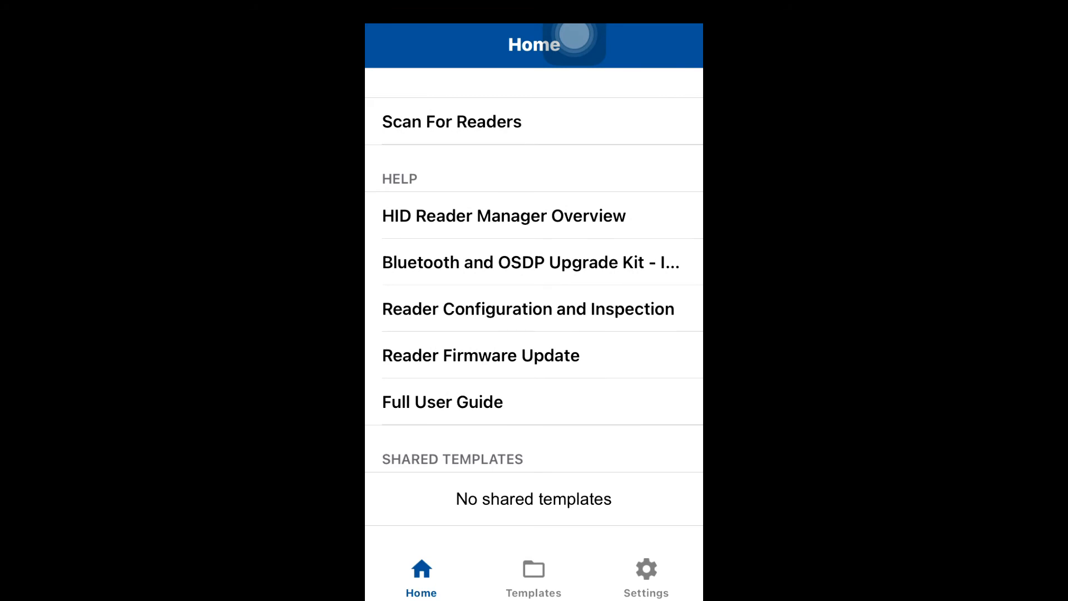
scroll("up", 3)
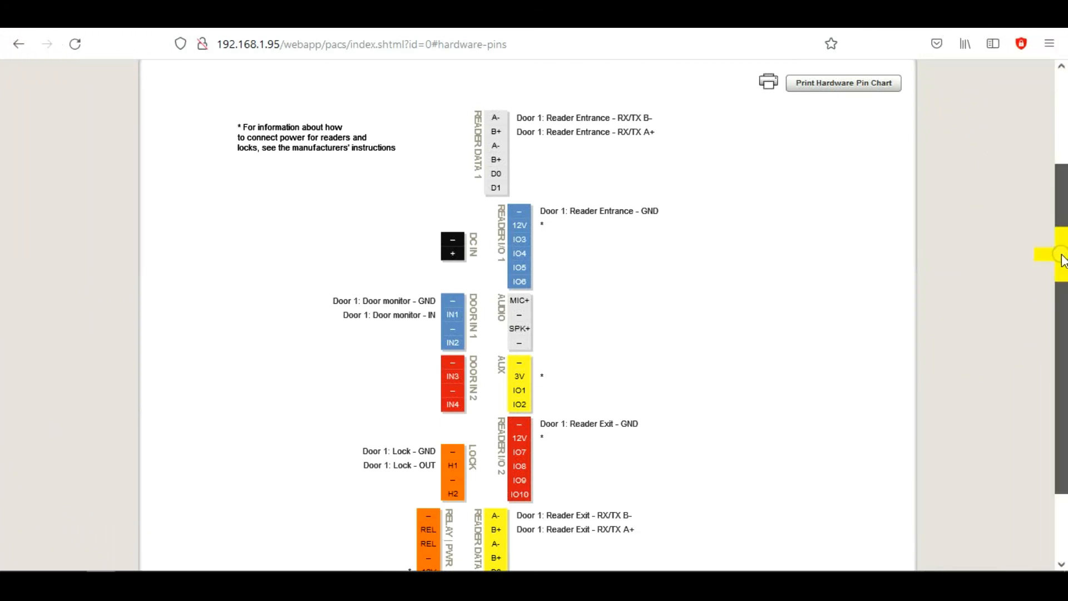
Leave the Hardware Pin Chart for the Access Management page listing Door 1
scroll("up", 3)
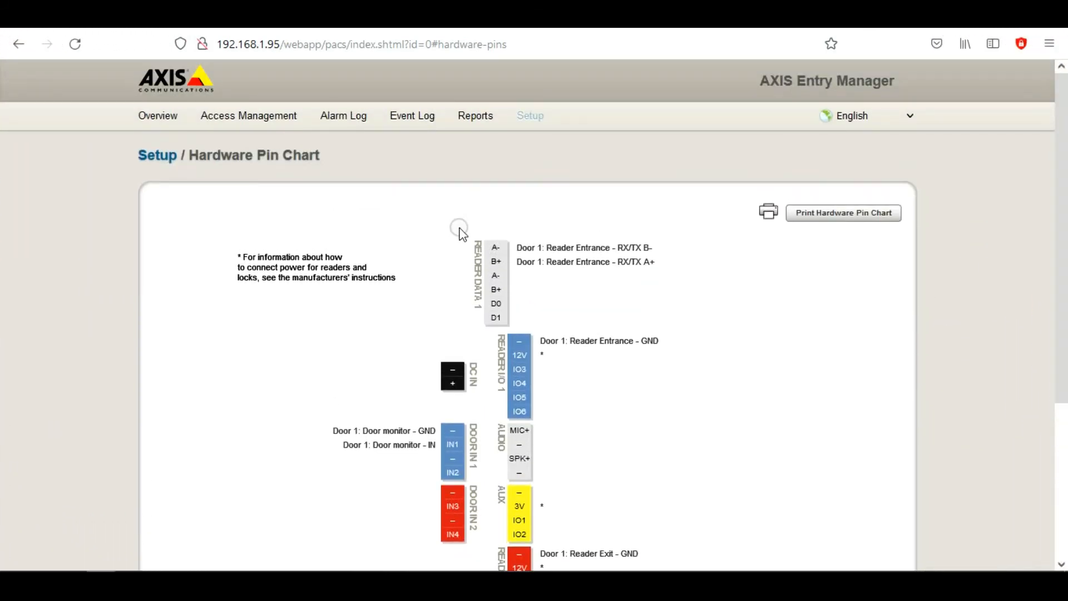
left_click(248, 114)
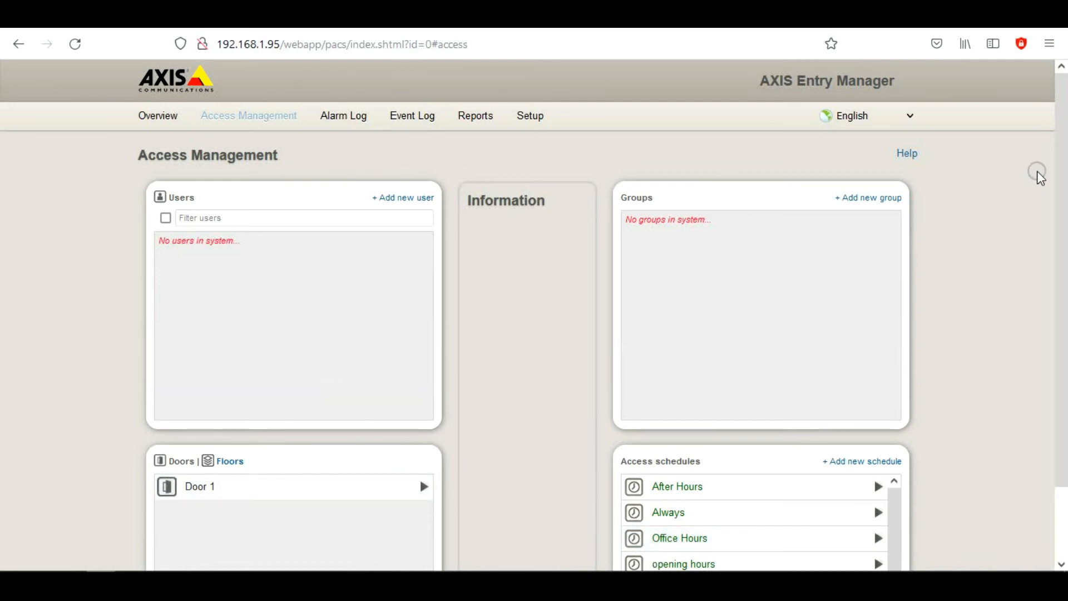
scroll("down", 3)
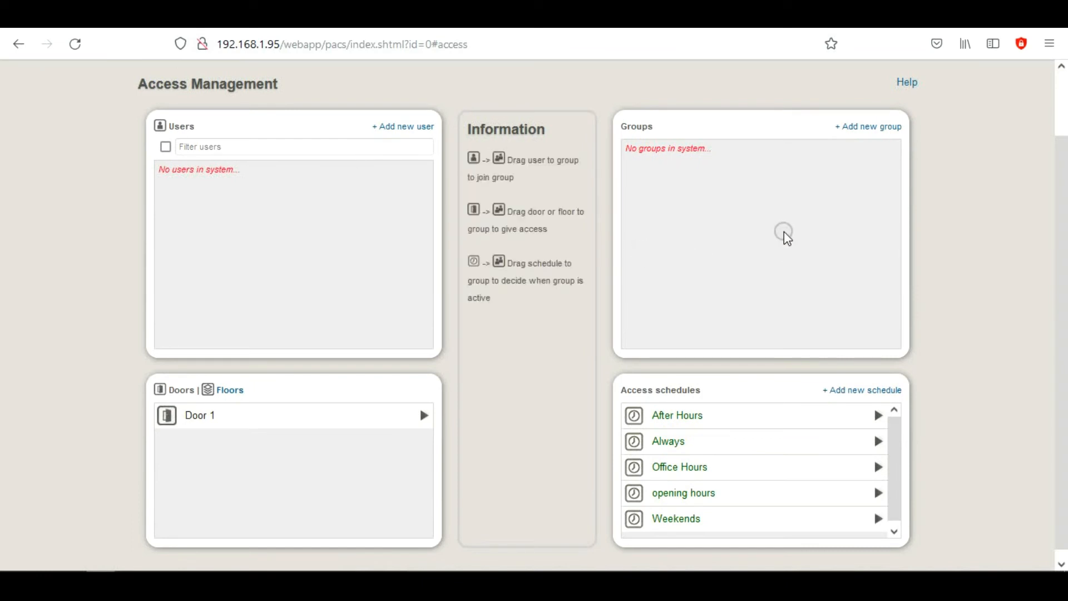
left_click(668, 440)
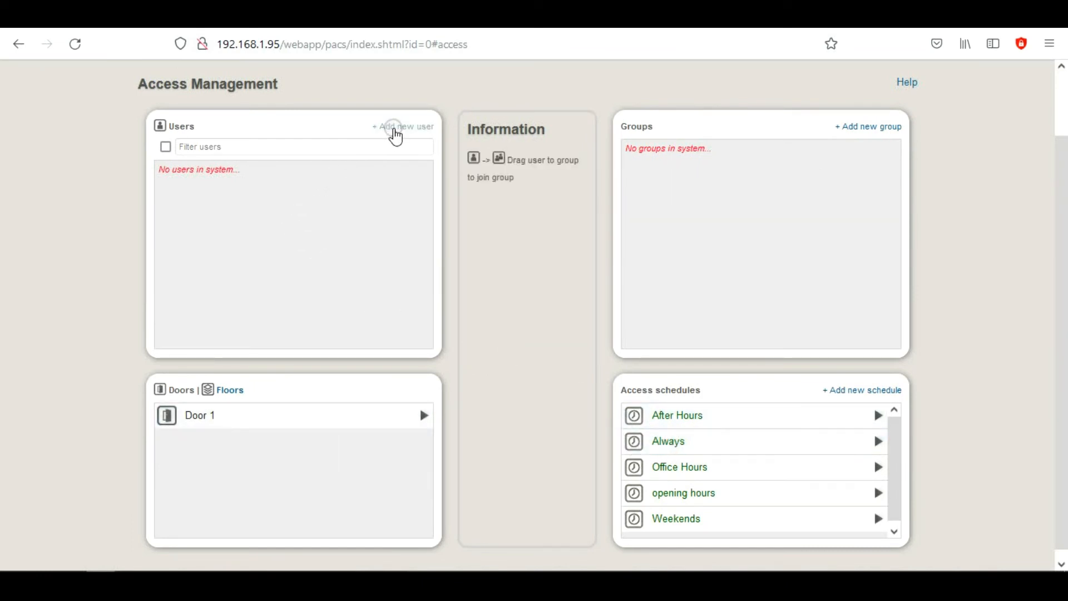
Add new user Adi Global with a card credential retrieved from the Entrance reader
left_click(401, 127)
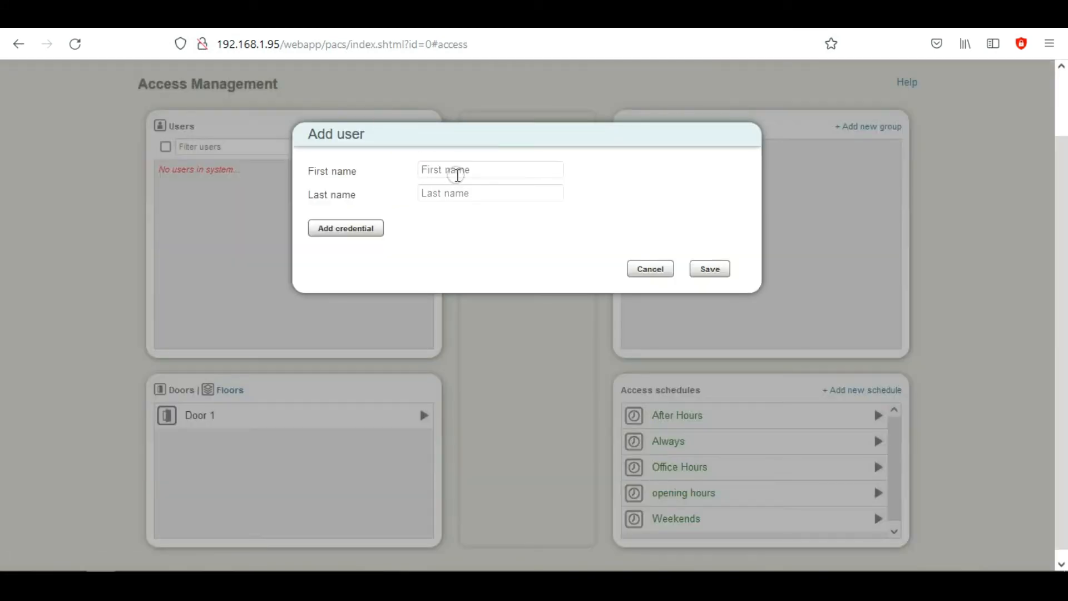
type("Adi")
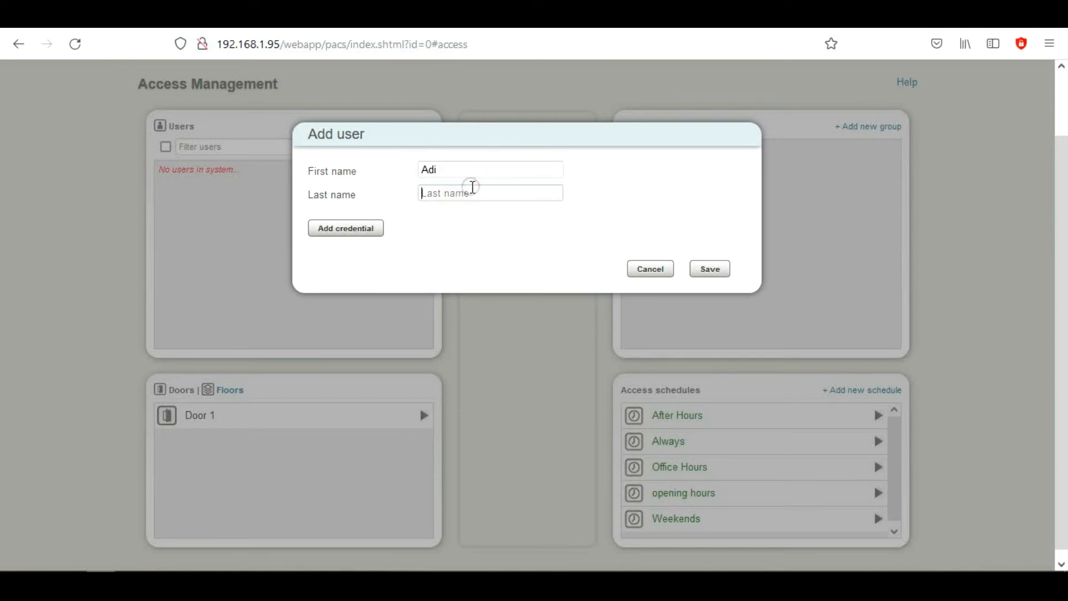
type("Gloa")
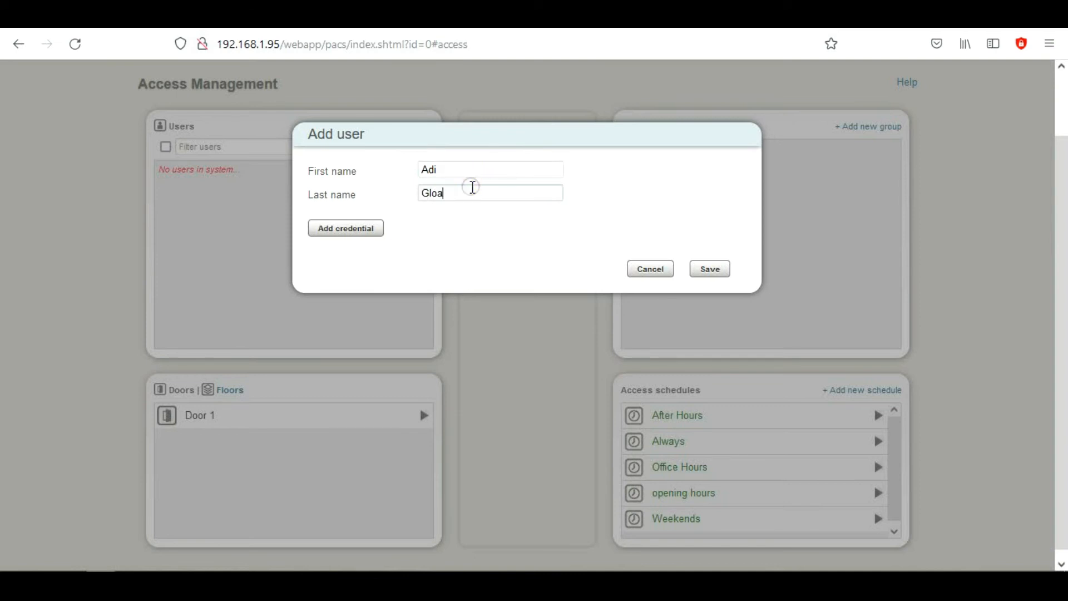
type("bal")
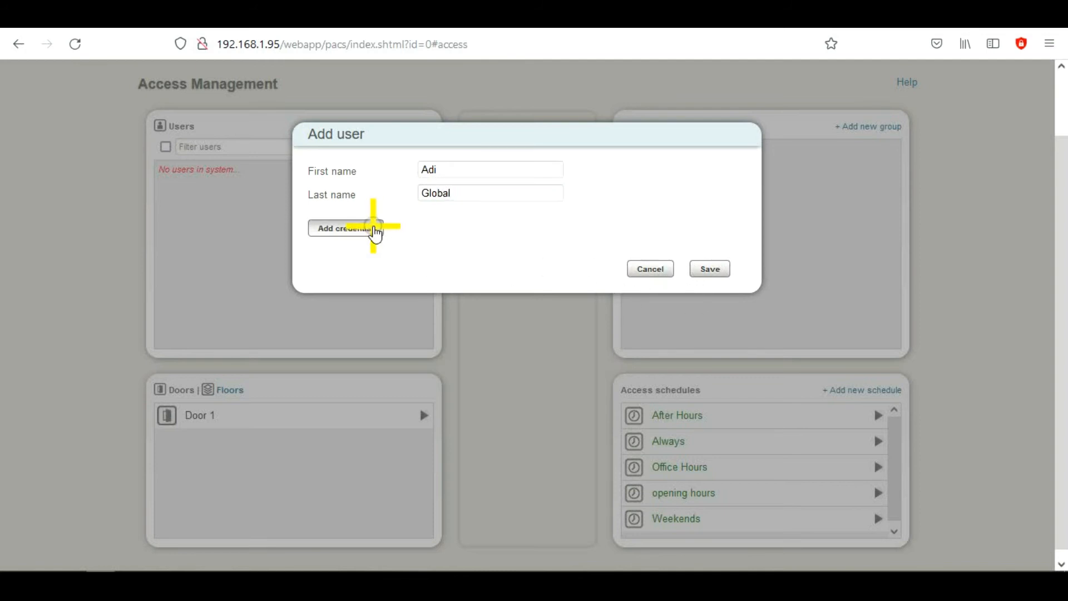
left_click(346, 228)
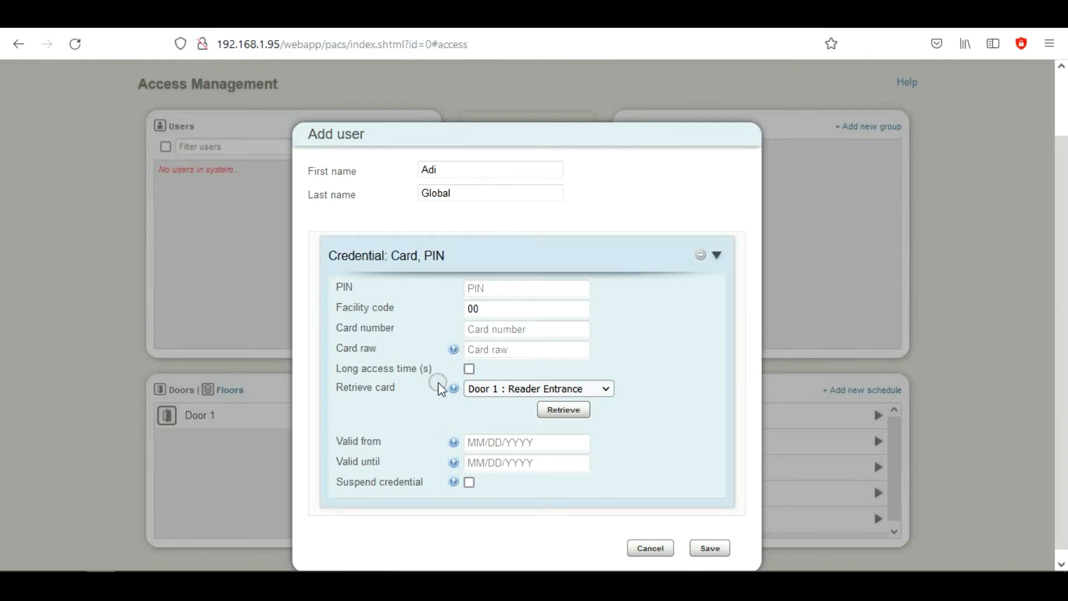
mouse_move(729, 353)
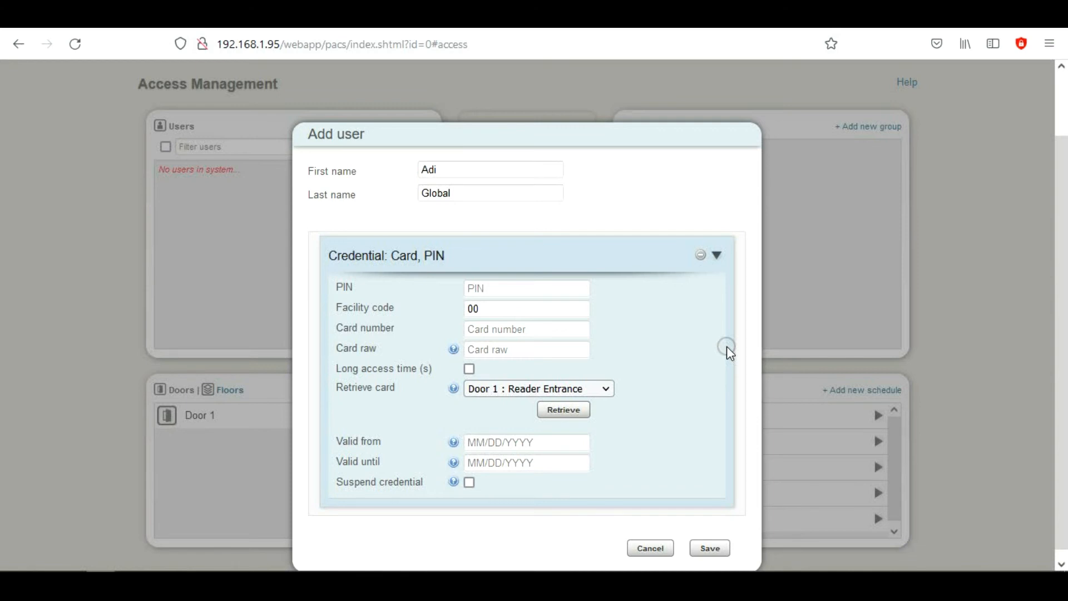
mouse_move(563, 410)
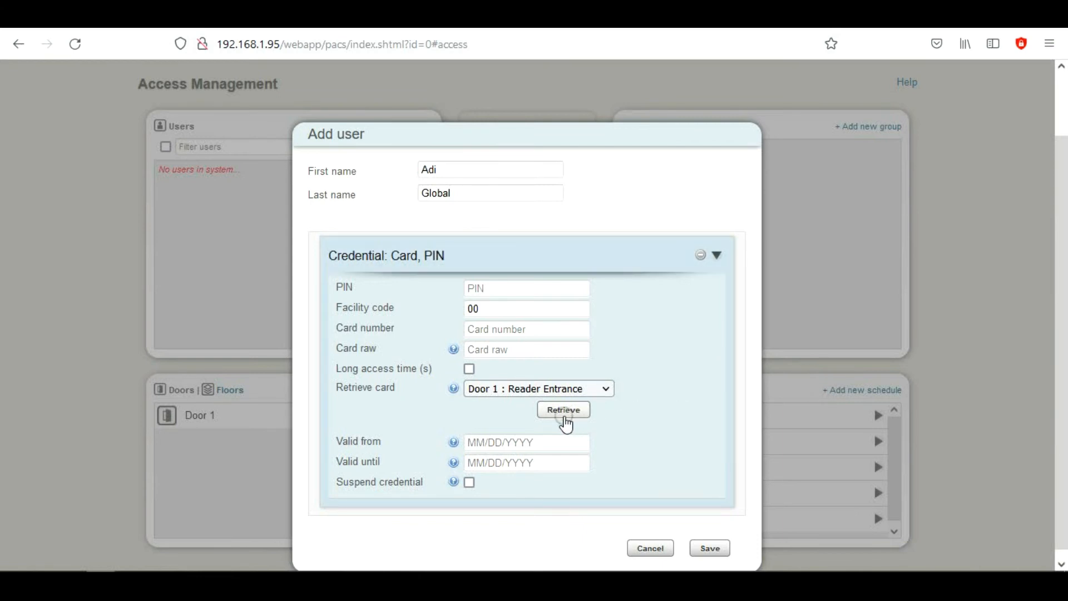
left_click(563, 410)
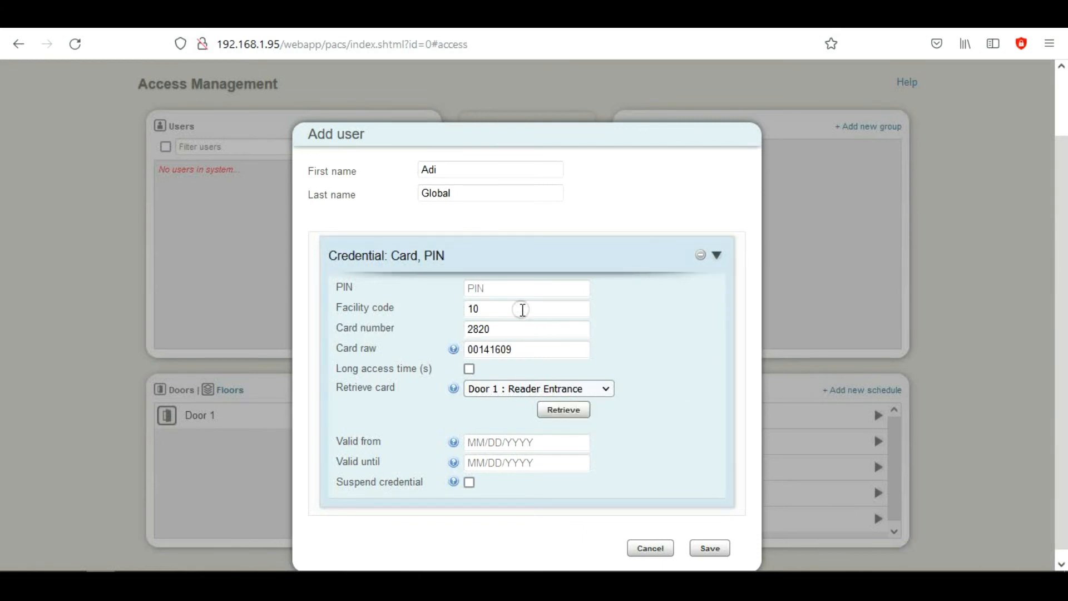
mouse_move(542, 336)
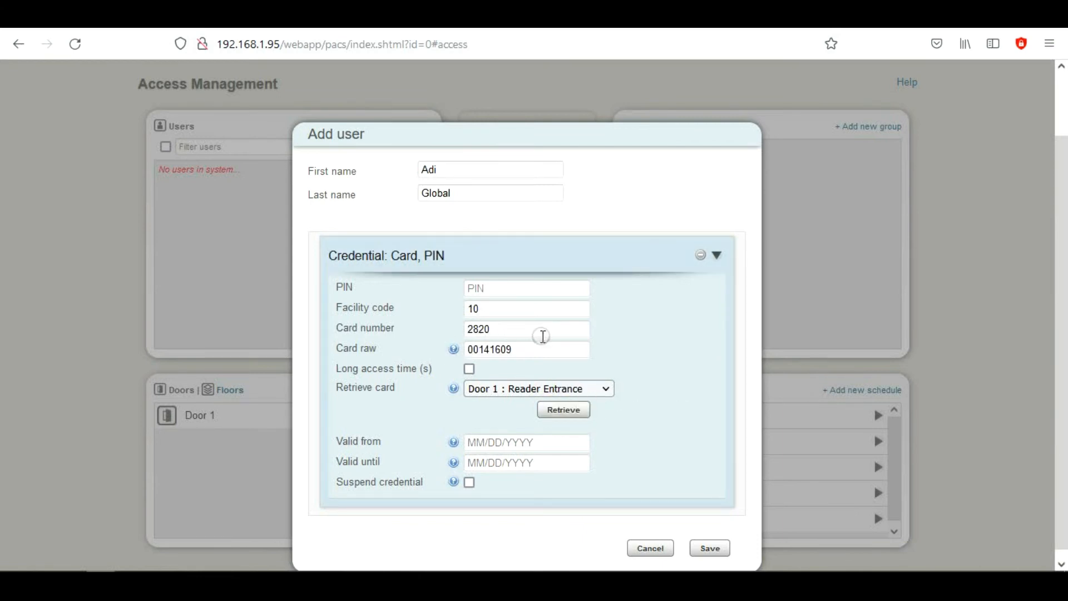
mouse_move(581, 327)
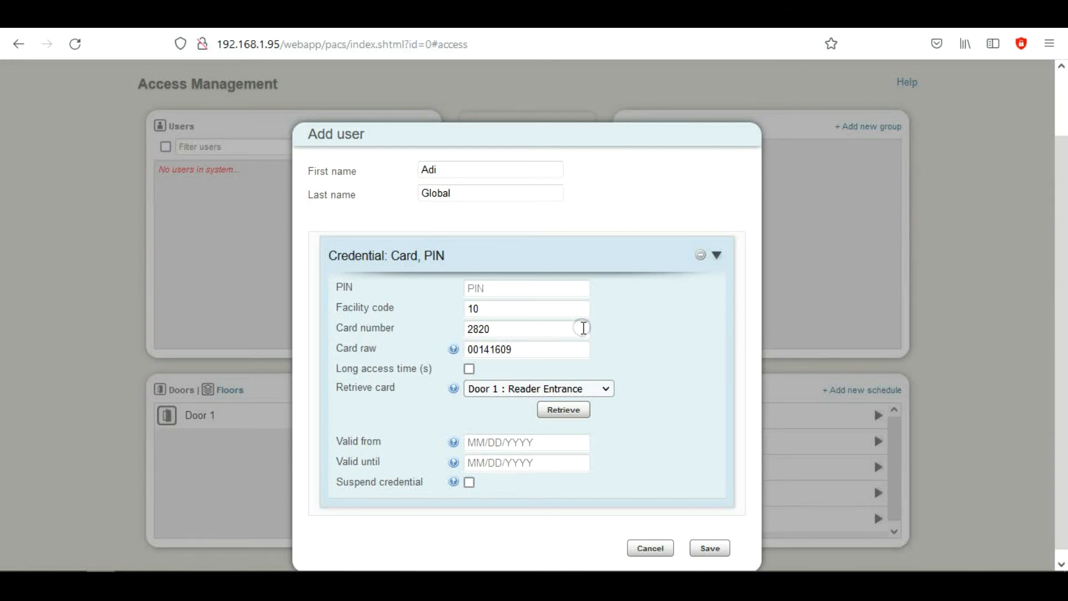
mouse_move(421, 368)
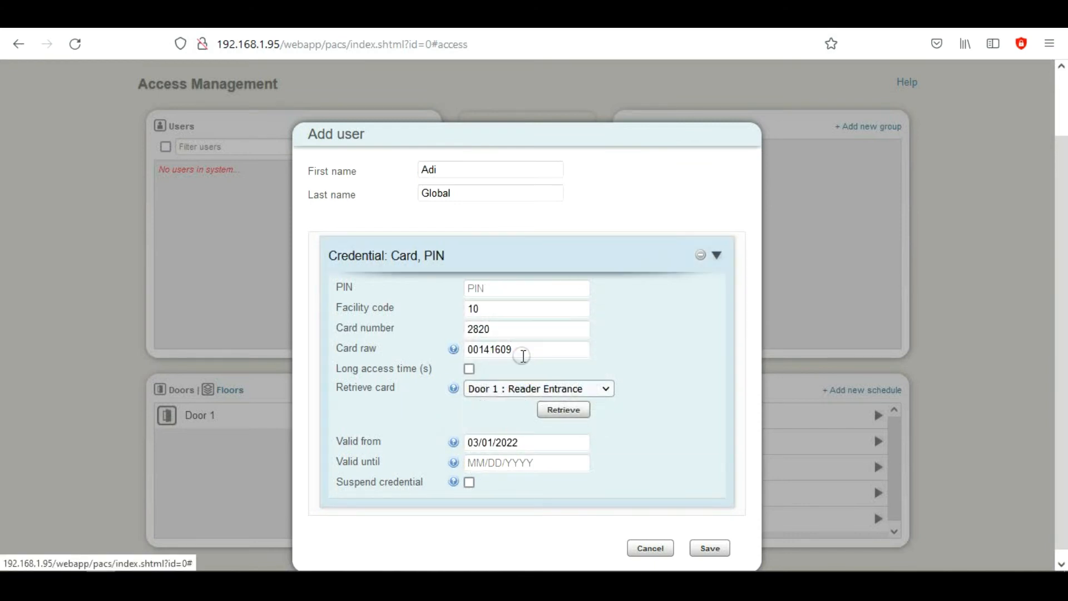
Set the credential valid until 03/01/2023 and save the user
left_click(526, 442)
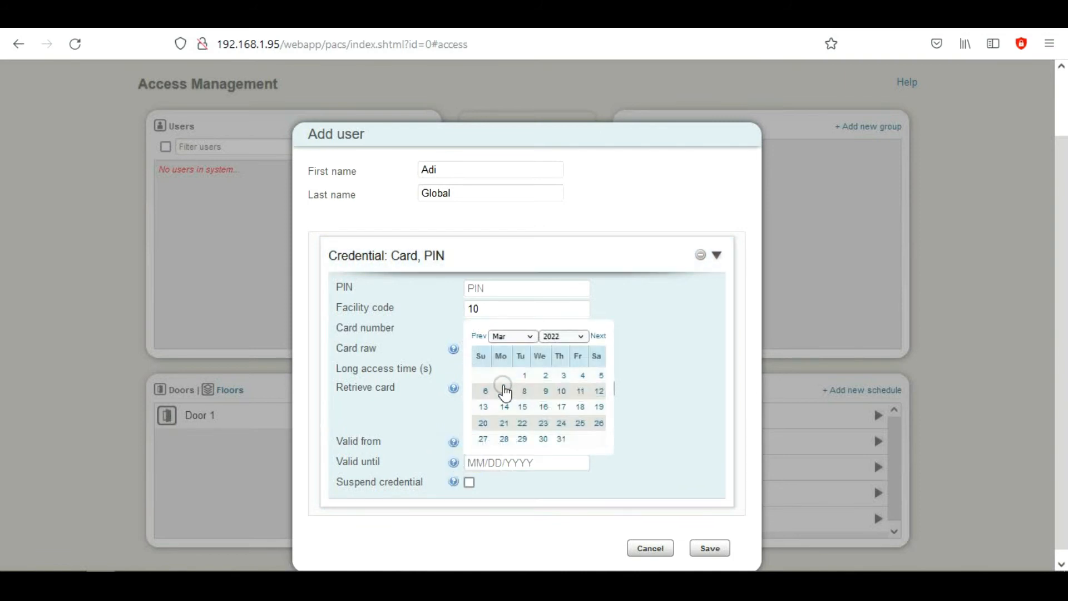
left_click(561, 335)
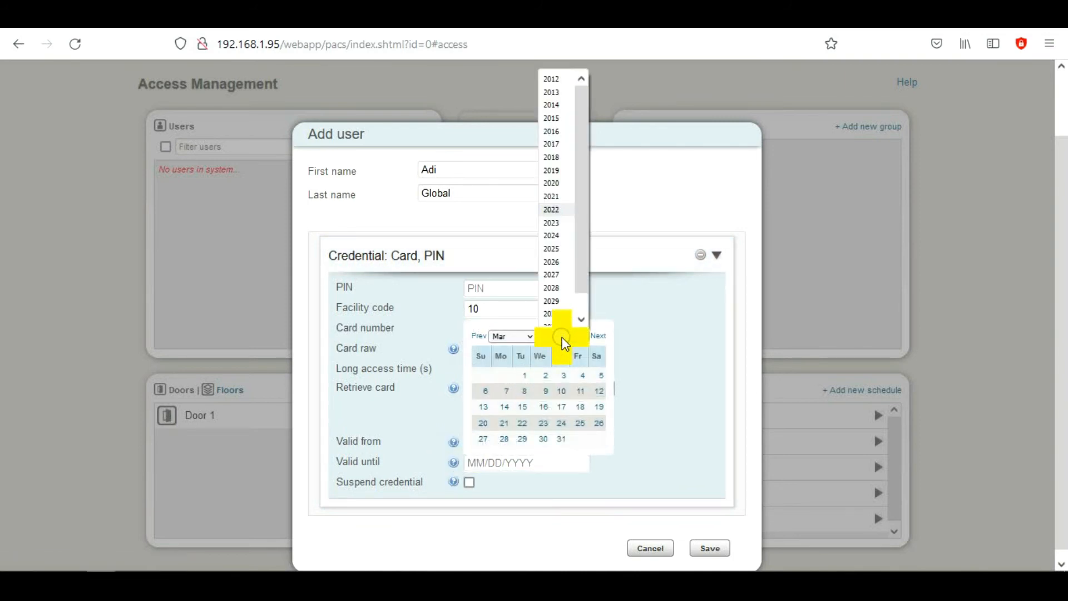
left_click(550, 223)
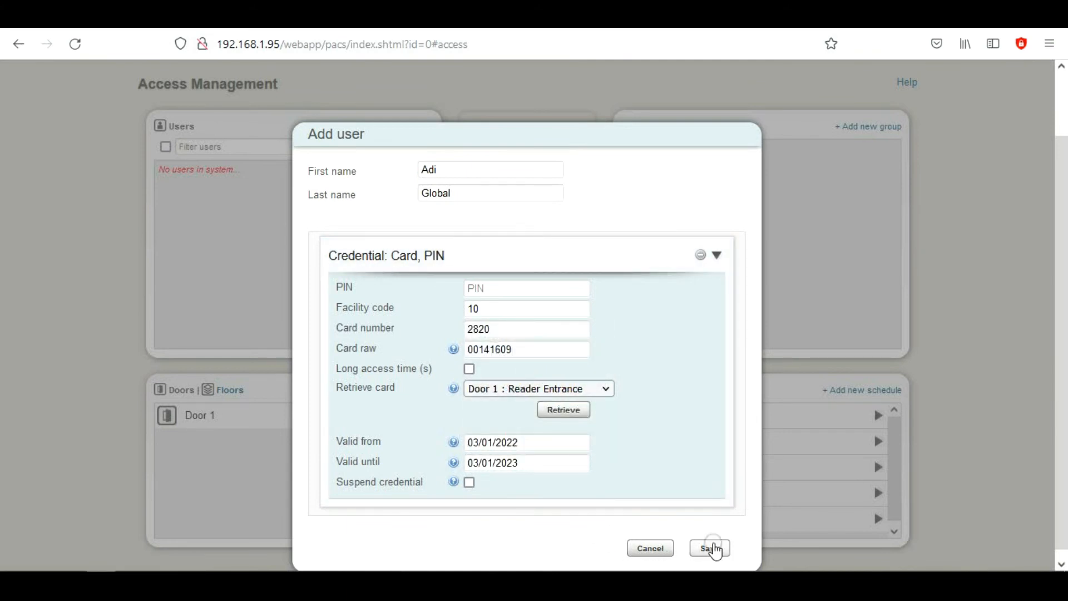
left_click(709, 547)
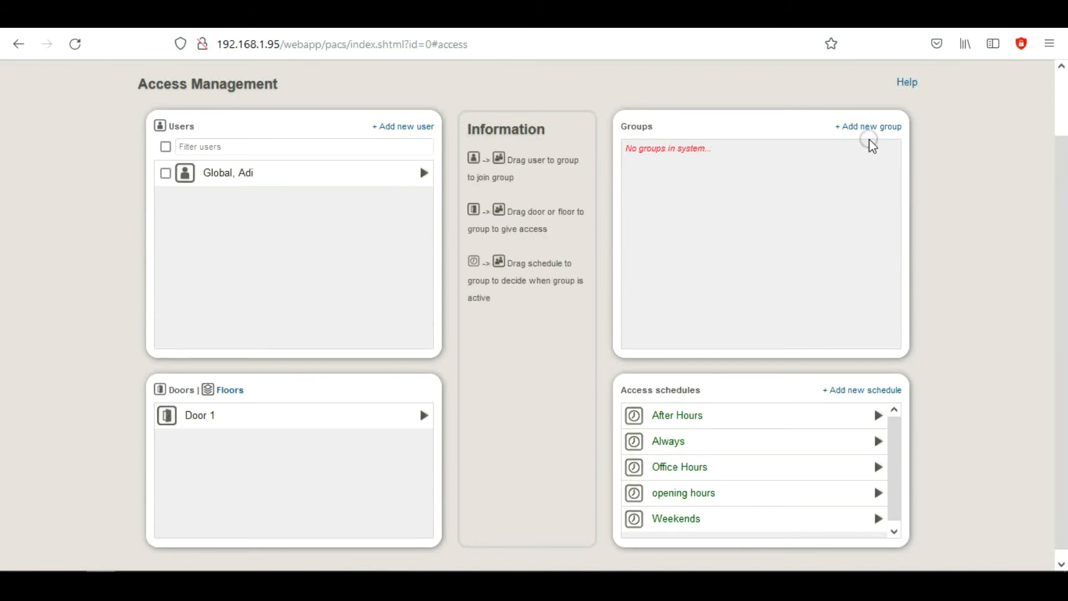
Add a new group named Door group starting 03/01/2022
left_click(868, 126)
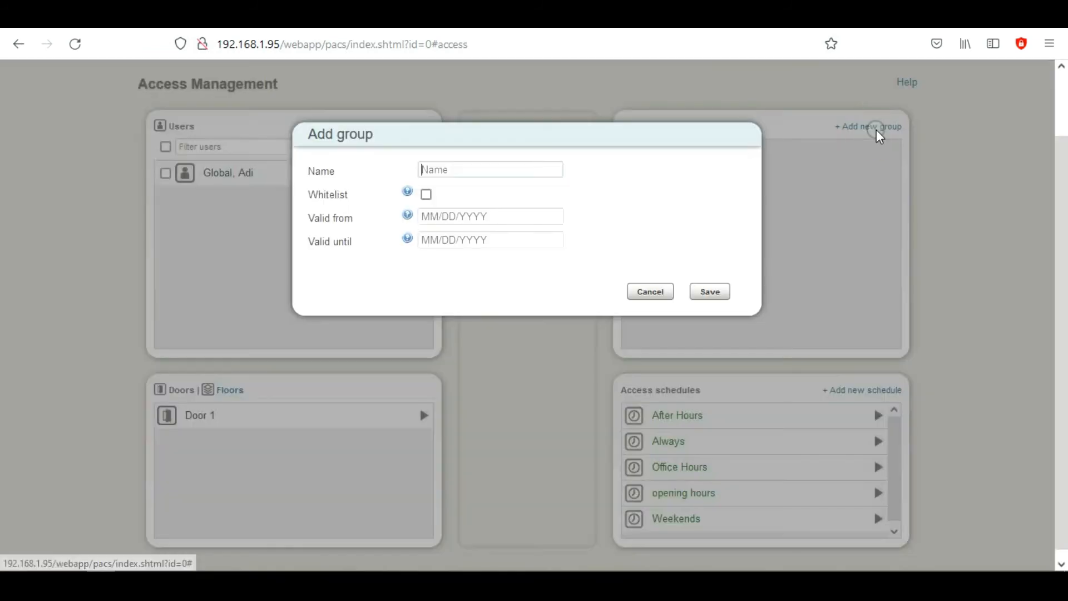
type("D")
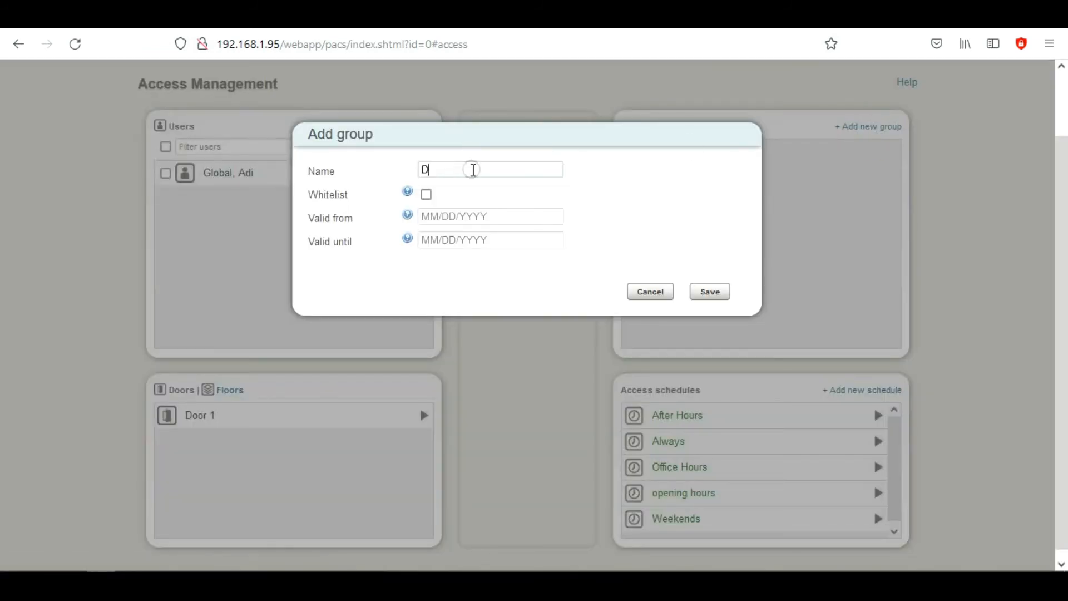
type("D")
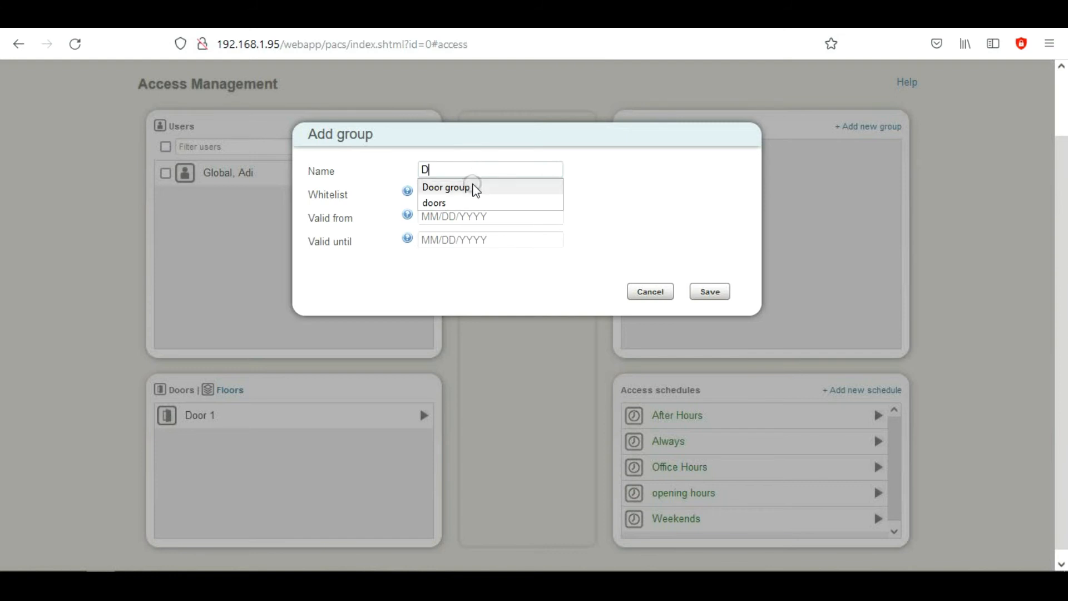
left_click(445, 187)
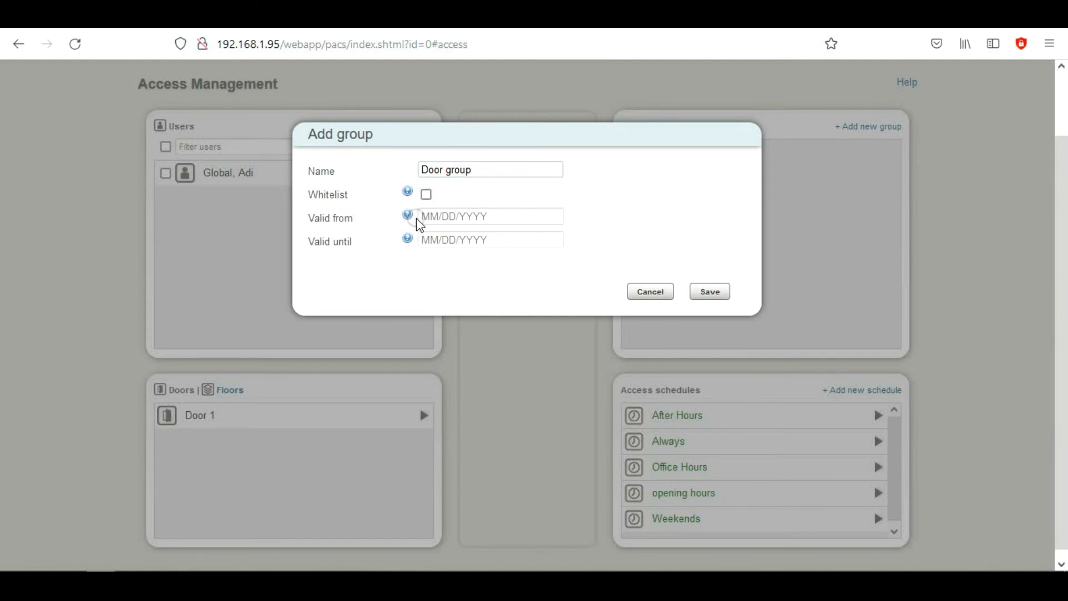
left_click(490, 239)
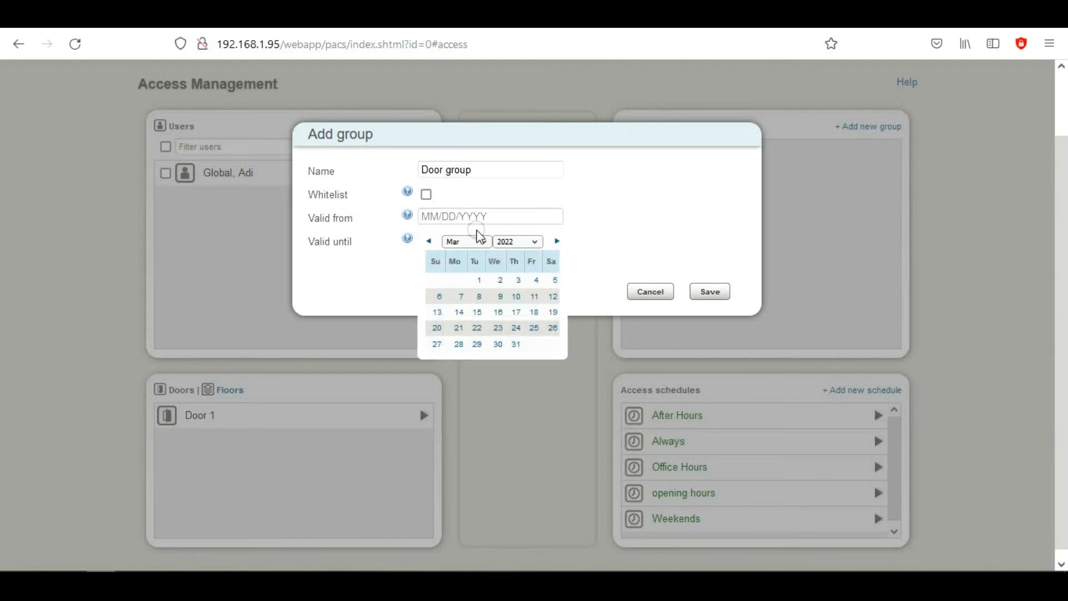
left_click(479, 279)
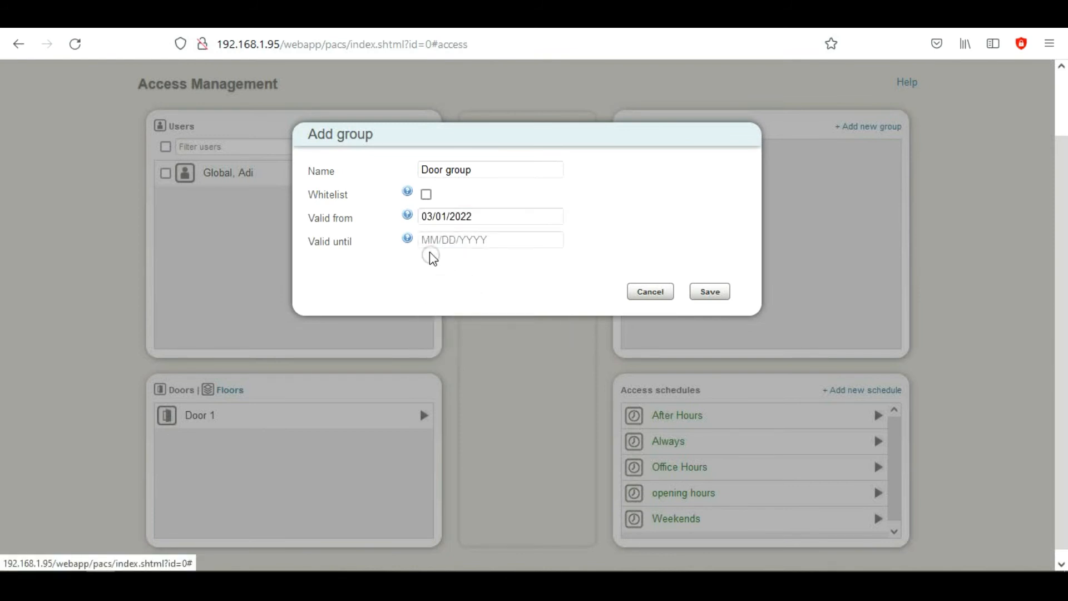
Set the group's valid-until date to 03/01/2023 and save it
left_click(491, 239)
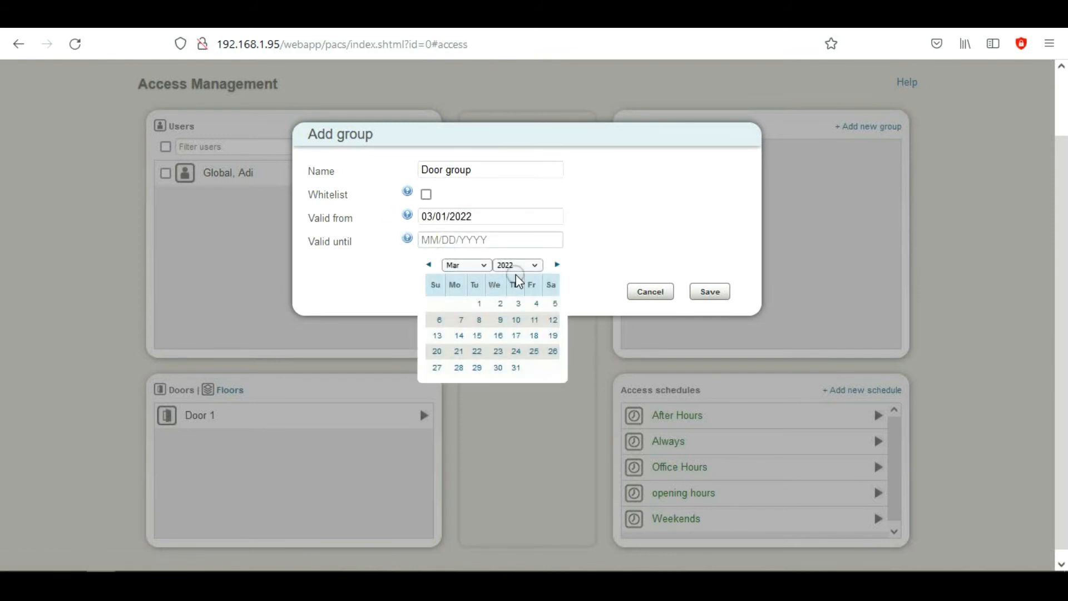
left_click(516, 264)
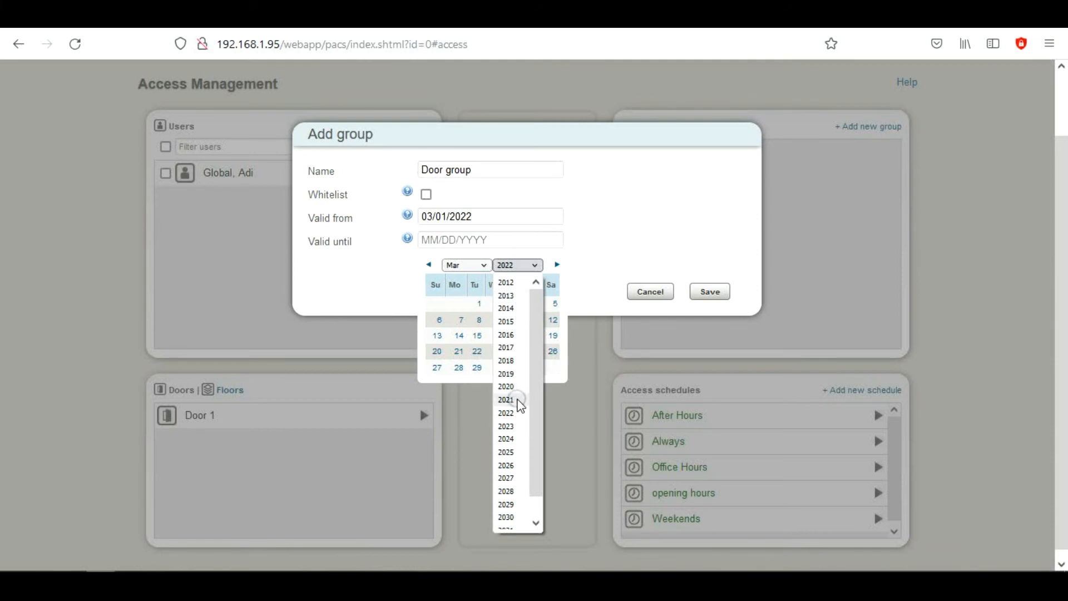
left_click(505, 427)
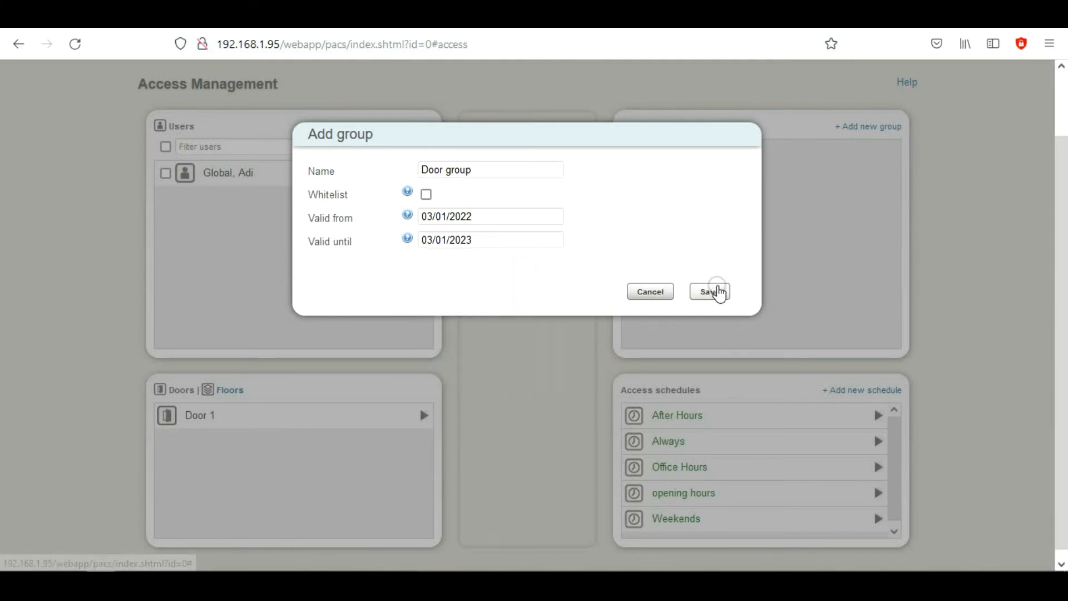
left_click(709, 292)
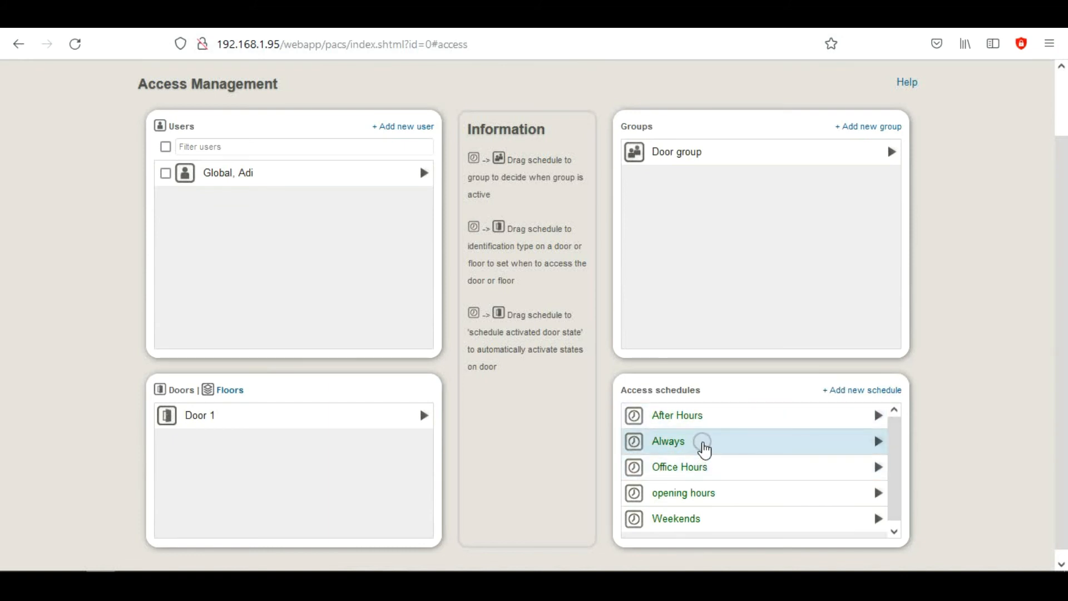
mouse_move(703, 470)
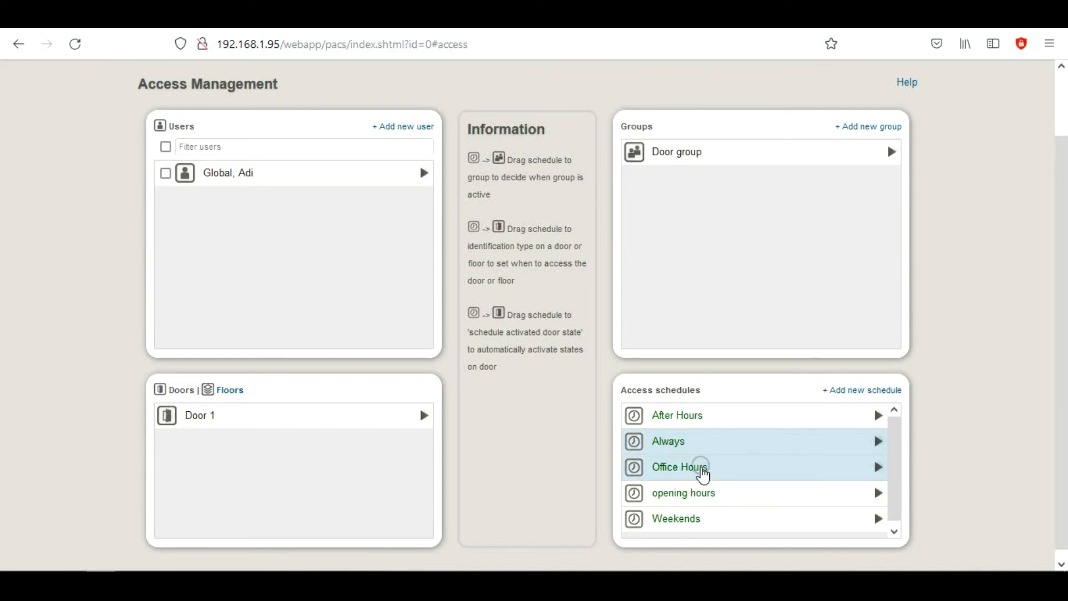
mouse_move(849, 389)
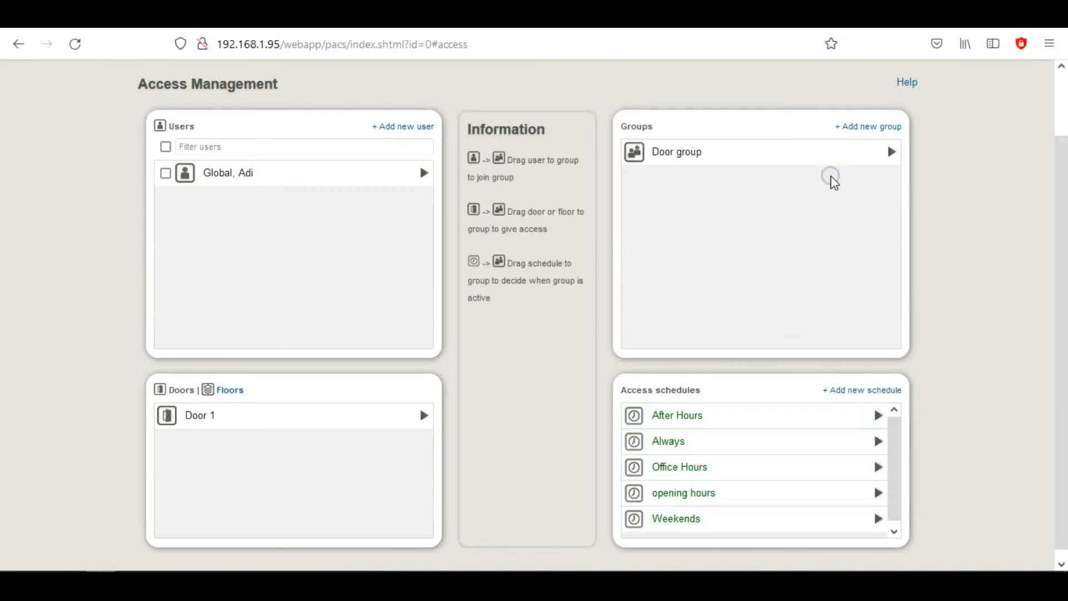
Expand Door group and drag user Global, Adi onto it as a member
left_click(891, 151)
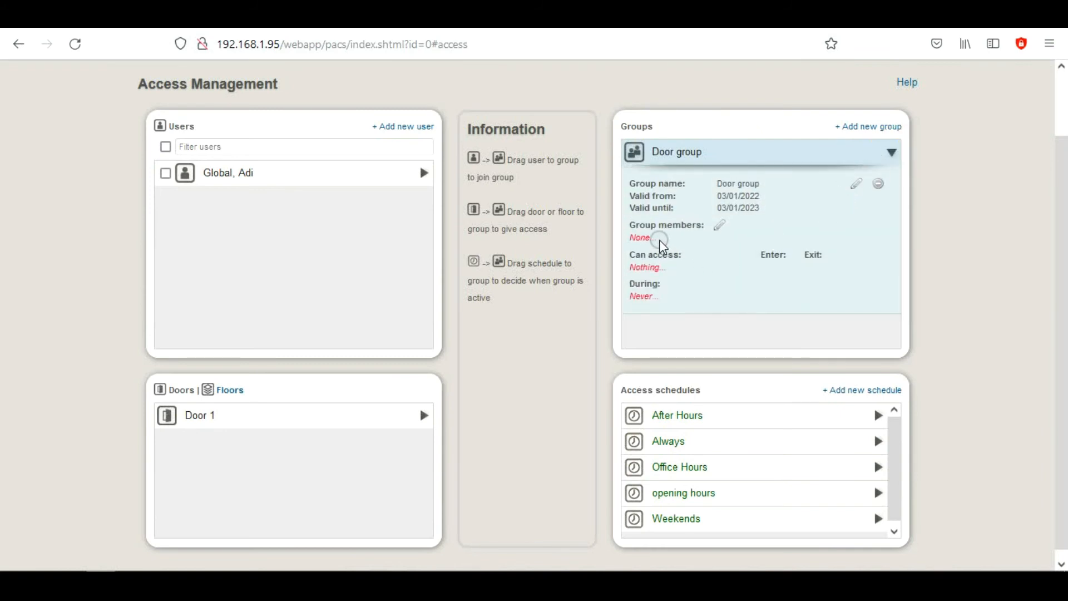
mouse_move(725, 294)
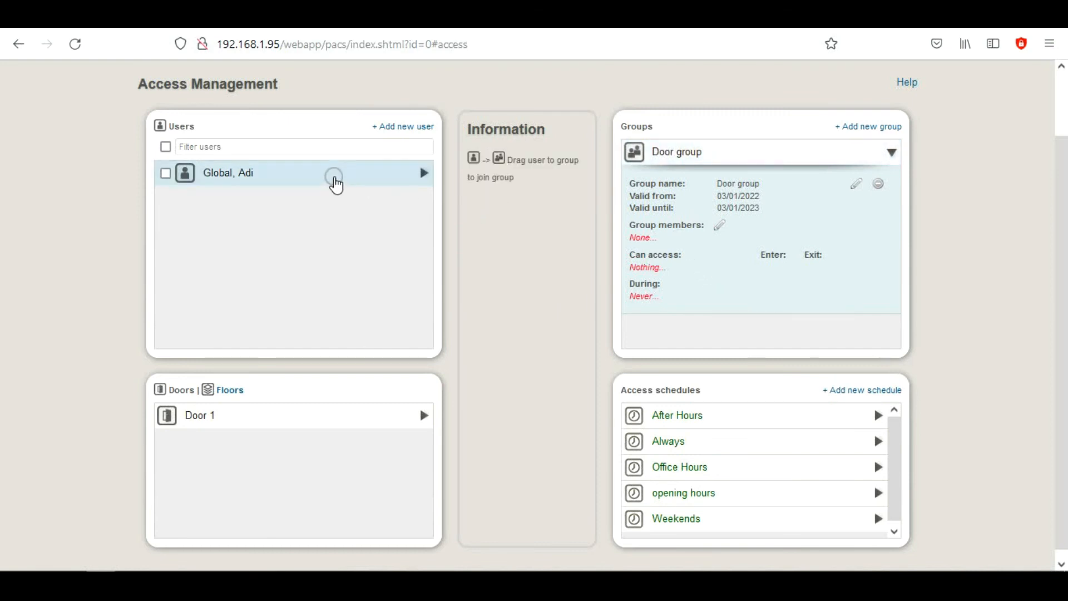
left_click_drag(227, 172, 689, 238)
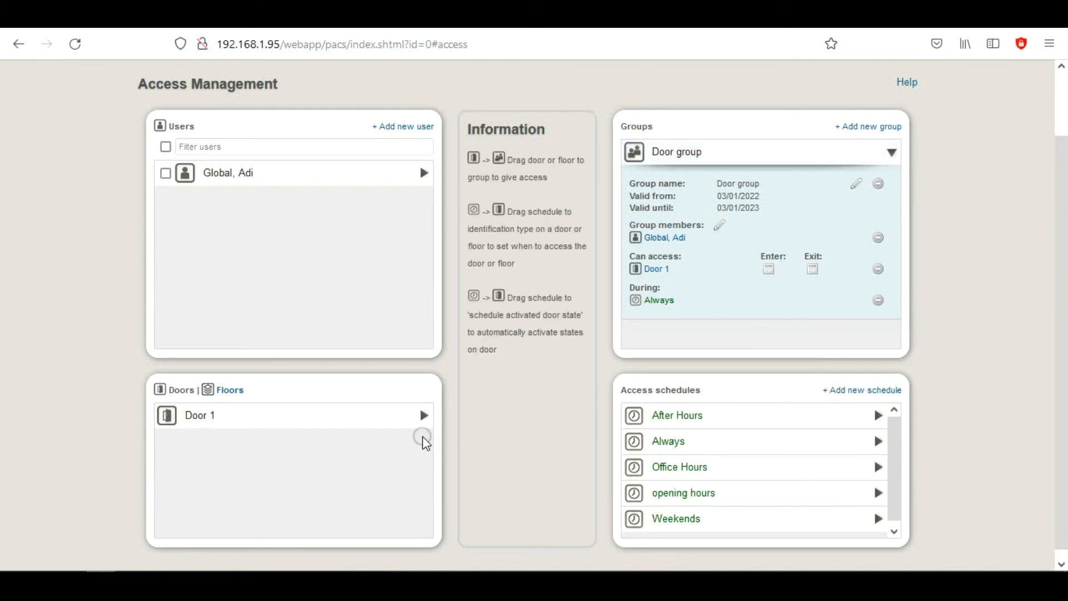
Add a Card number only identification type for entering Door 1
left_click(424, 415)
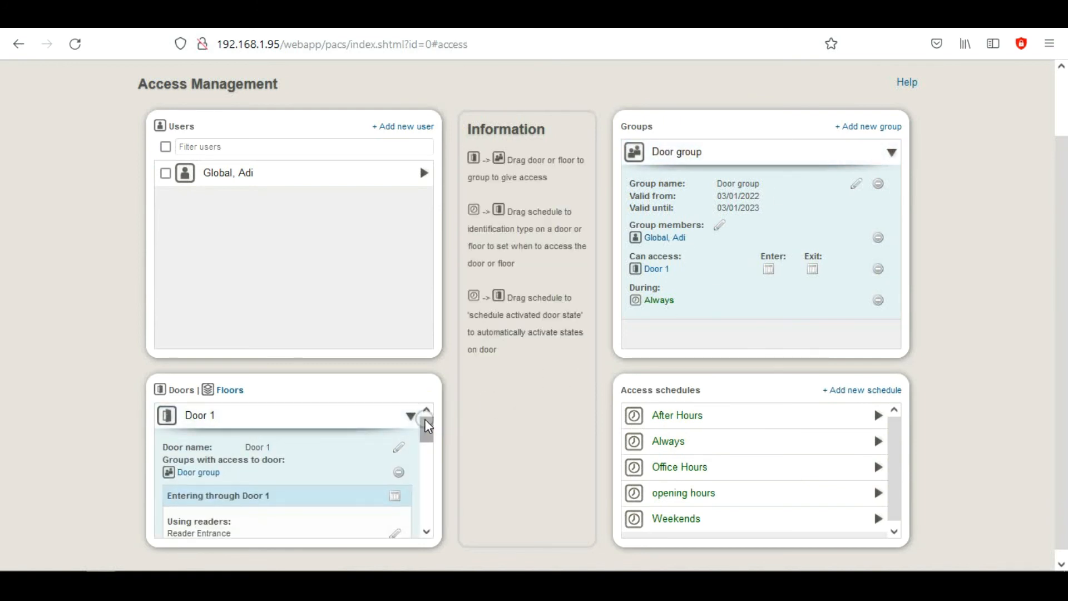
scroll("down", 3)
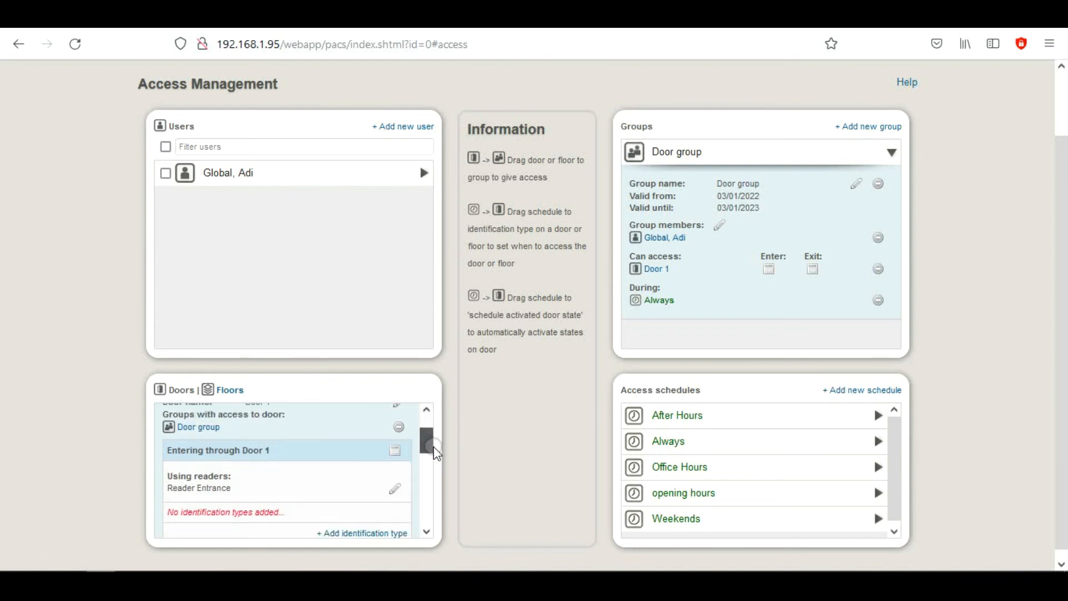
scroll("down", 3)
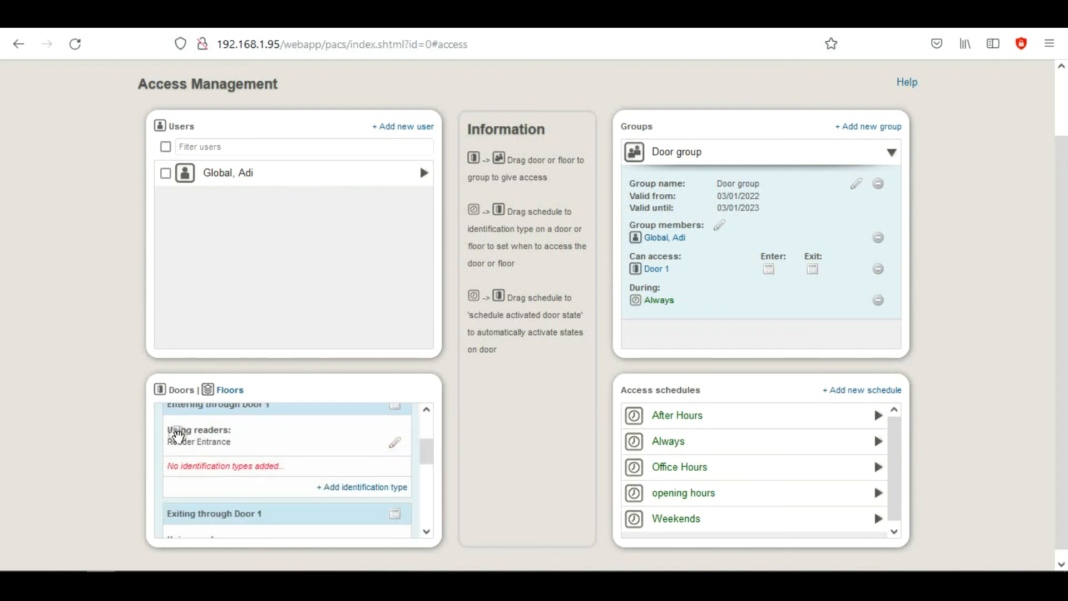
mouse_move(347, 489)
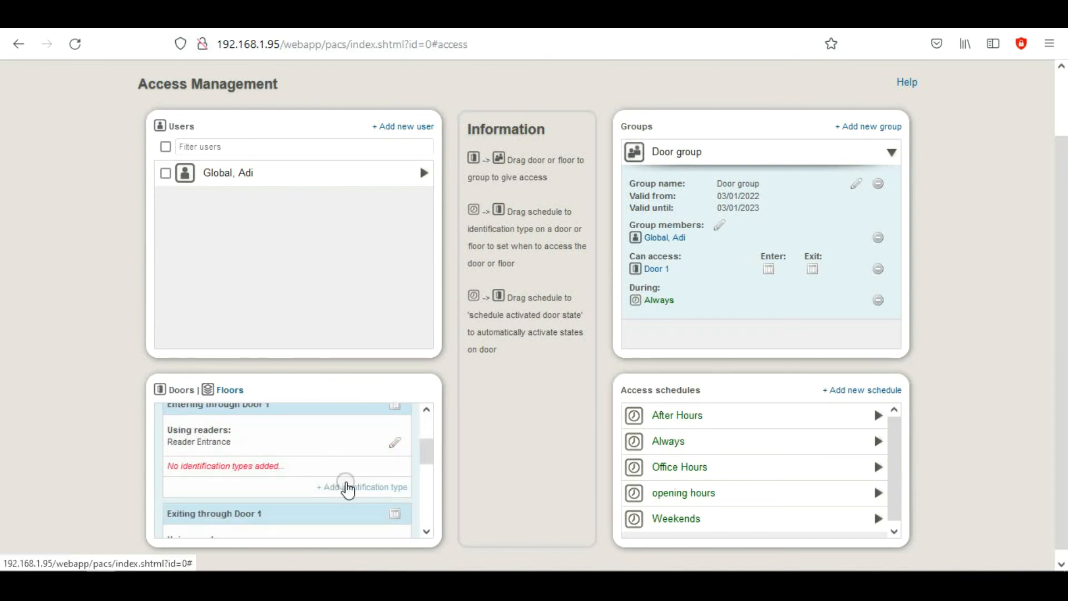
mouse_move(395, 449)
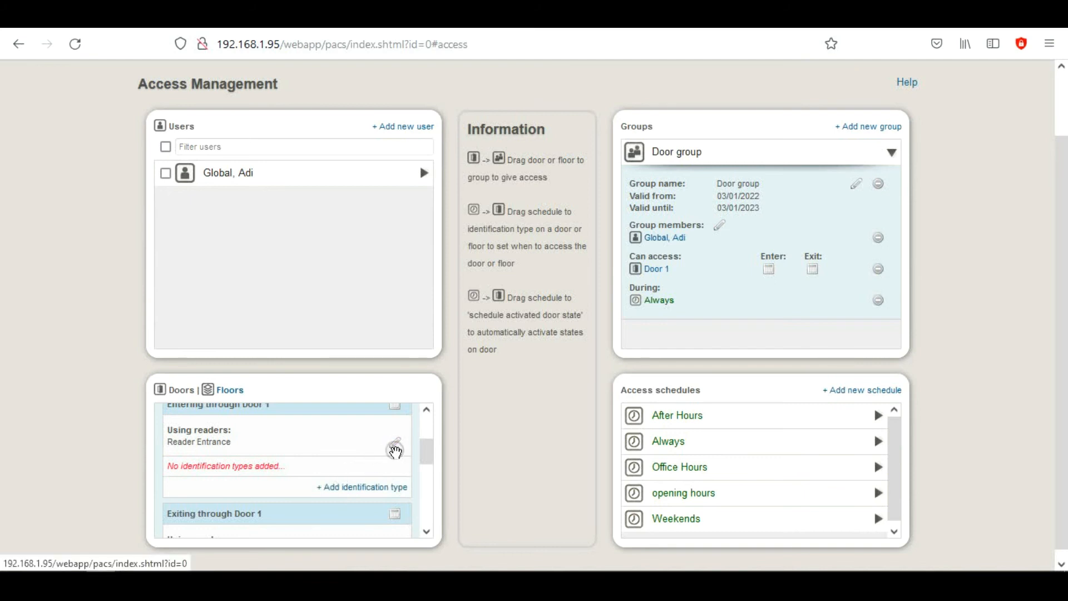
left_click(363, 488)
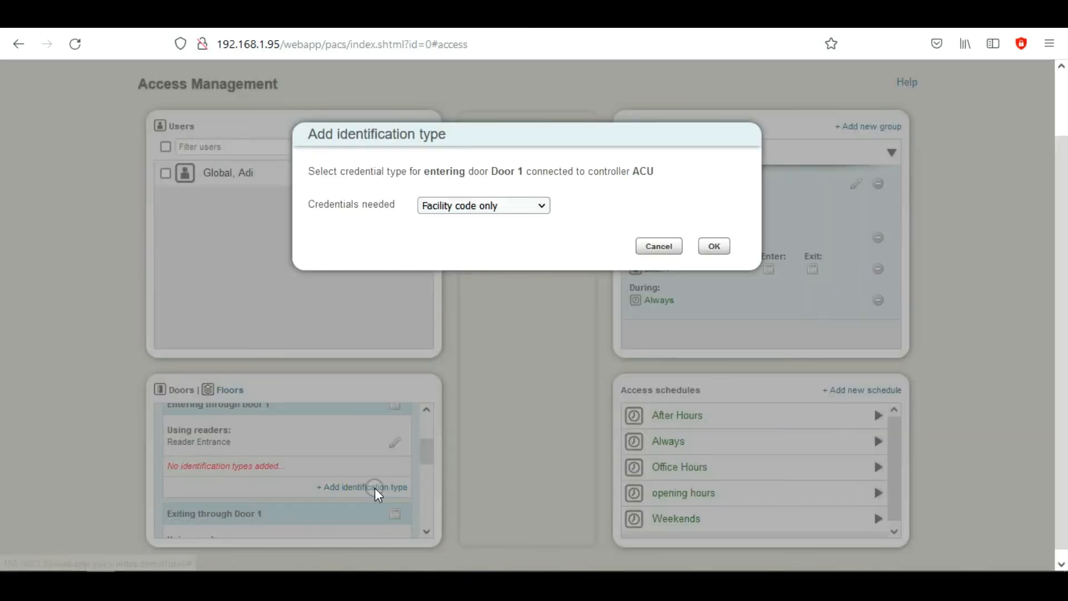
left_click(482, 205)
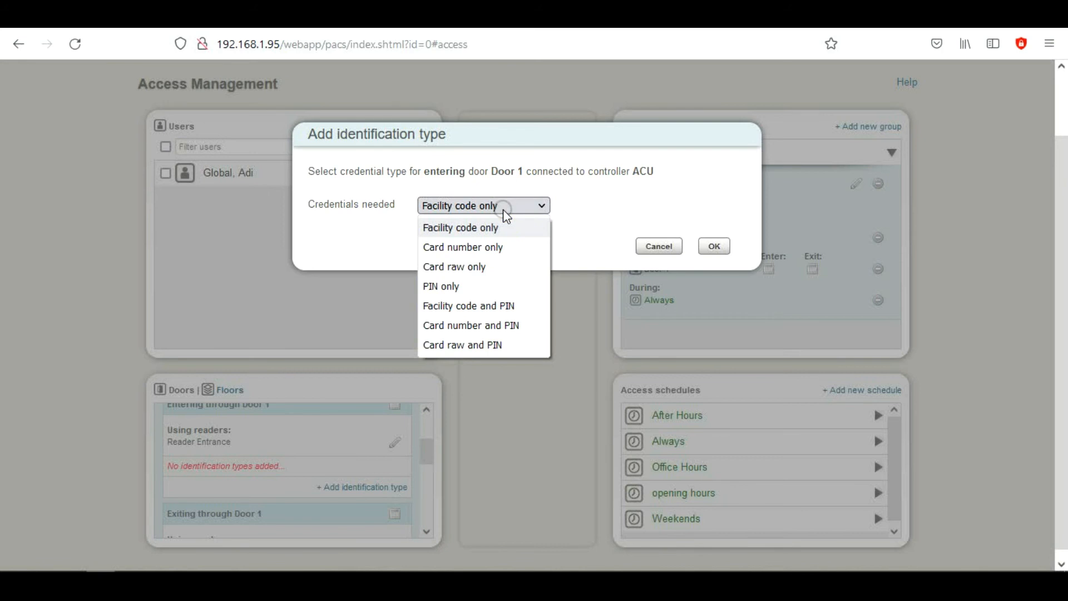
left_click(463, 247)
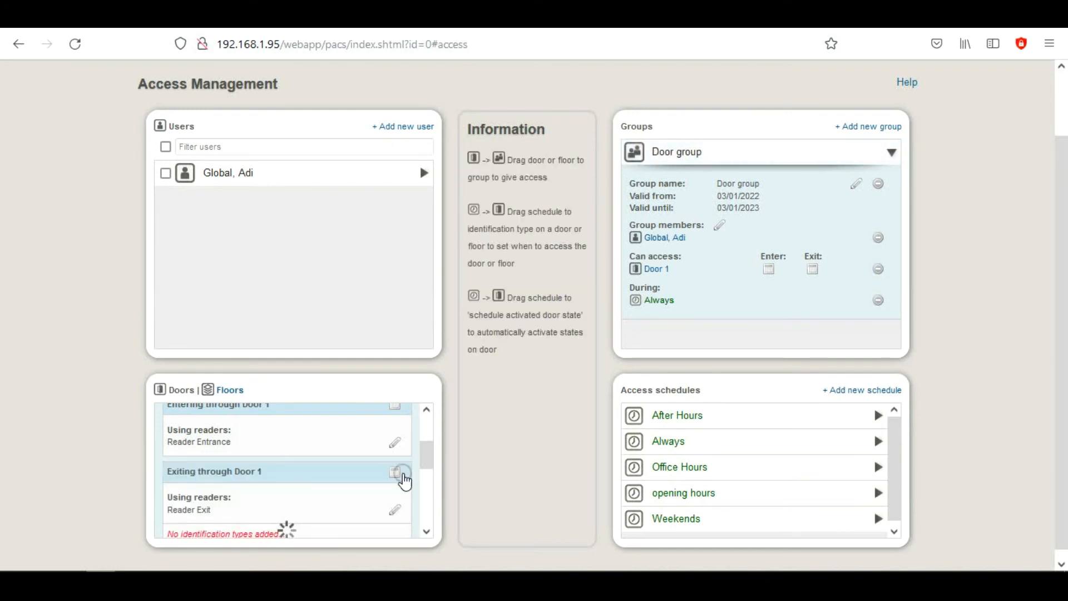
left_click(403, 472)
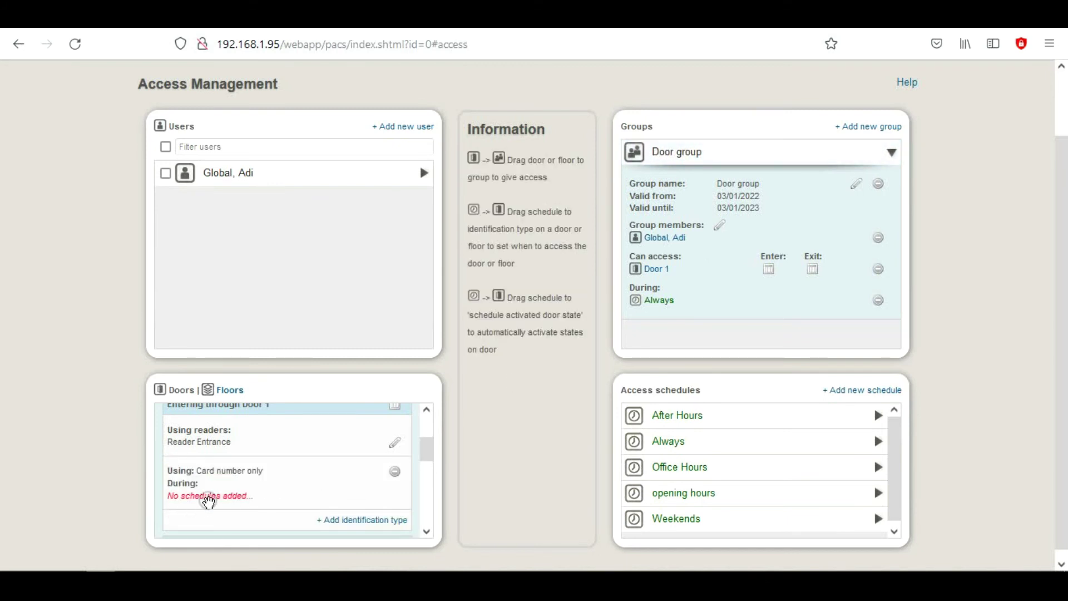
mouse_move(721, 469)
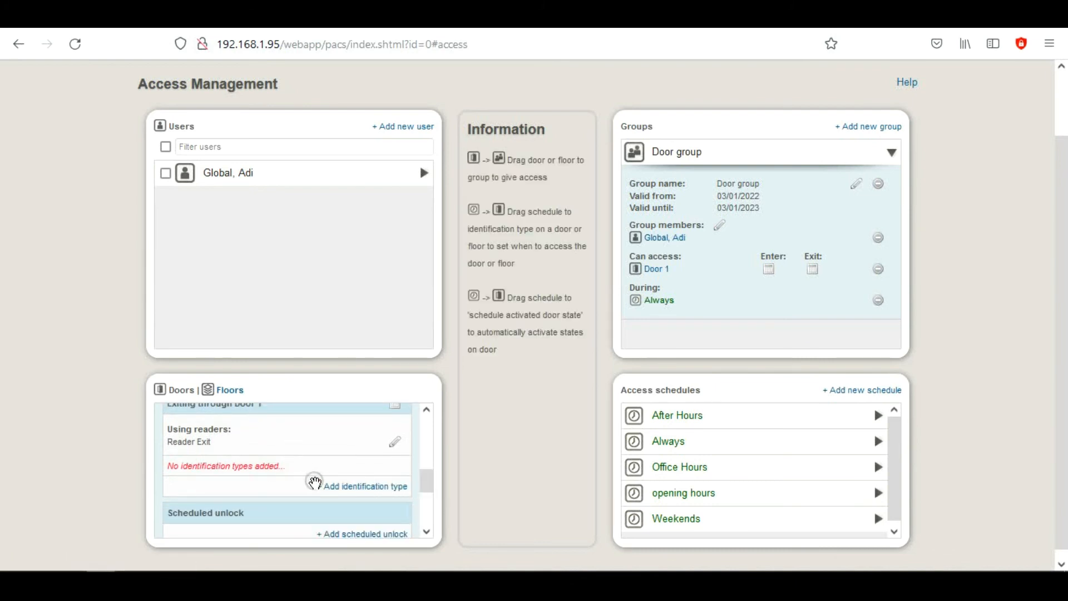
Add a Card number only identification type for exiting Door 1, with the Always schedule
left_click(363, 487)
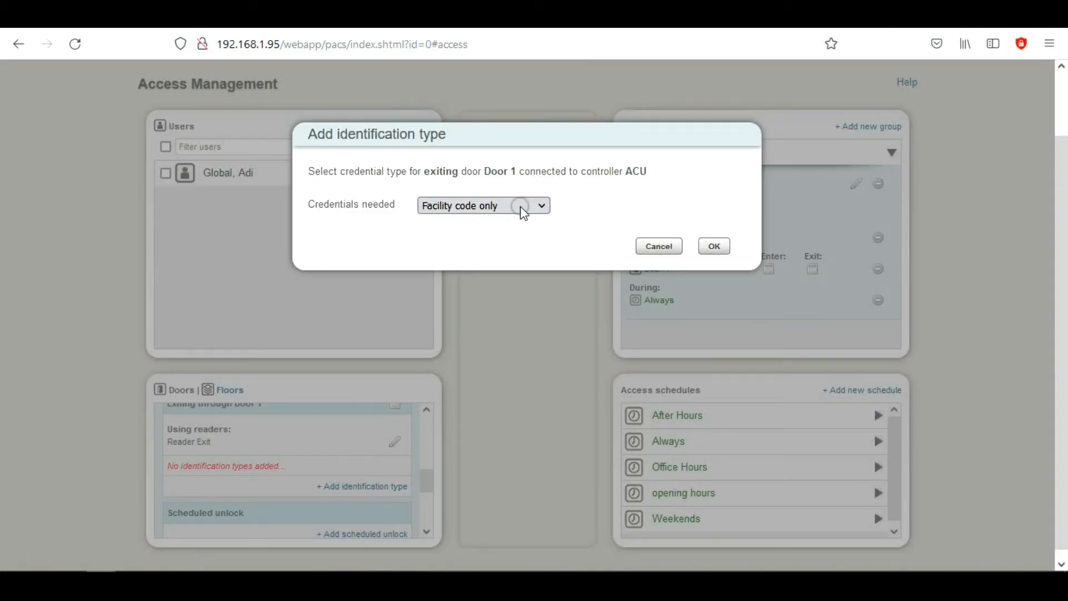
left_click(482, 204)
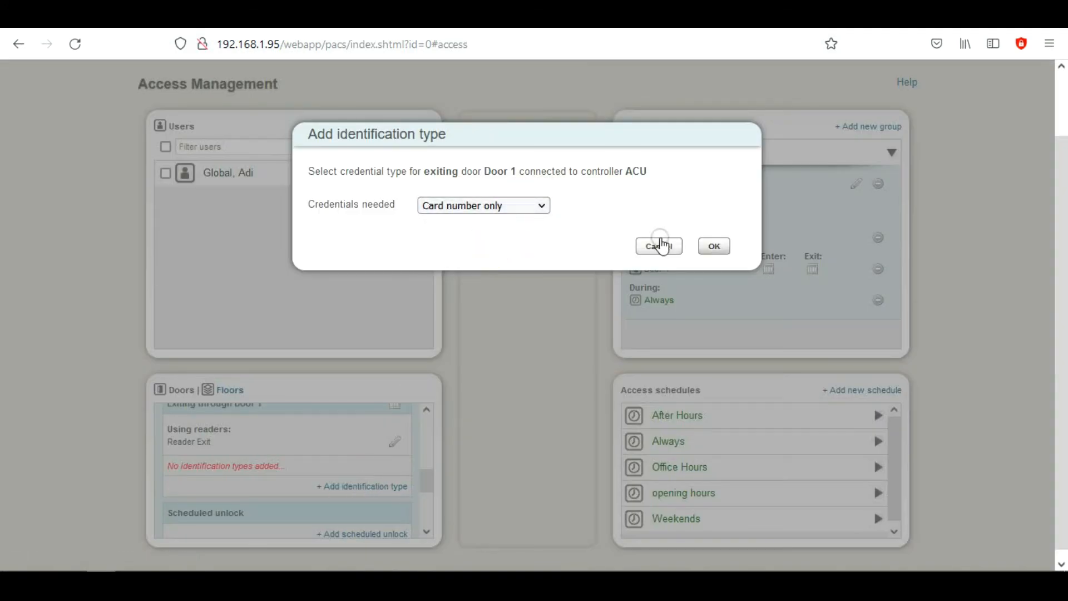
left_click(658, 246)
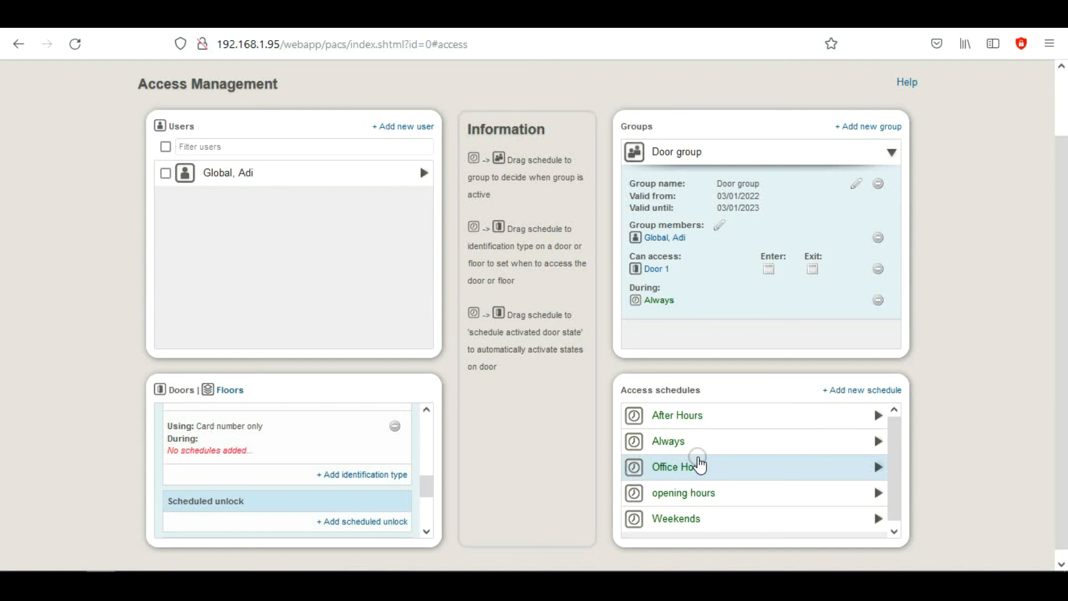
mouse_move(681, 441)
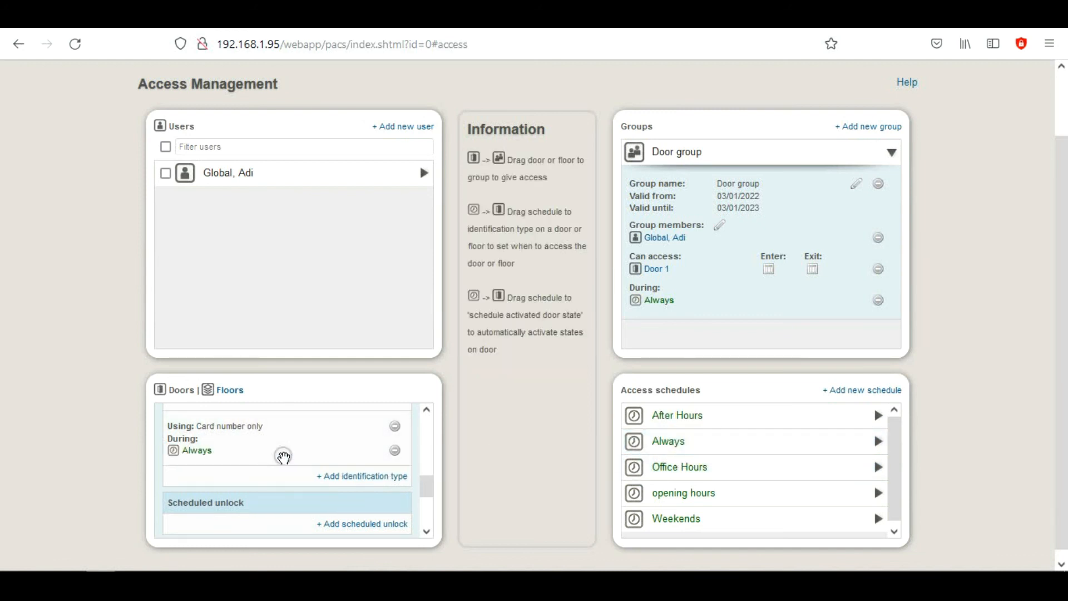
scroll("down", 3)
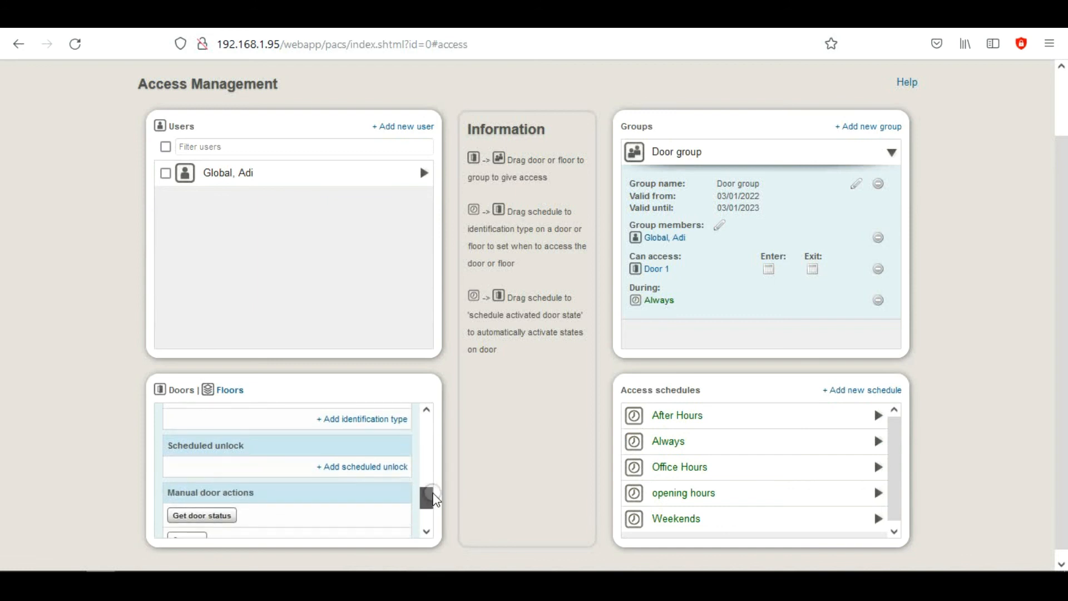